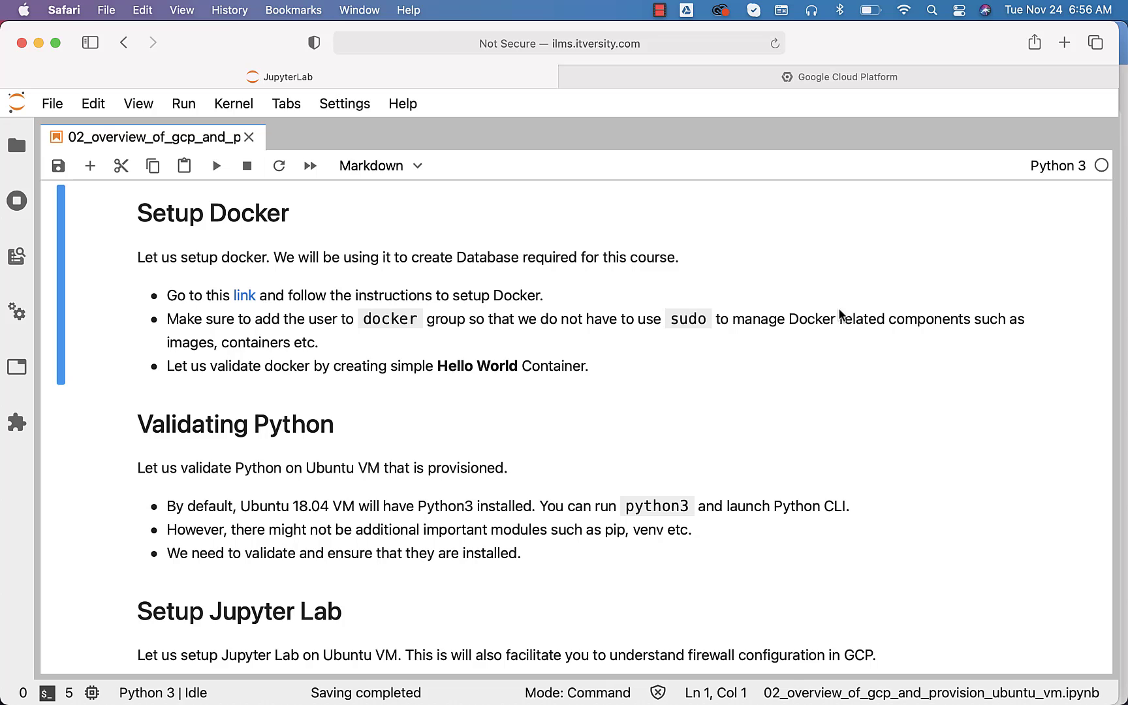
mouse_move(797, 325)
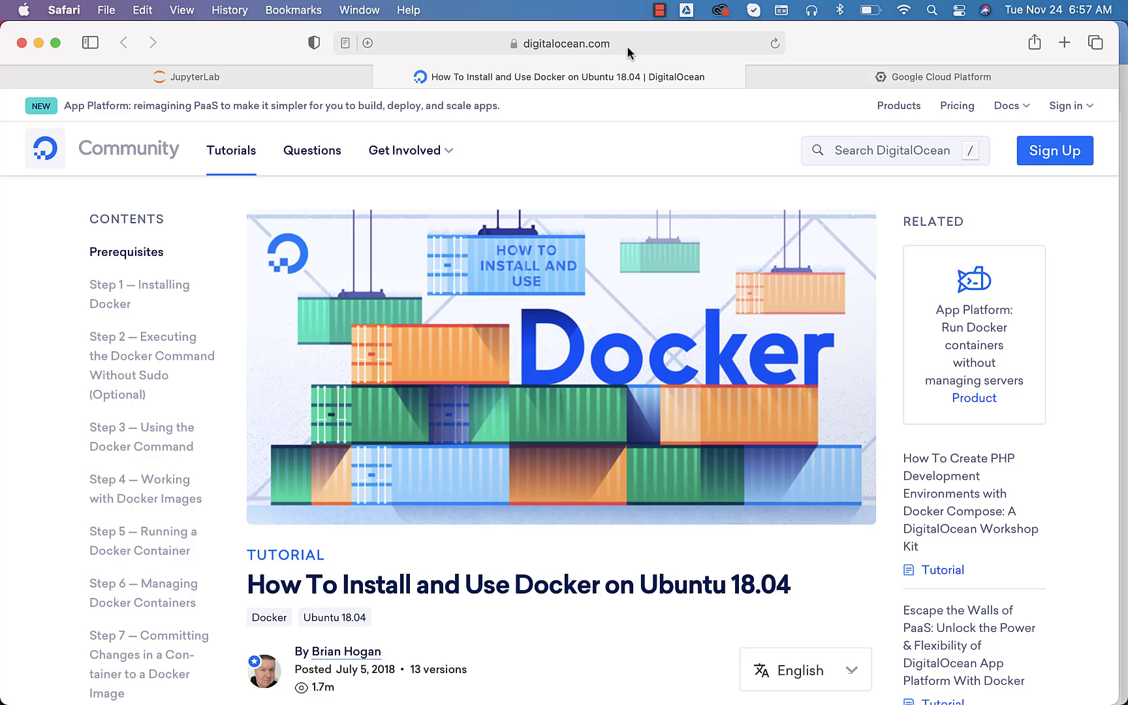
- Scroll to Step 1 — Installing Docker, check the version dropdown, and select 'sudo apt update'
scroll("down", 3)
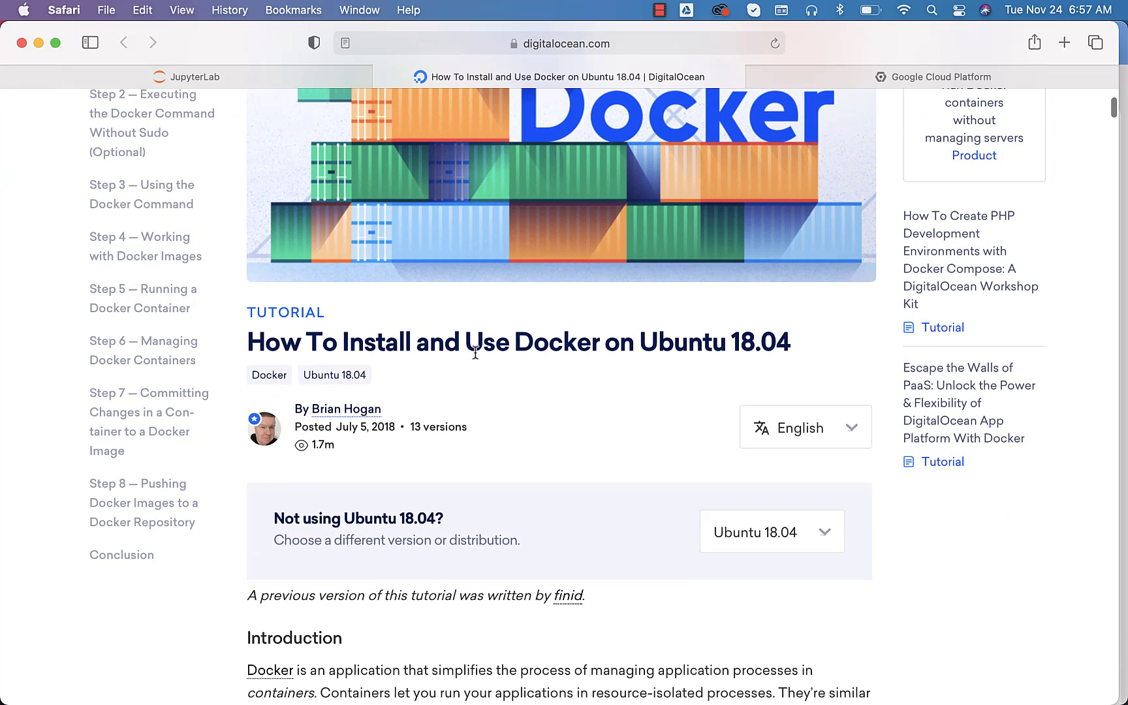
mouse_move(430, 355)
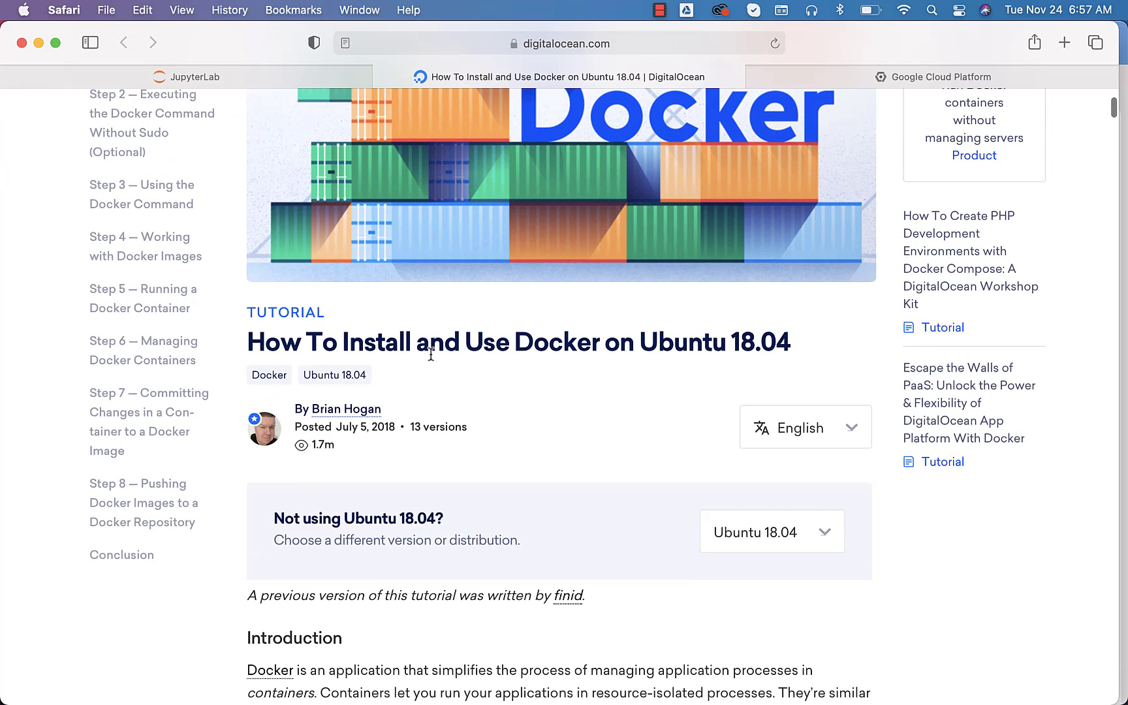
mouse_move(596, 367)
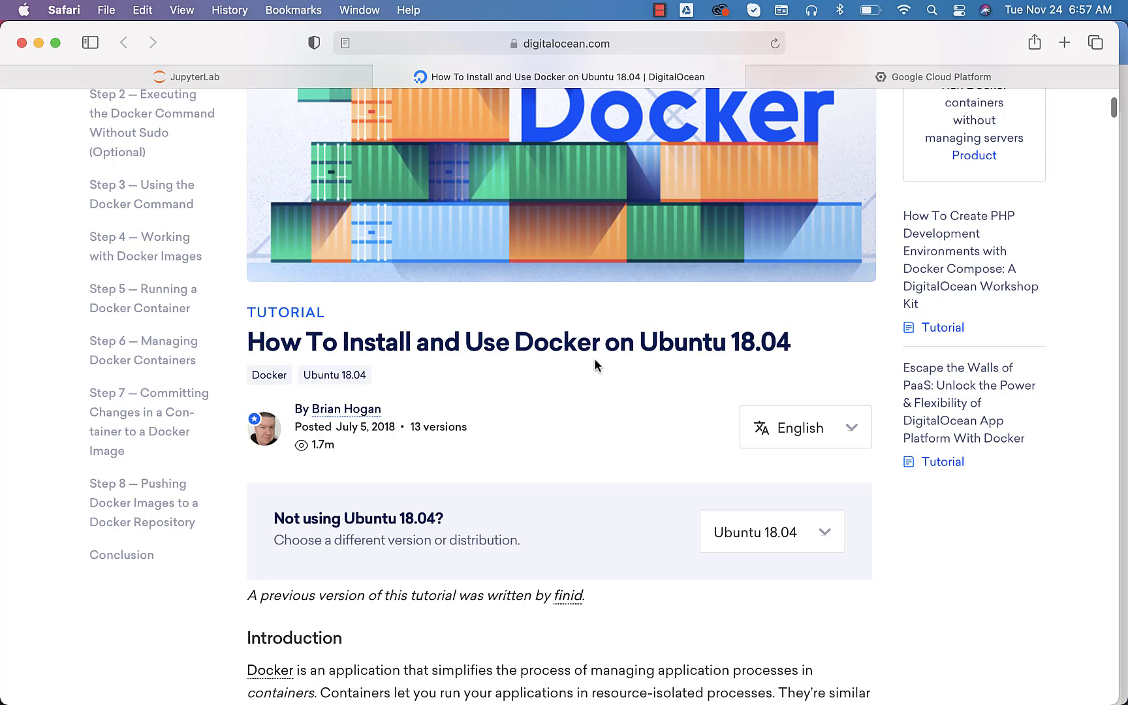
scroll("down", 3)
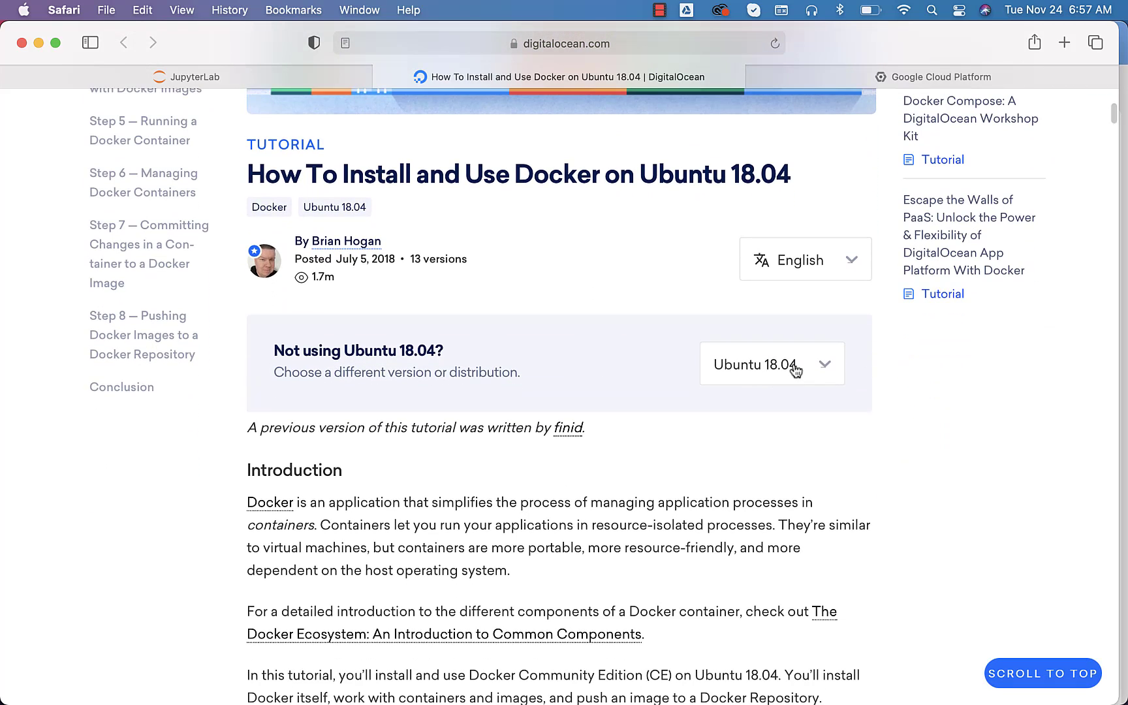
left_click(771, 363)
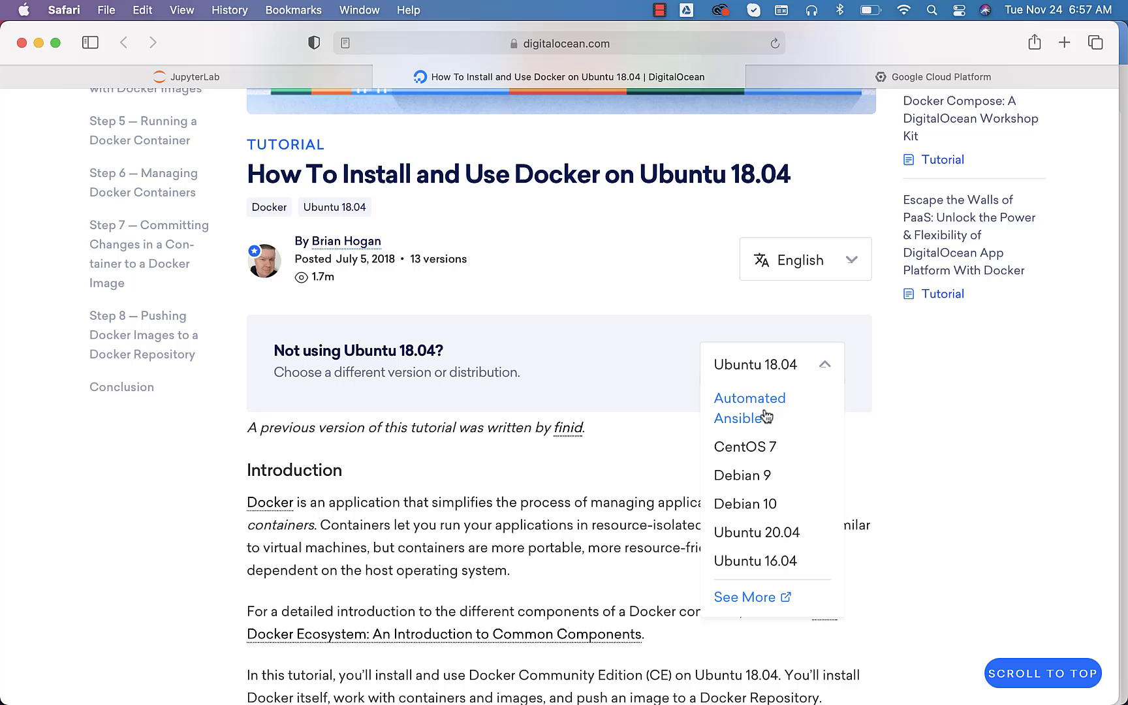
mouse_move(771, 412)
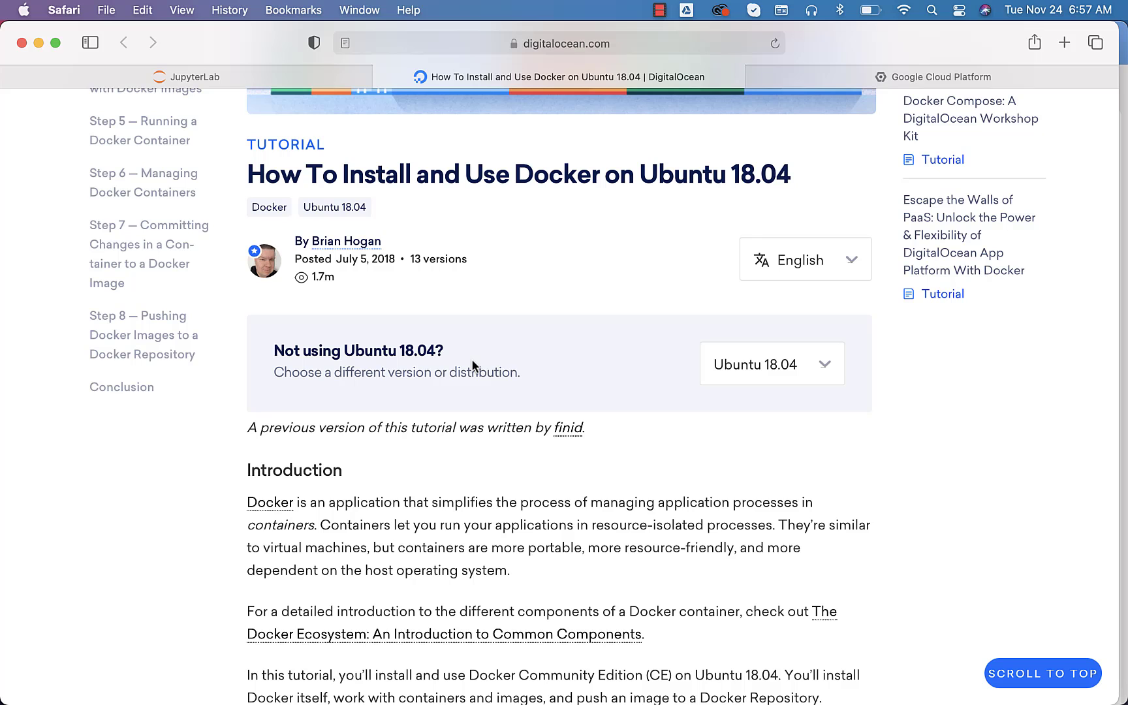
scroll("down", 3)
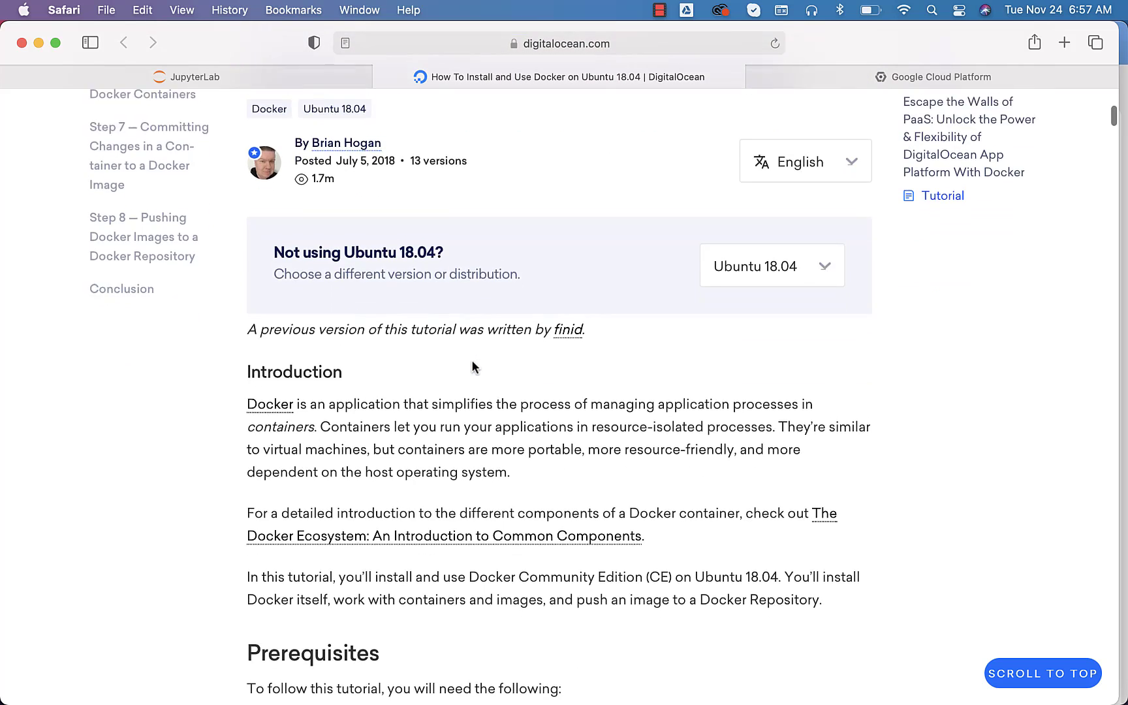
scroll("down", 3)
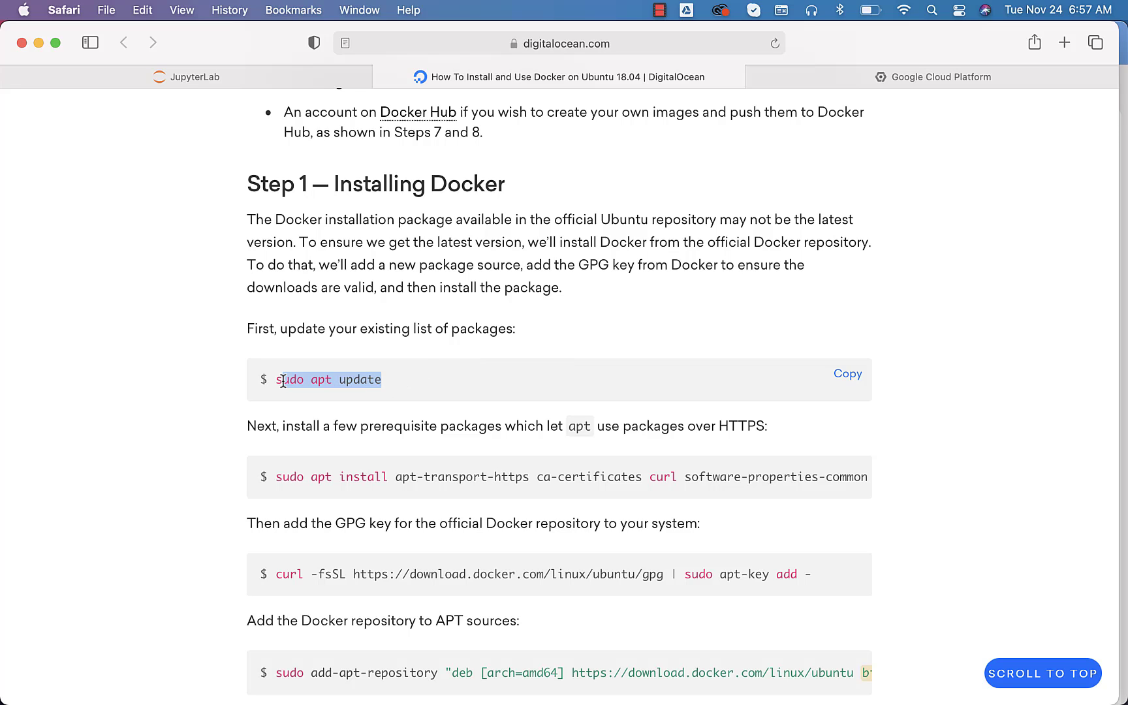
double_click(289, 380)
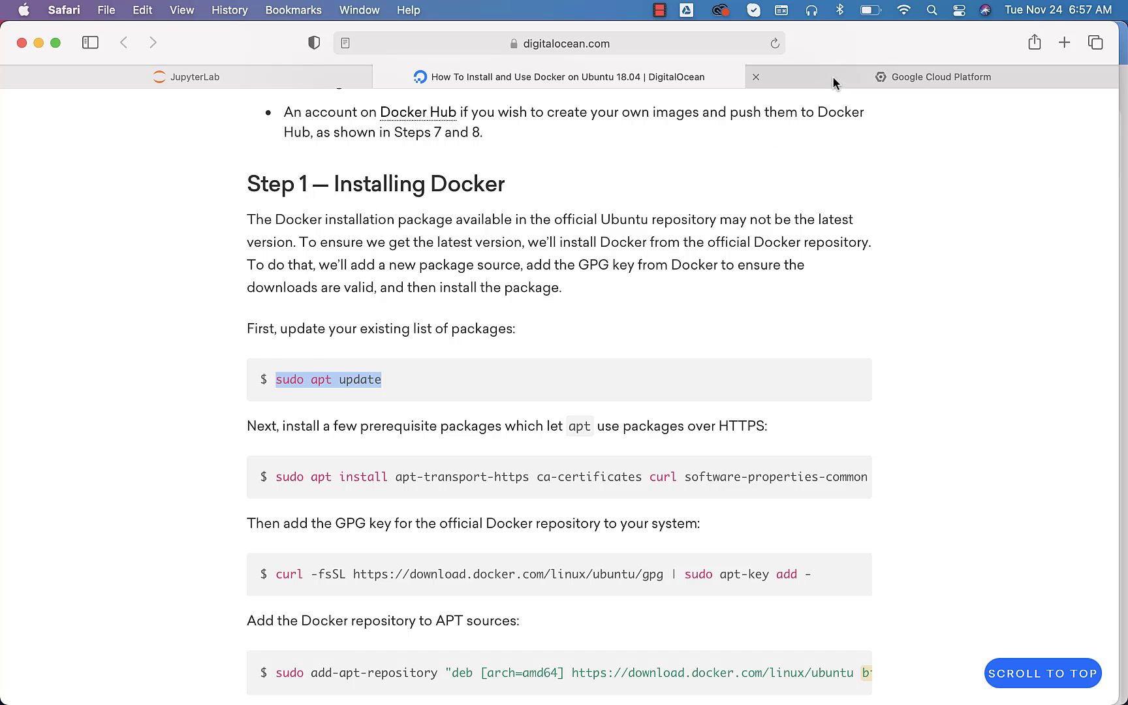
- Open an SSH session to the demolab VM in a browser window
left_click(941, 76)
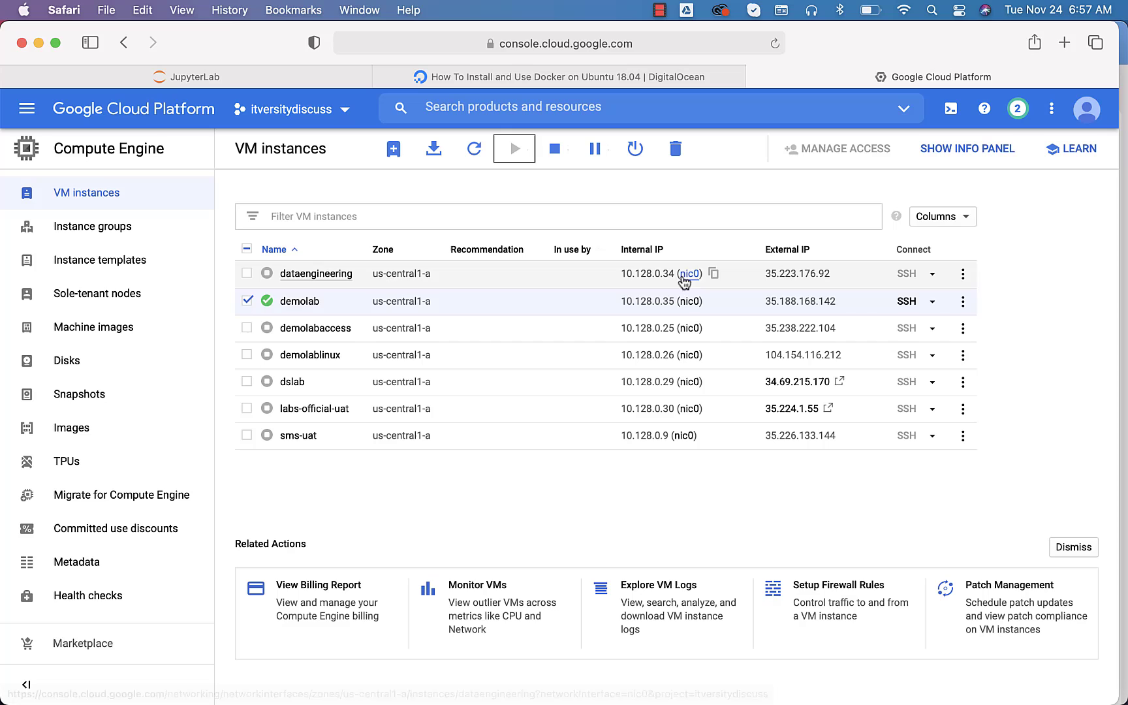
left_click(933, 300)
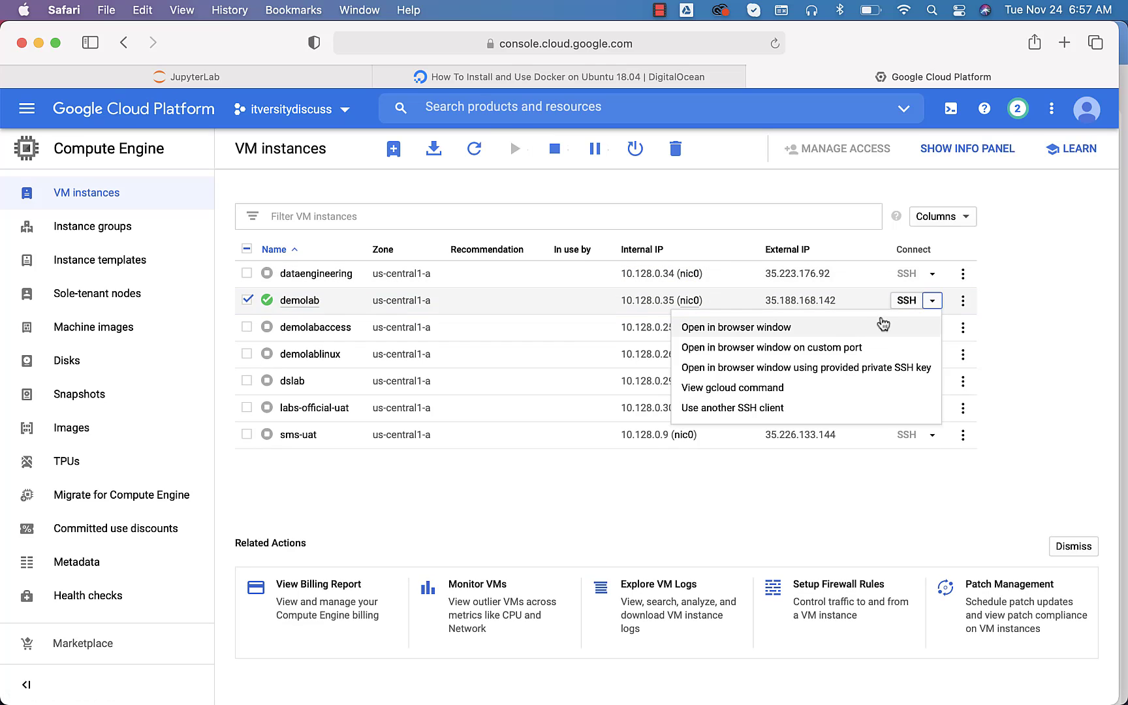
left_click(737, 327)
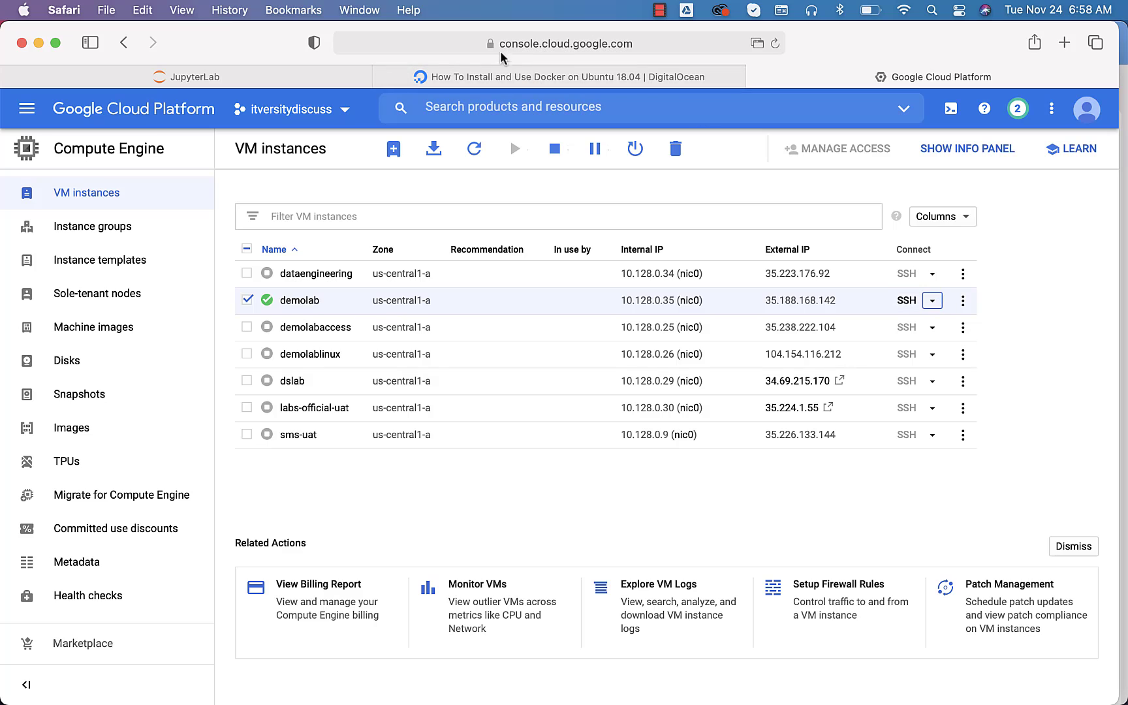
left_click(905, 301)
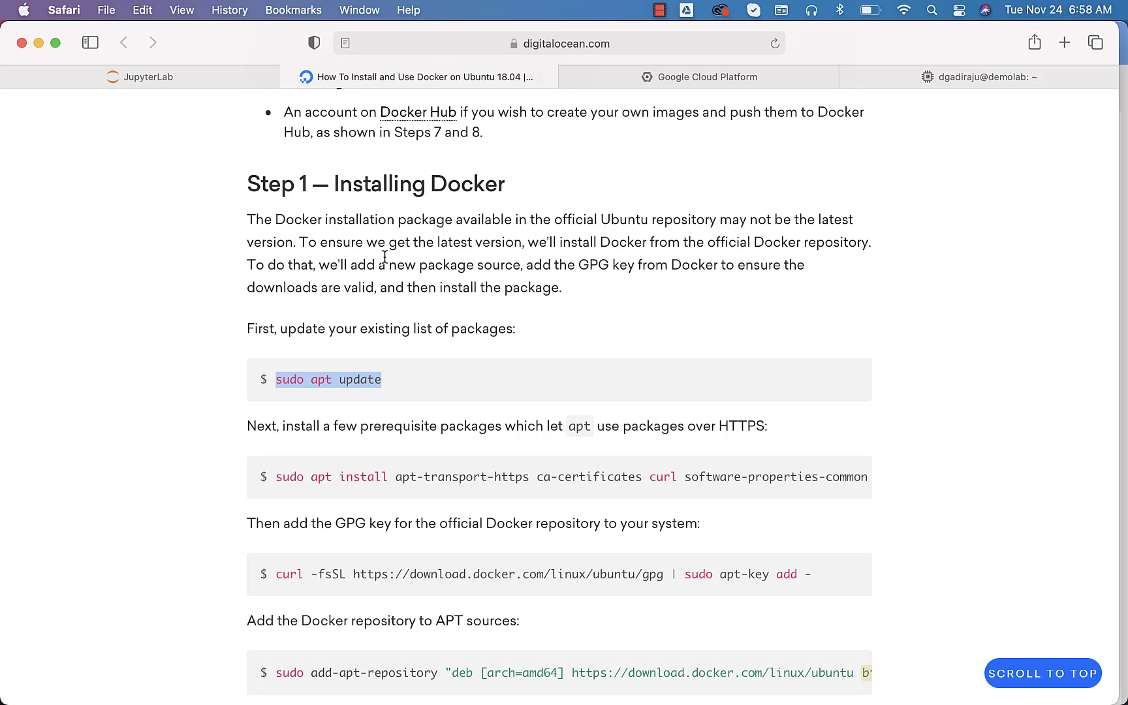
mouse_move(852, 380)
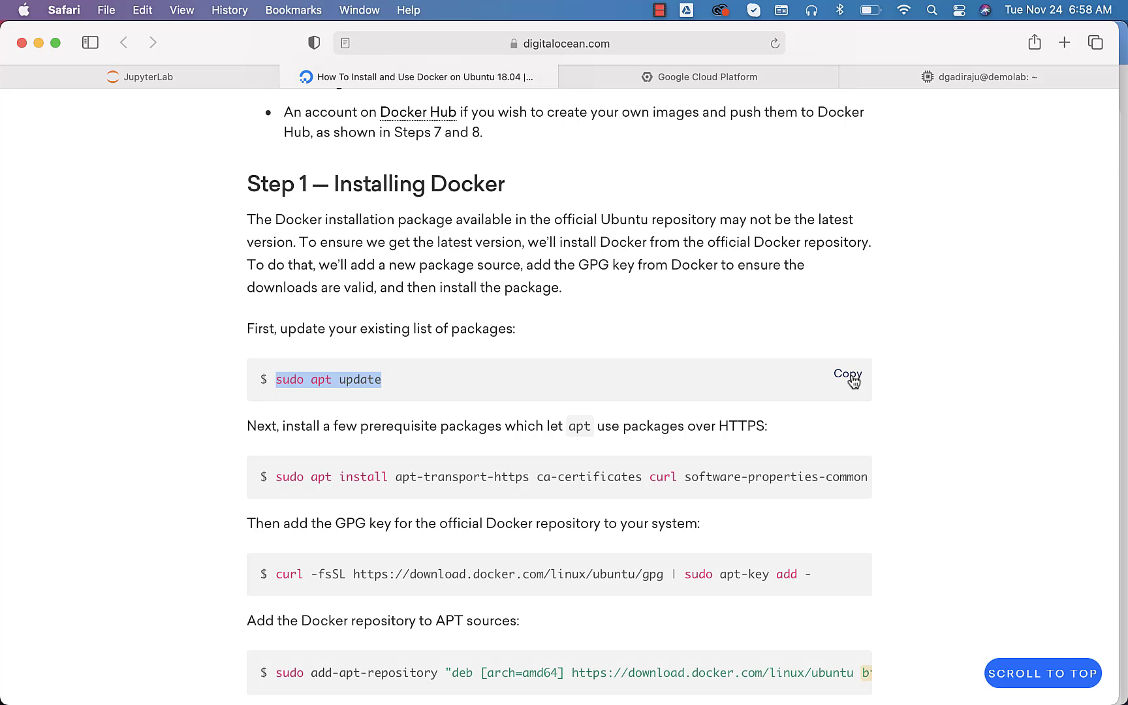
- Run 'sudo apt update' on the demolab VM
left_click(990, 76)
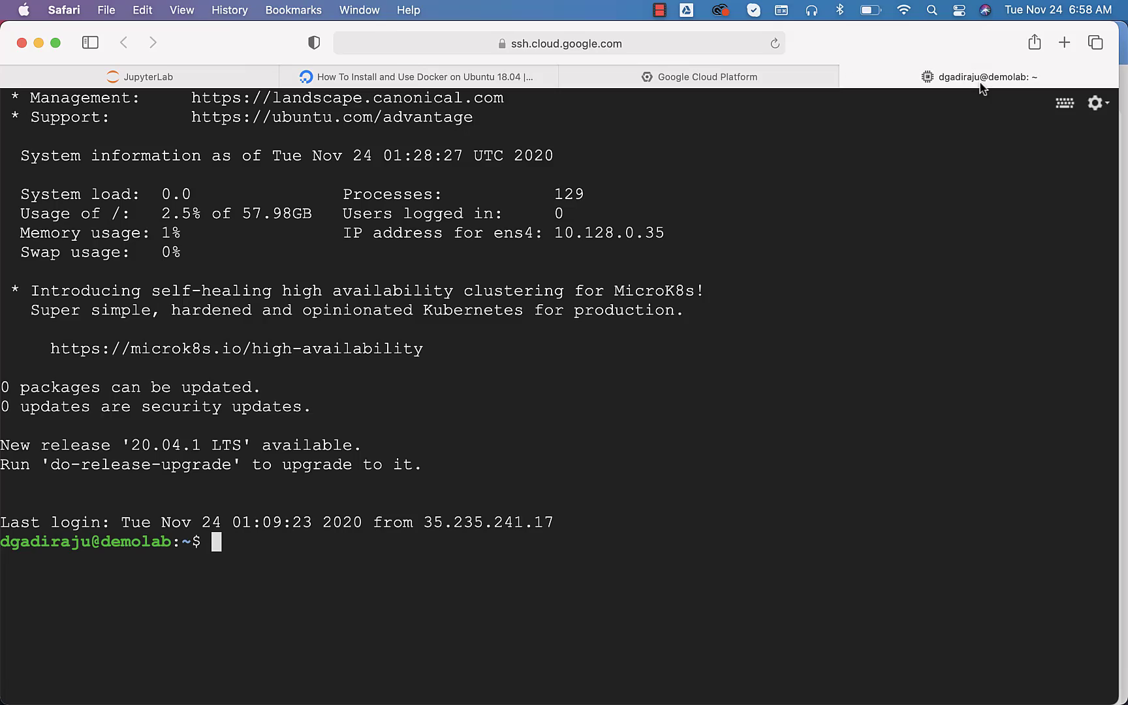
type("sudo apt update")
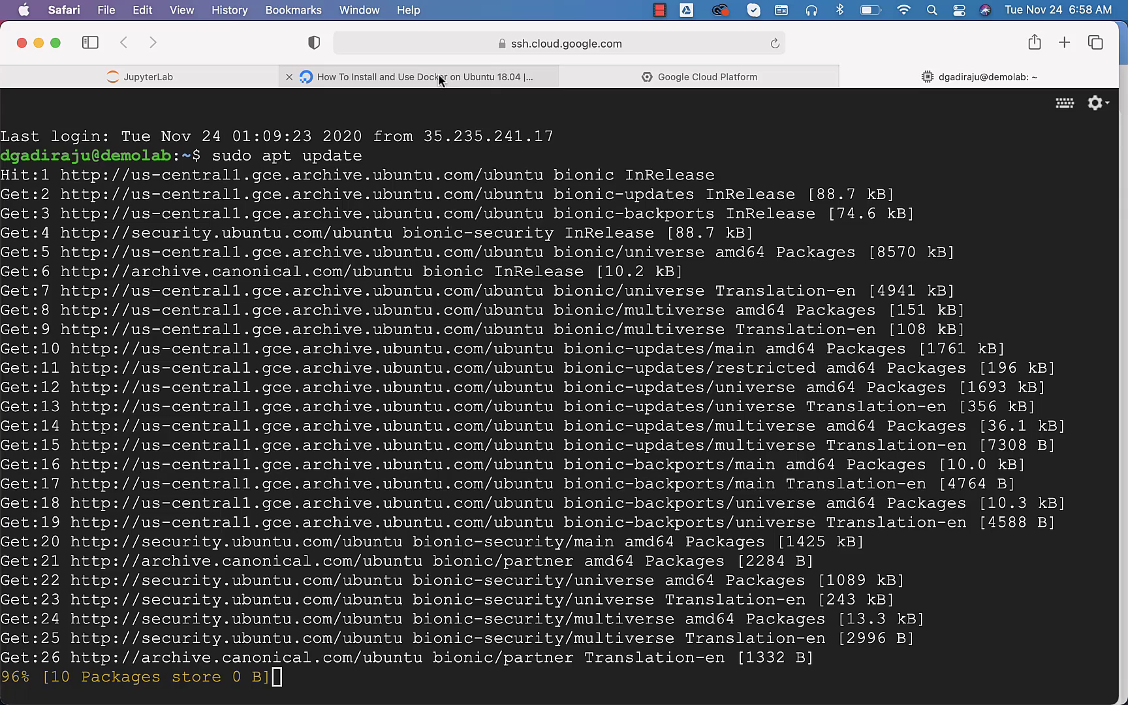
left_click(427, 77)
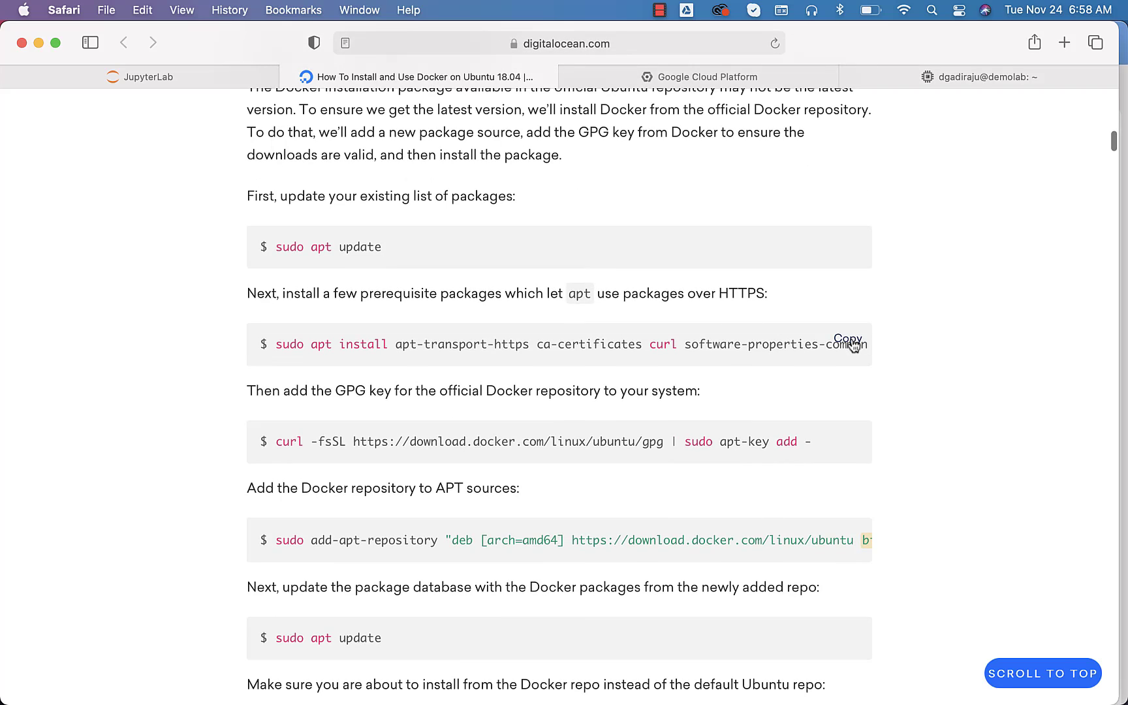
mouse_move(565, 353)
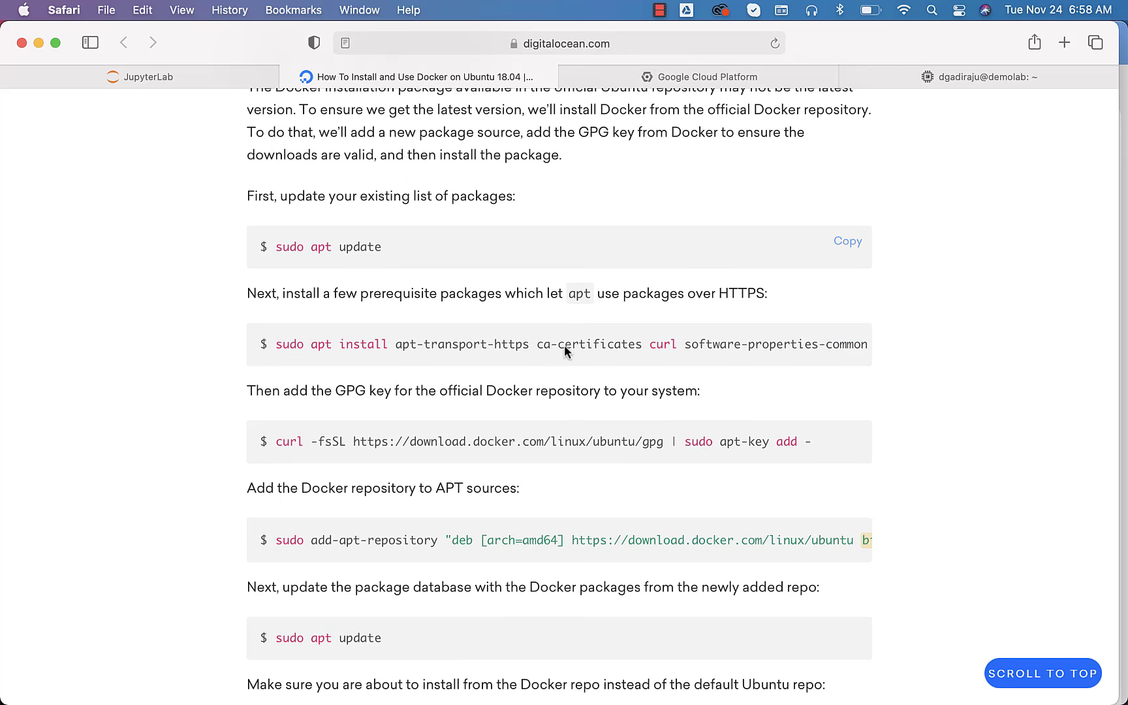
- Install the HTTPS transport prerequisite packages, confirming with Y
left_click(841, 339)
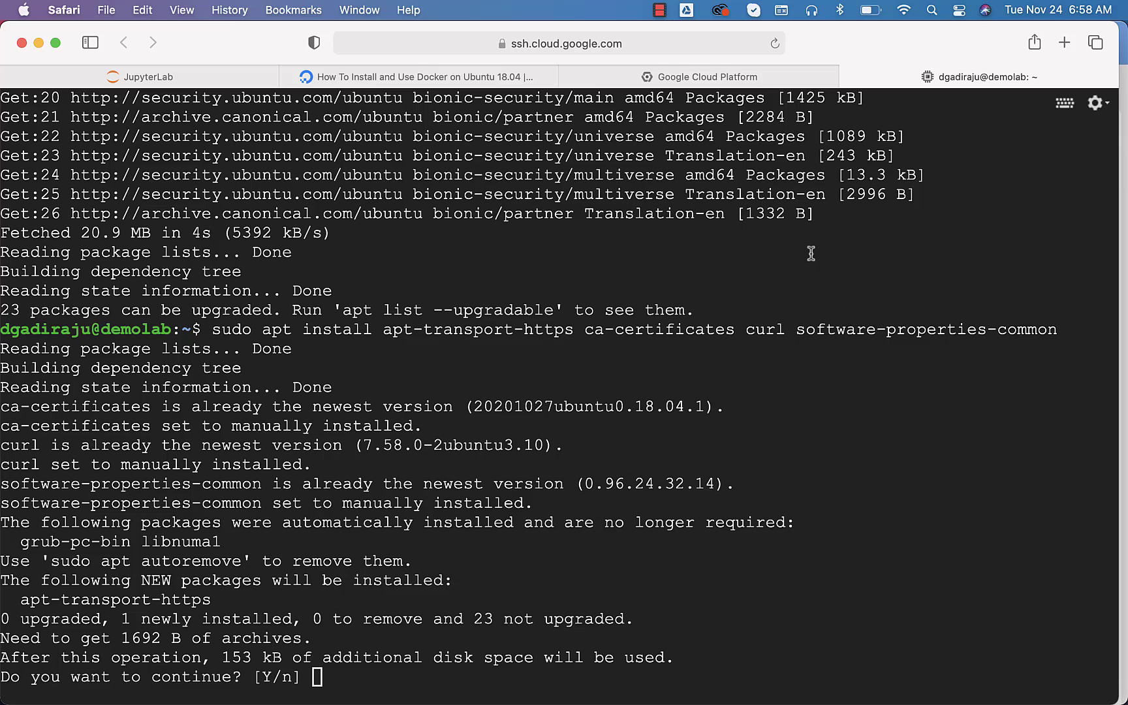
type("Y")
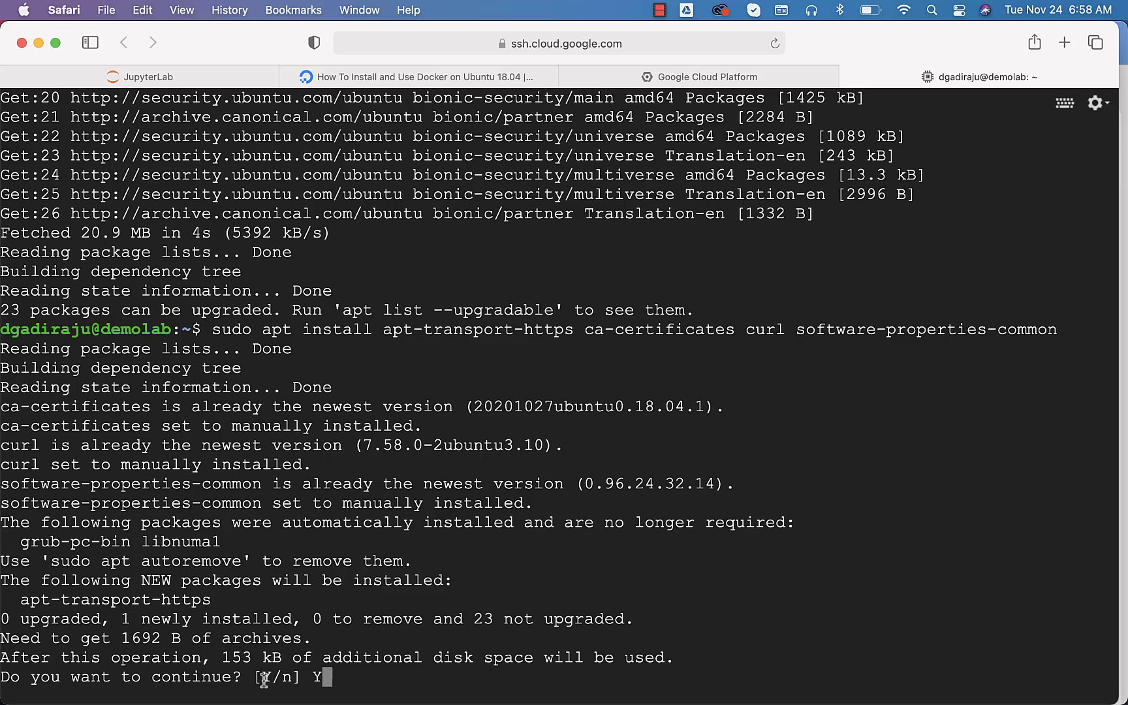
key("Return")
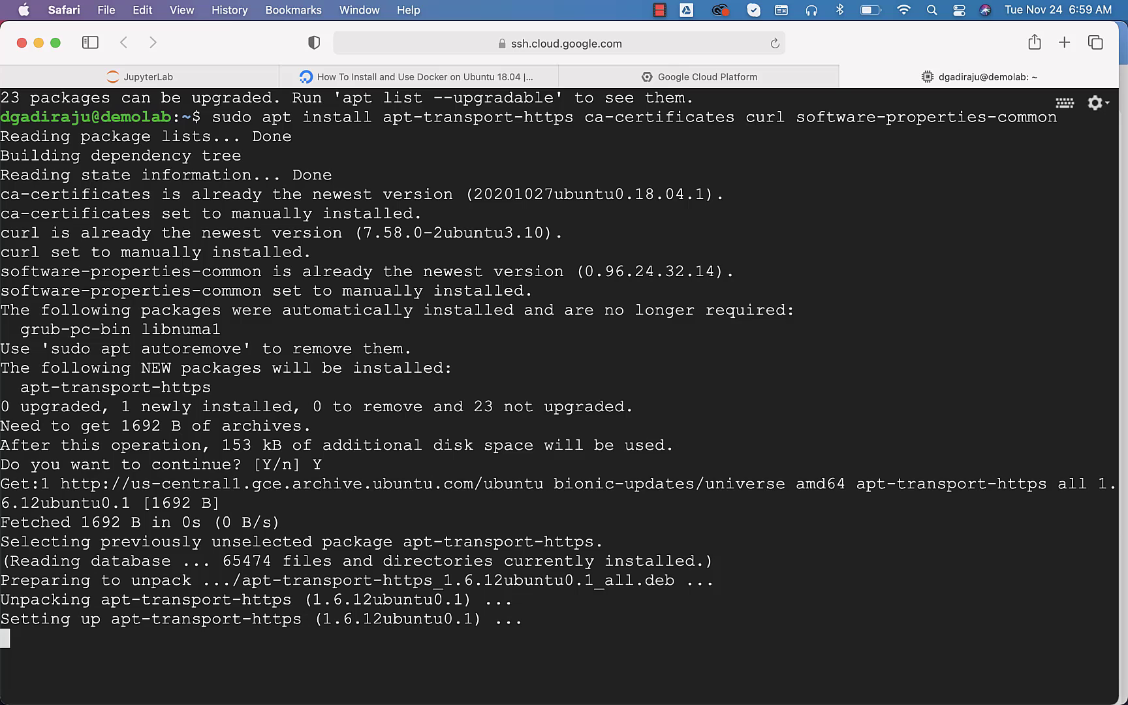
left_click(416, 76)
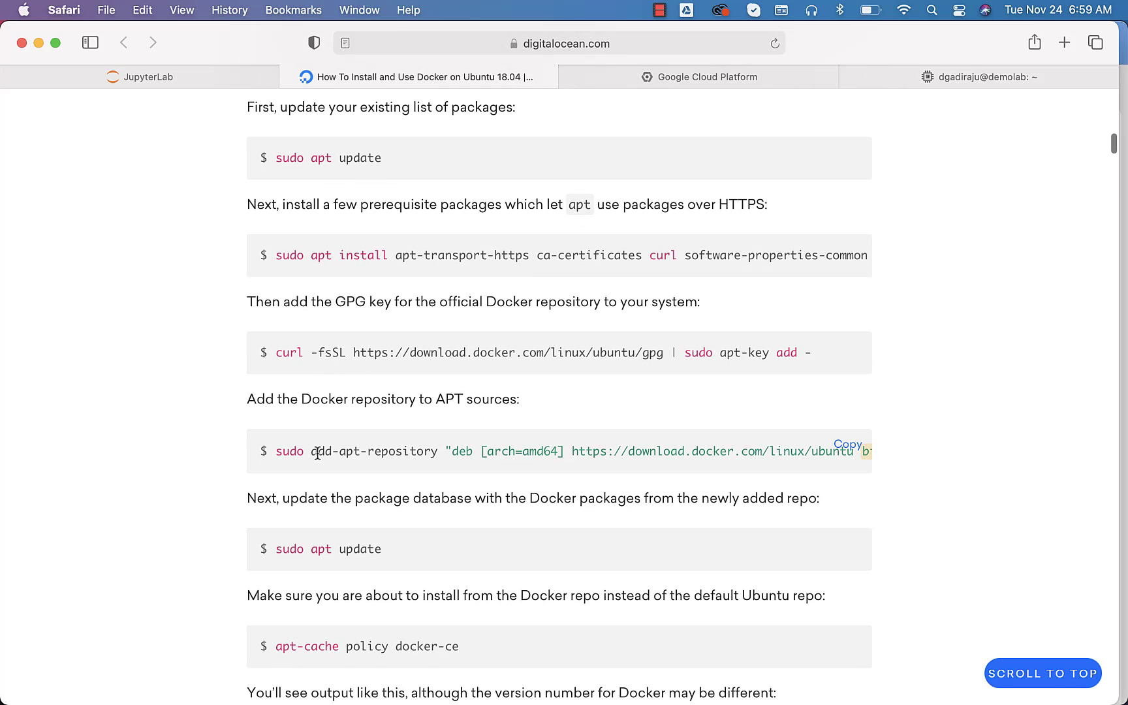
- Add the Docker bionic stable repository with add-apt-repository and check docker-ce's policy
left_click(848, 444)
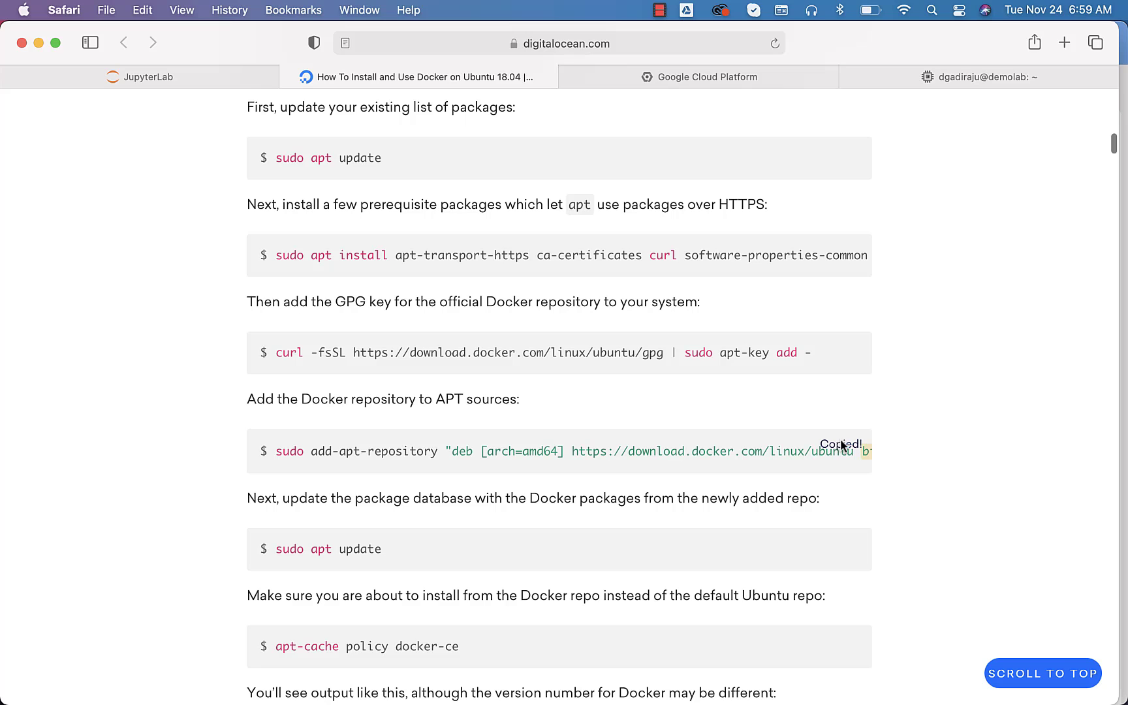
left_click(984, 76)
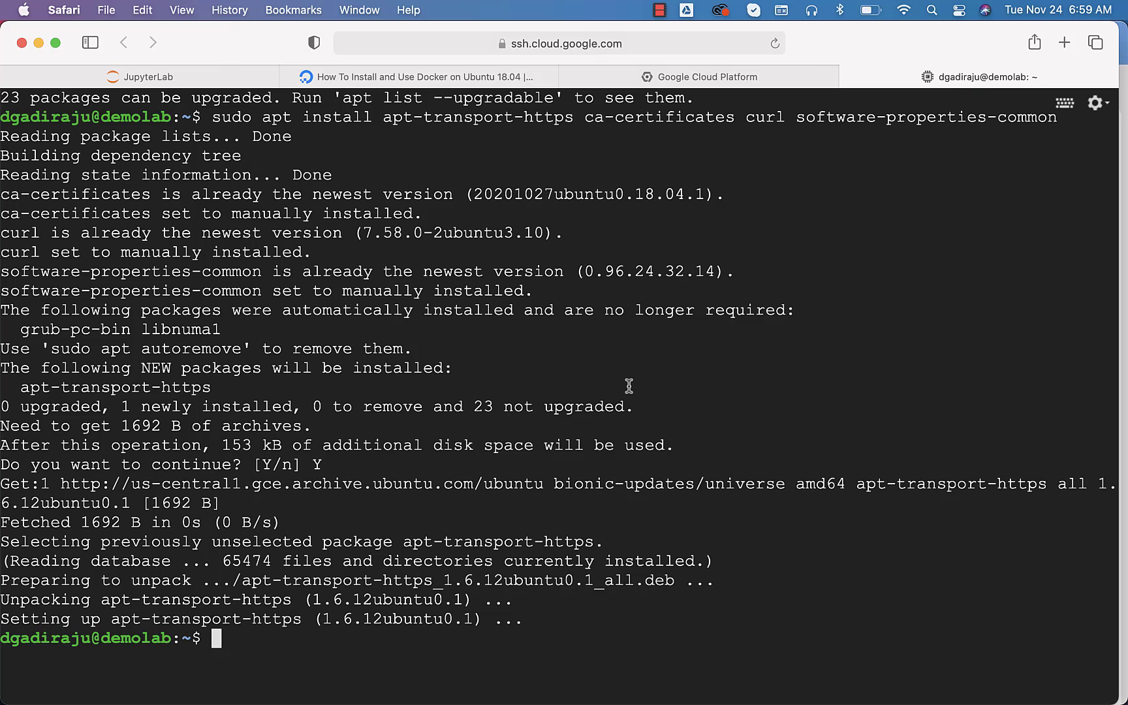
type("sudo add-apt-repository \"deb [arch=amd64] https://download.docker.com/linux/ubuntu bionic stable\"")
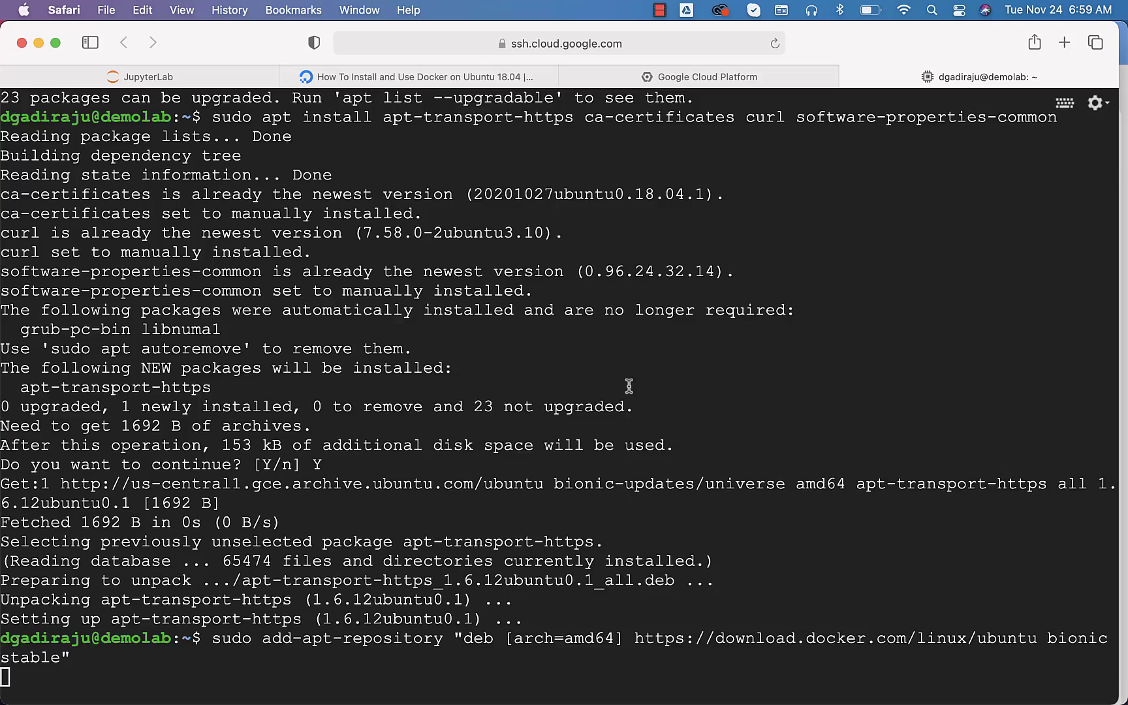
left_click(427, 76)
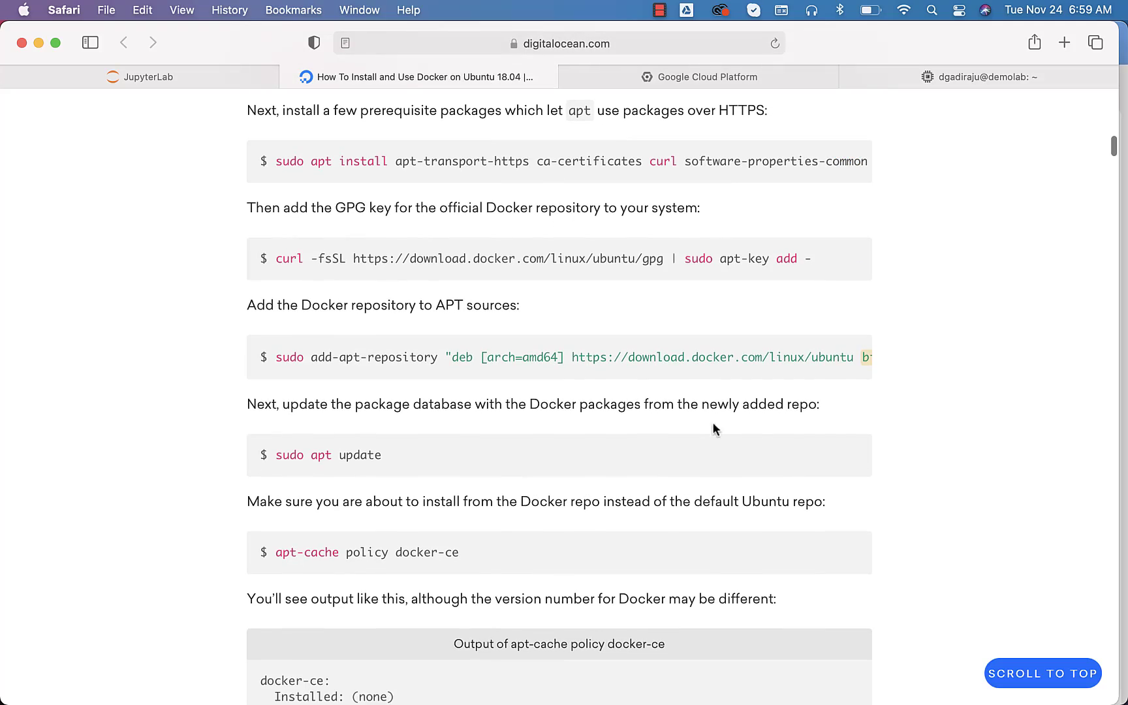
left_click(984, 76)
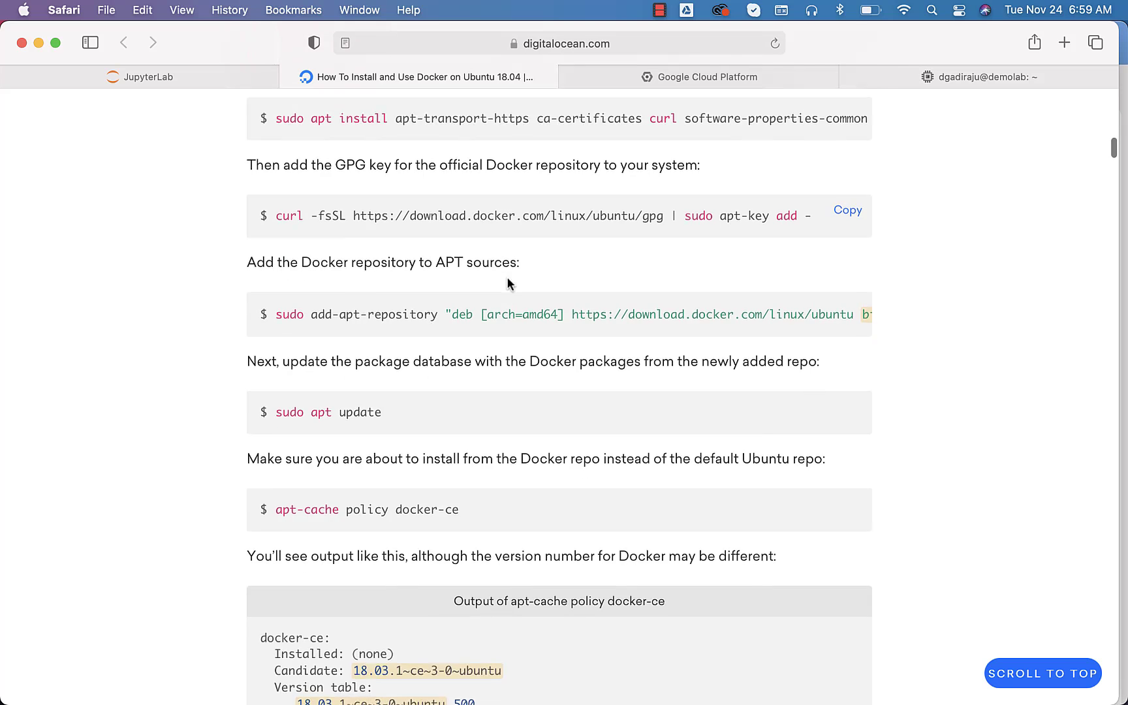
scroll("down", 3)
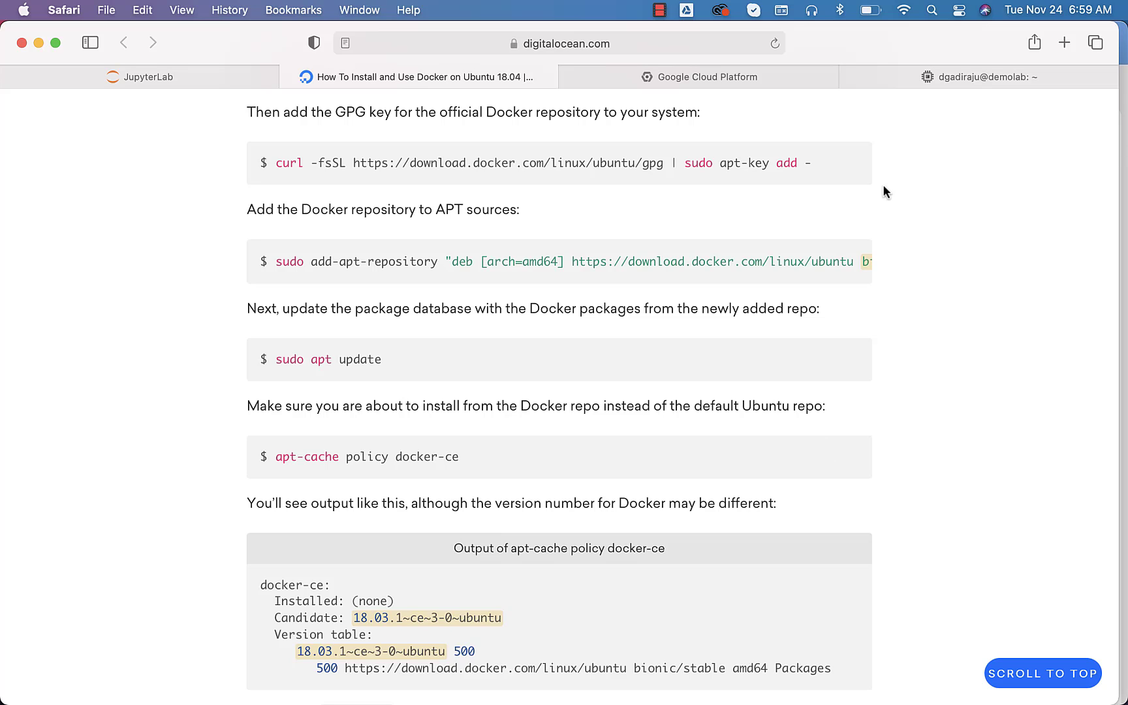
left_click(984, 76)
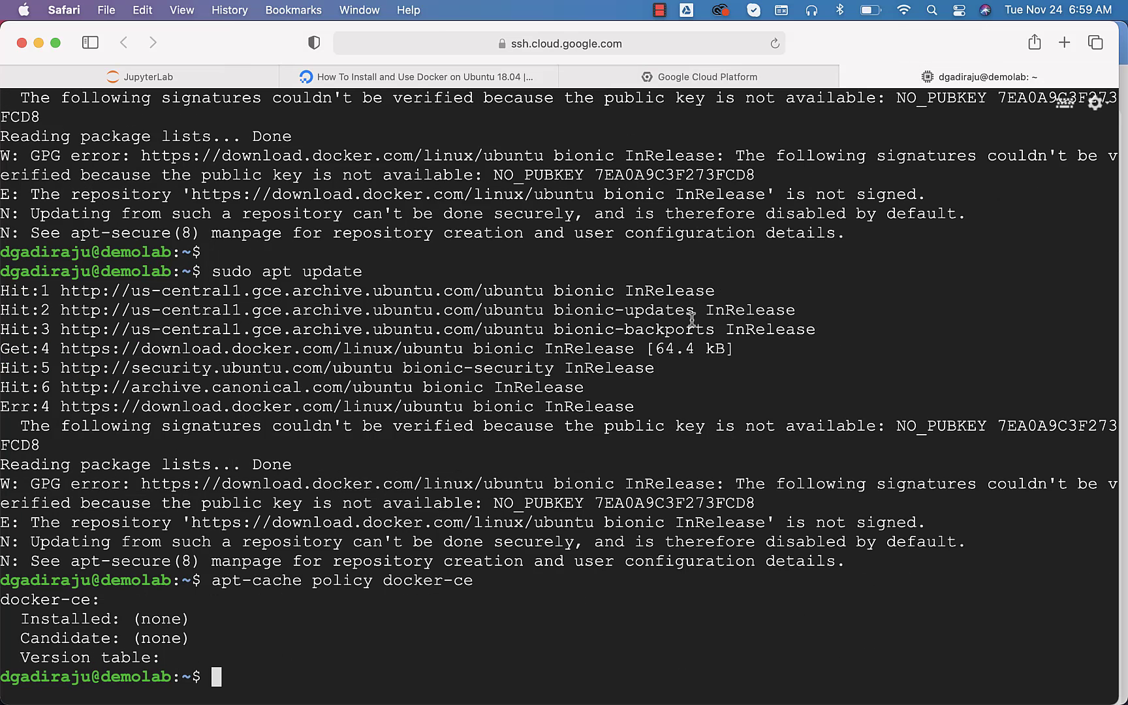
- Try 'sudo apt install docker-ce', which finds no installation candidate
left_click(427, 77)
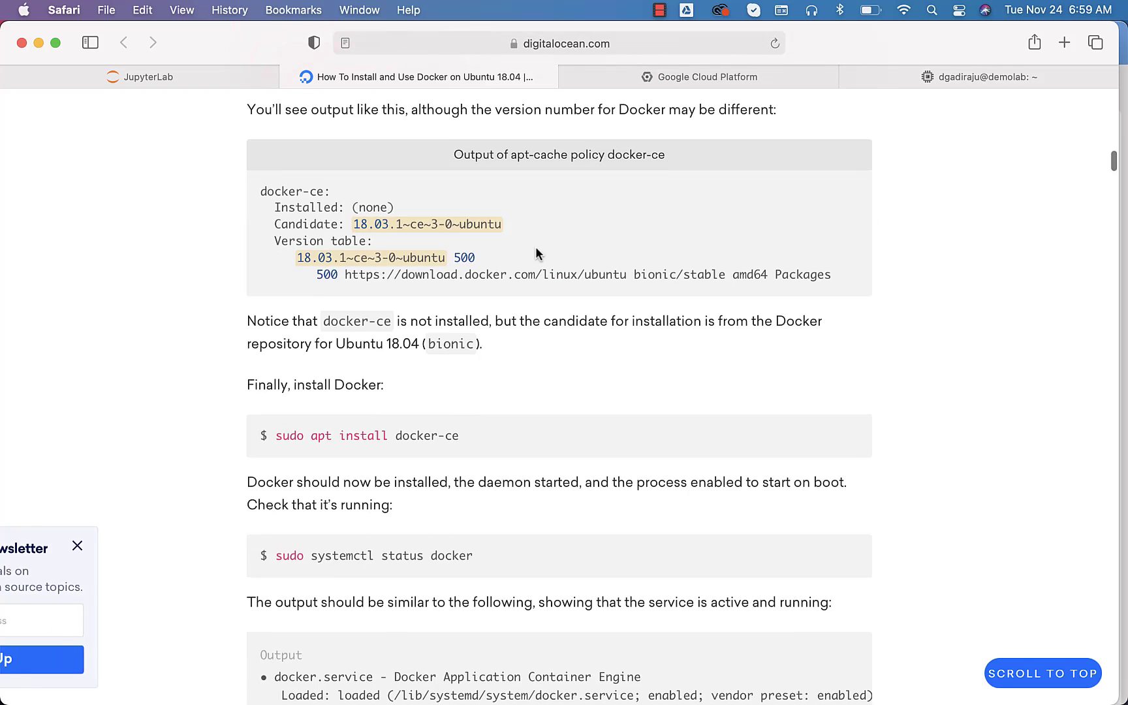
scroll("down", 3)
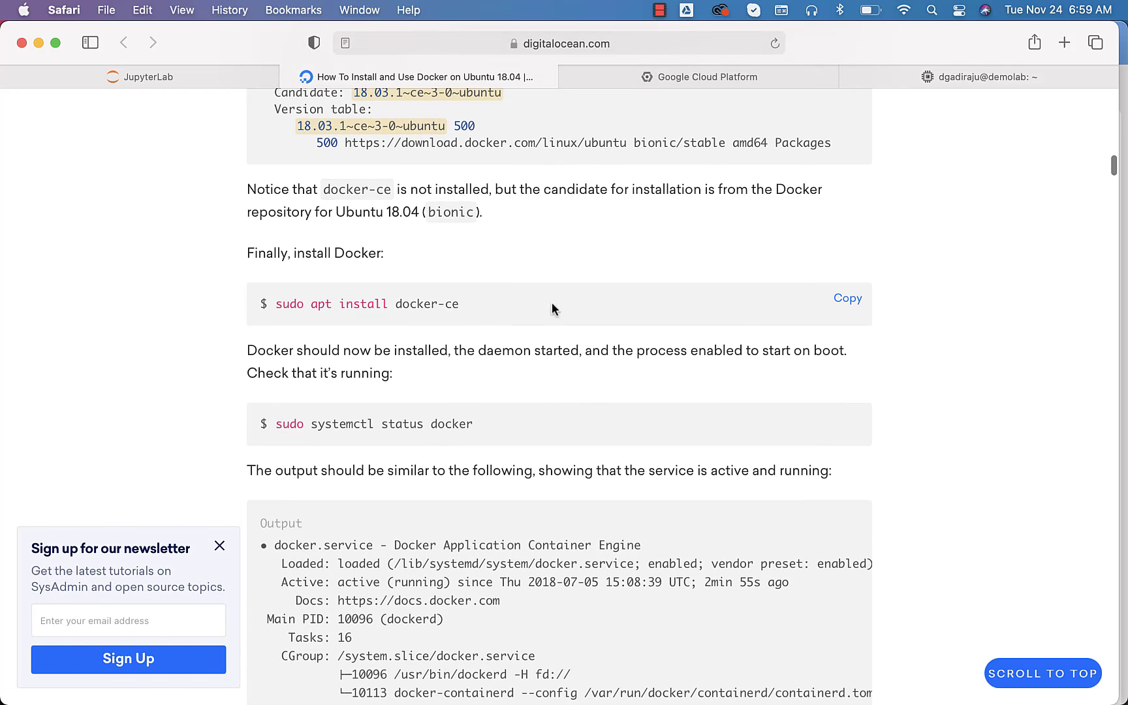
mouse_move(980, 88)
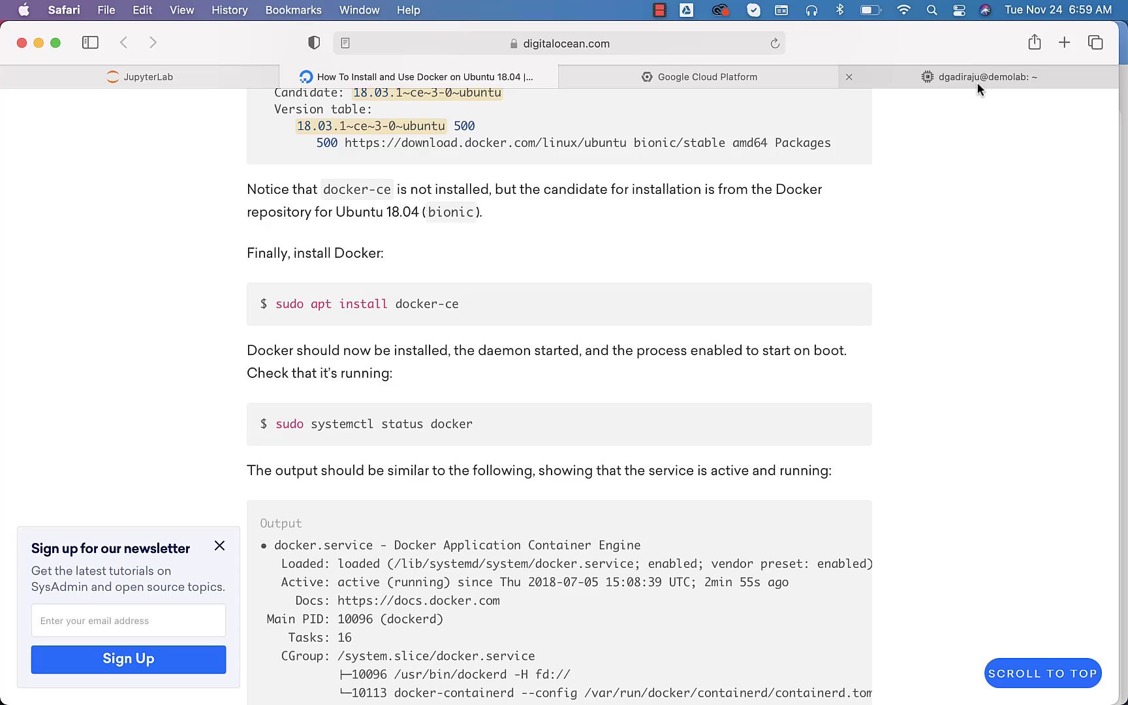
mouse_move(983, 77)
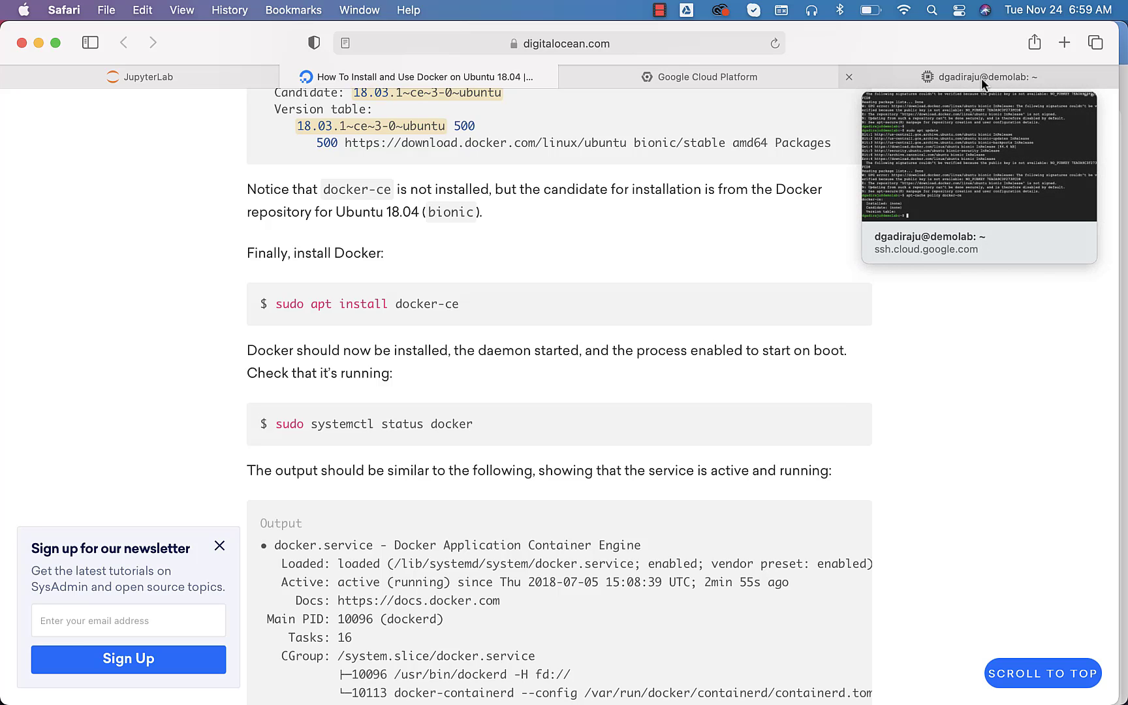
left_click(984, 77)
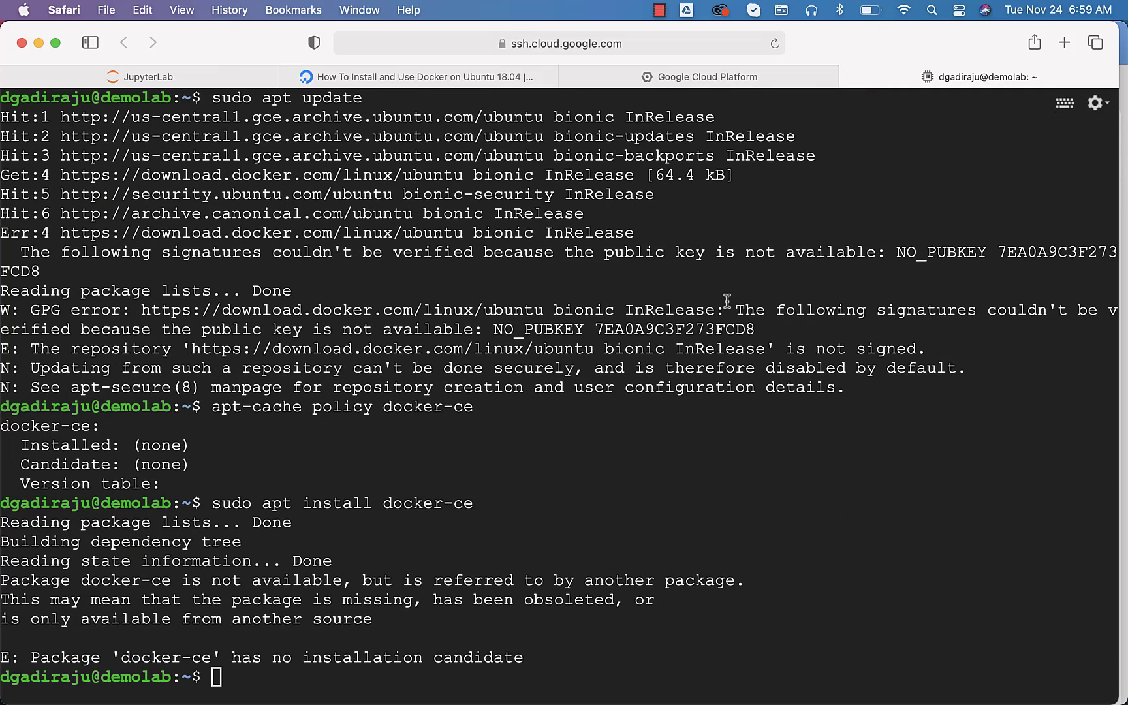
mouse_move(656, 368)
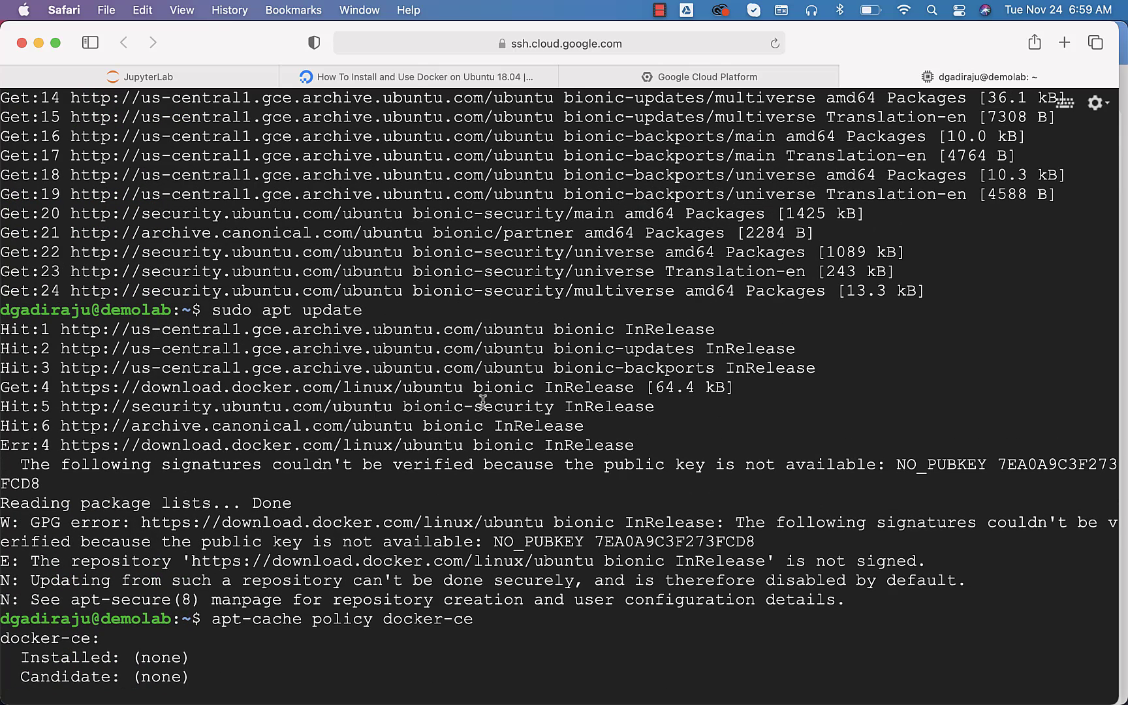
mouse_move(365, 495)
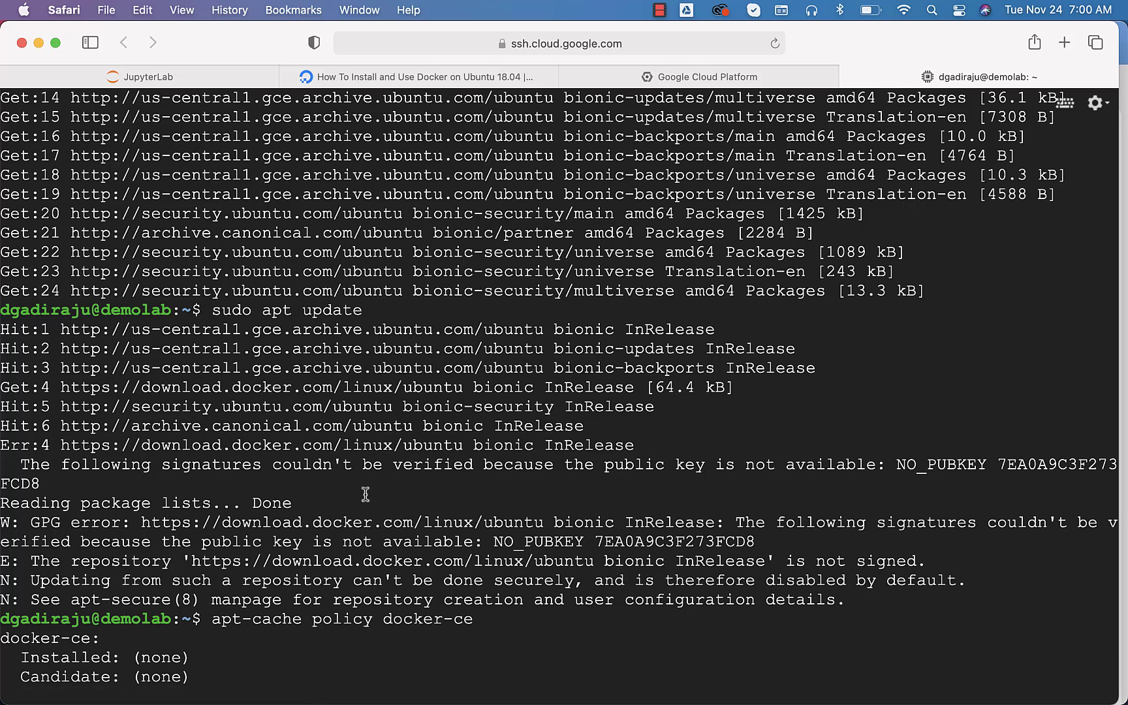
type("sudo apt install docker-ce")
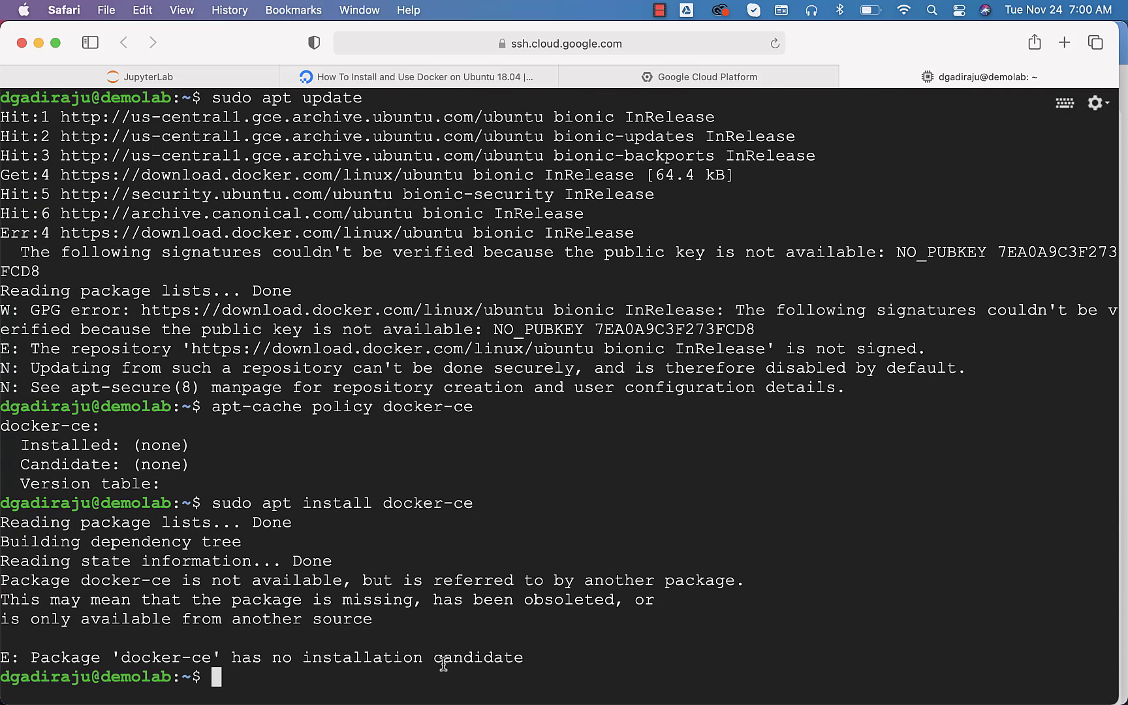
- Rerun 'sudo apt update', which still fails on the missing GPG key
type("sudo apt update")
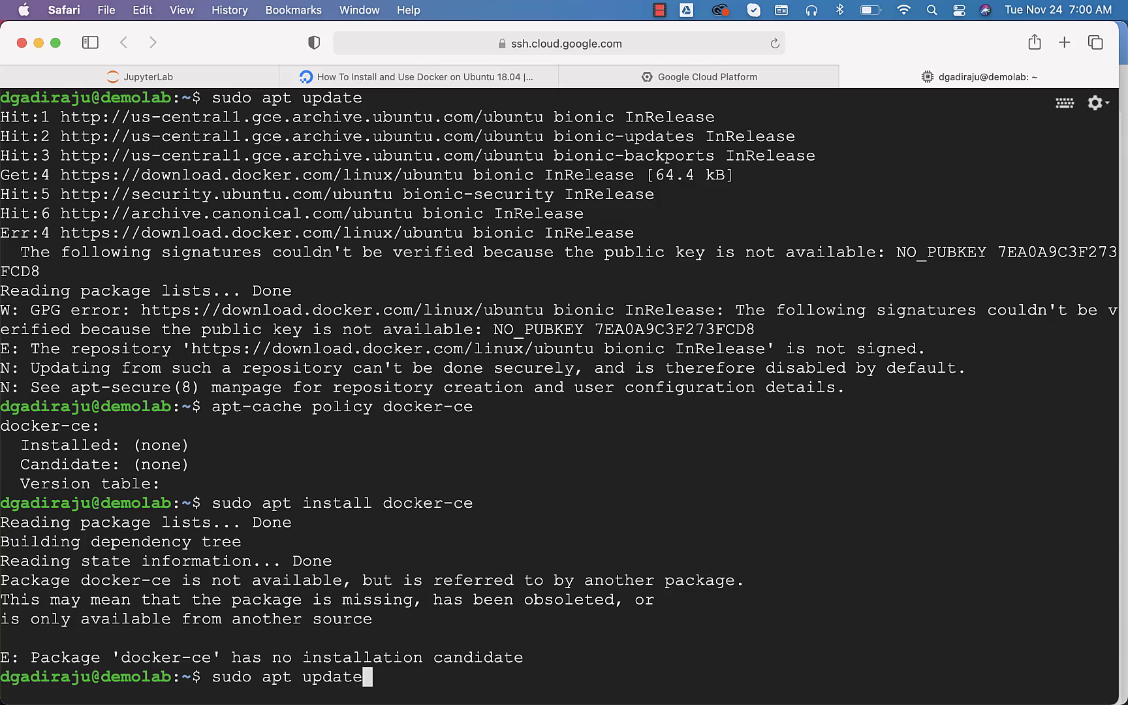
key("Return")
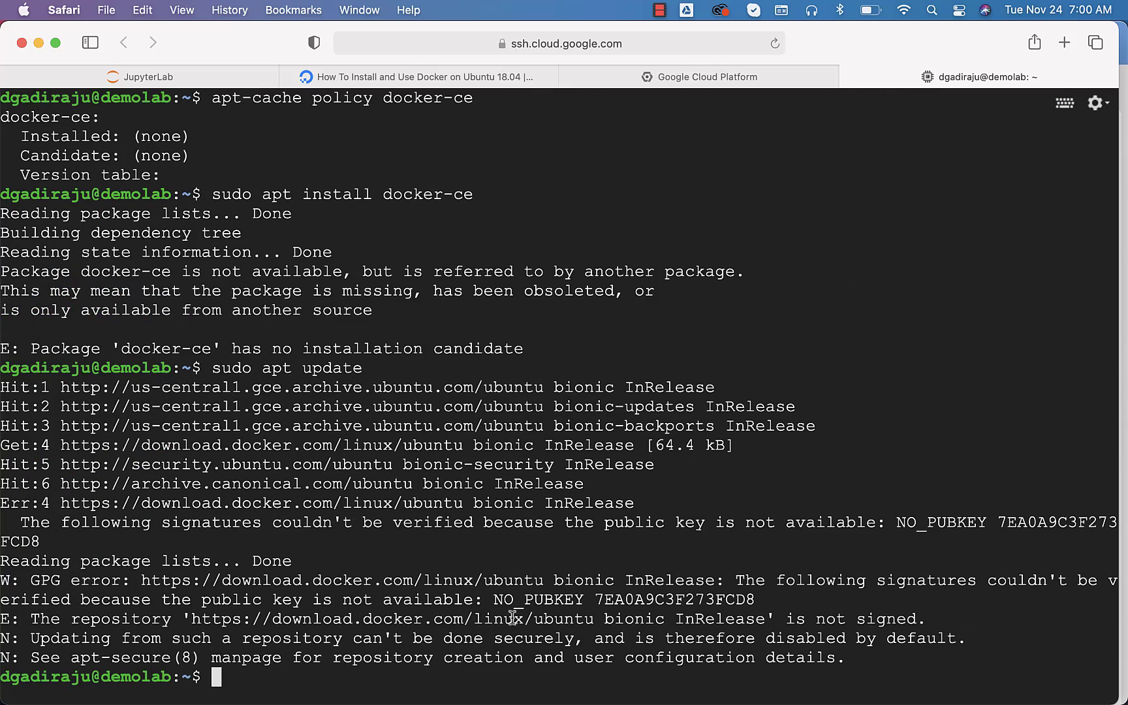
mouse_move(422, 577)
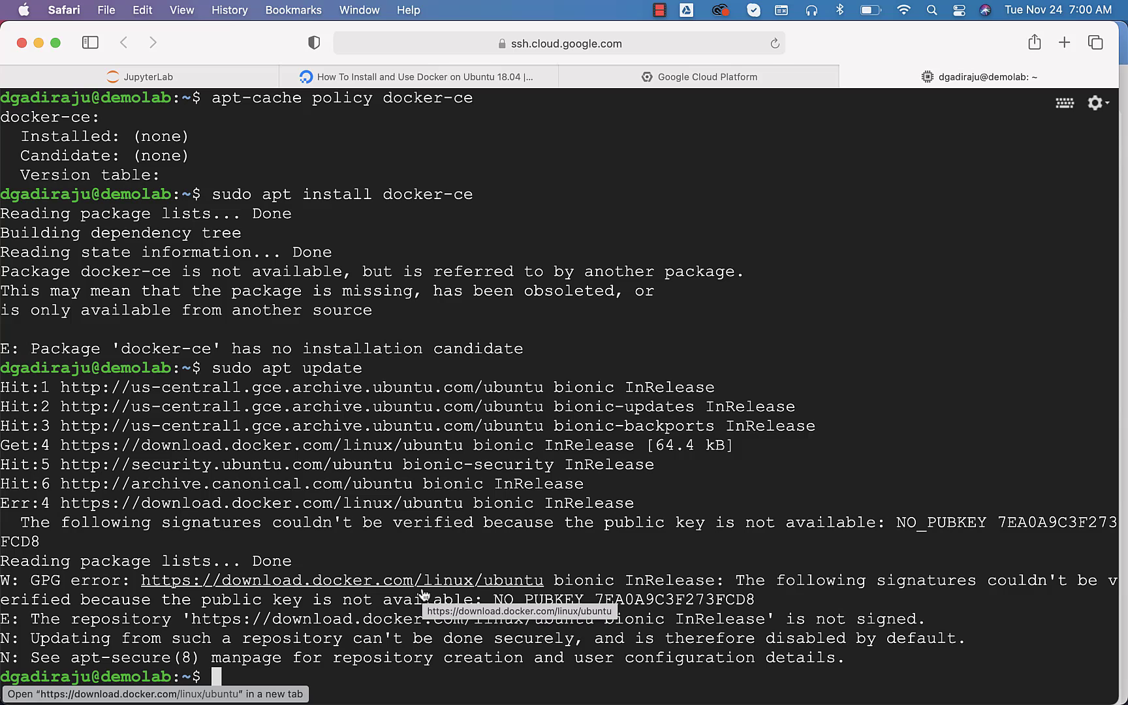
mouse_move(853, 594)
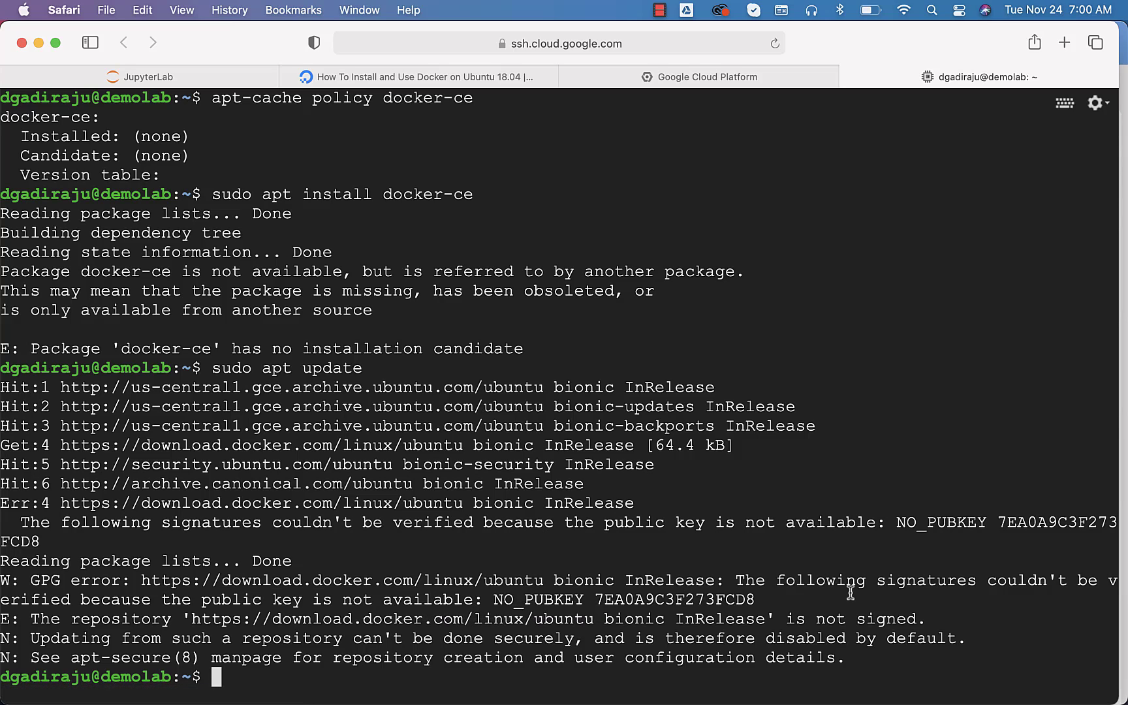
left_click(707, 77)
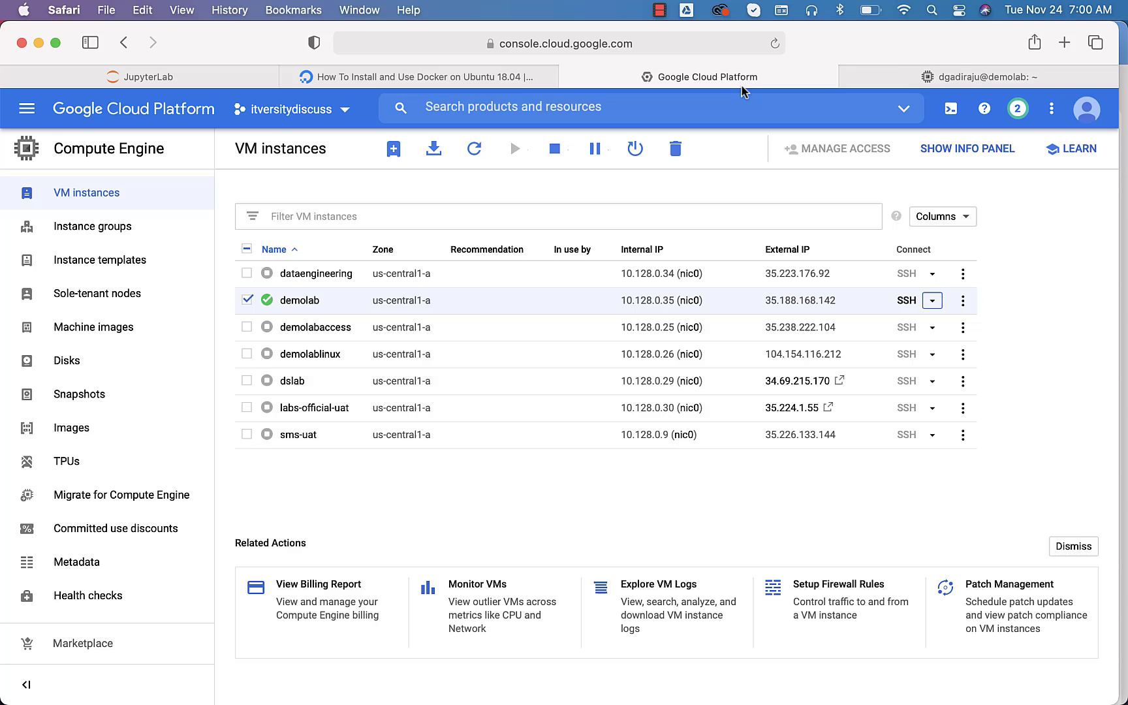
- Install the apt HTTPS prerequisites from the tutorial's command
left_click(417, 77)
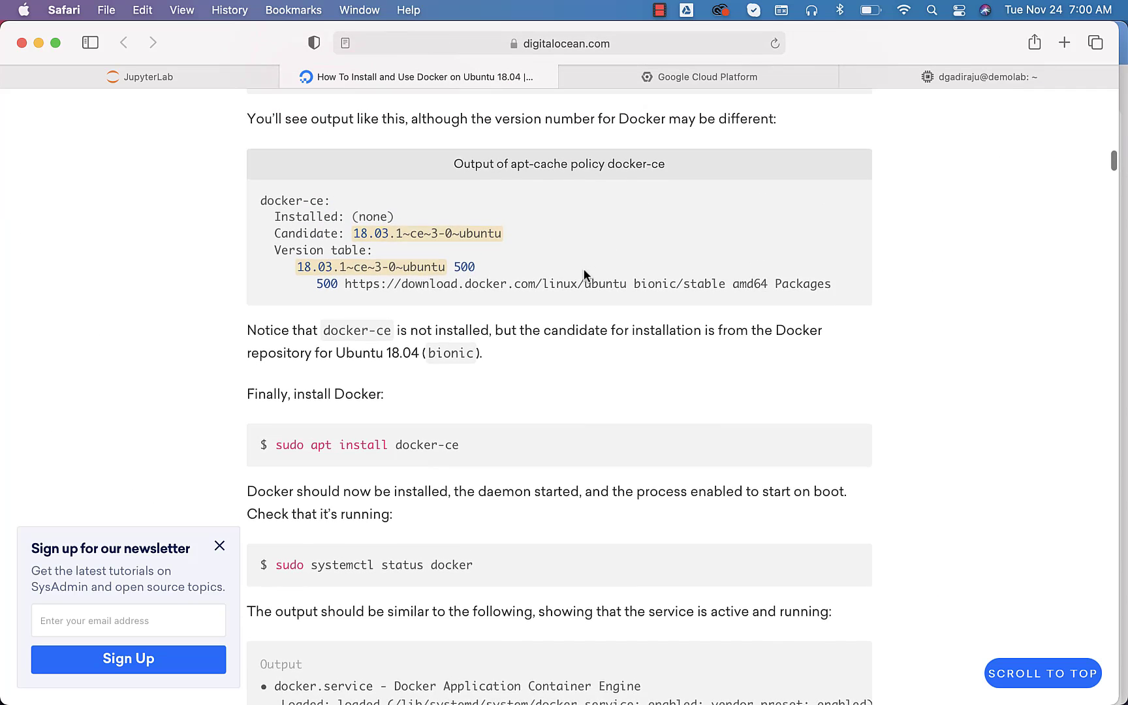
scroll("up", 3)
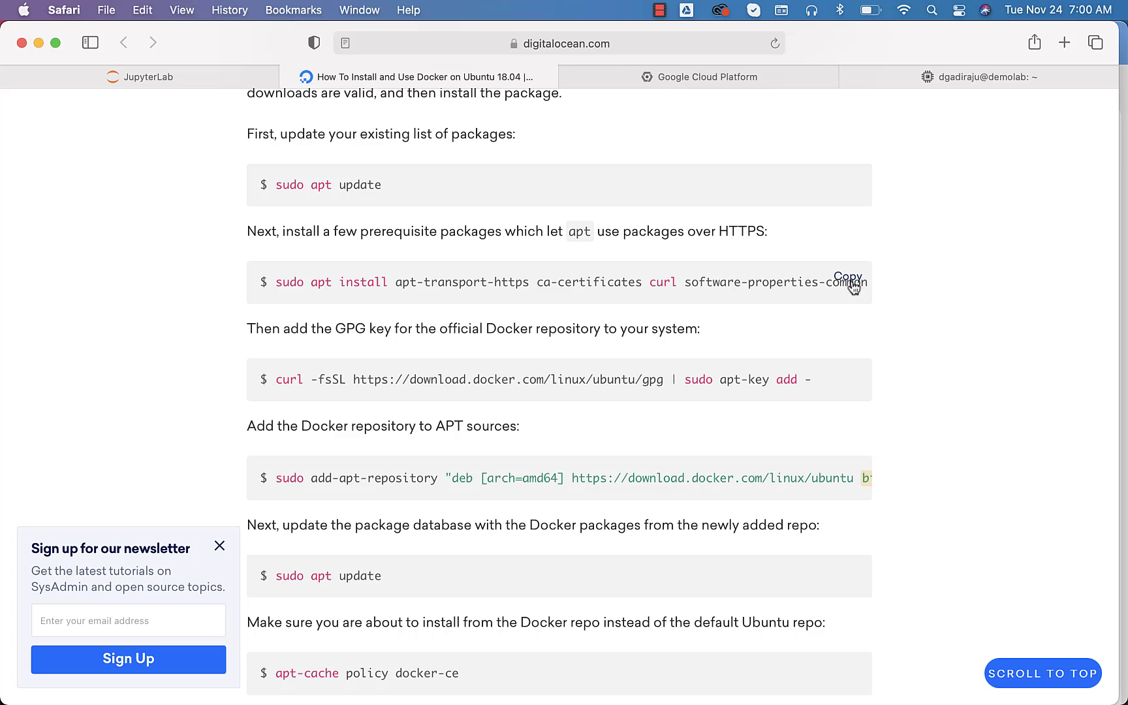
mouse_move(961, 87)
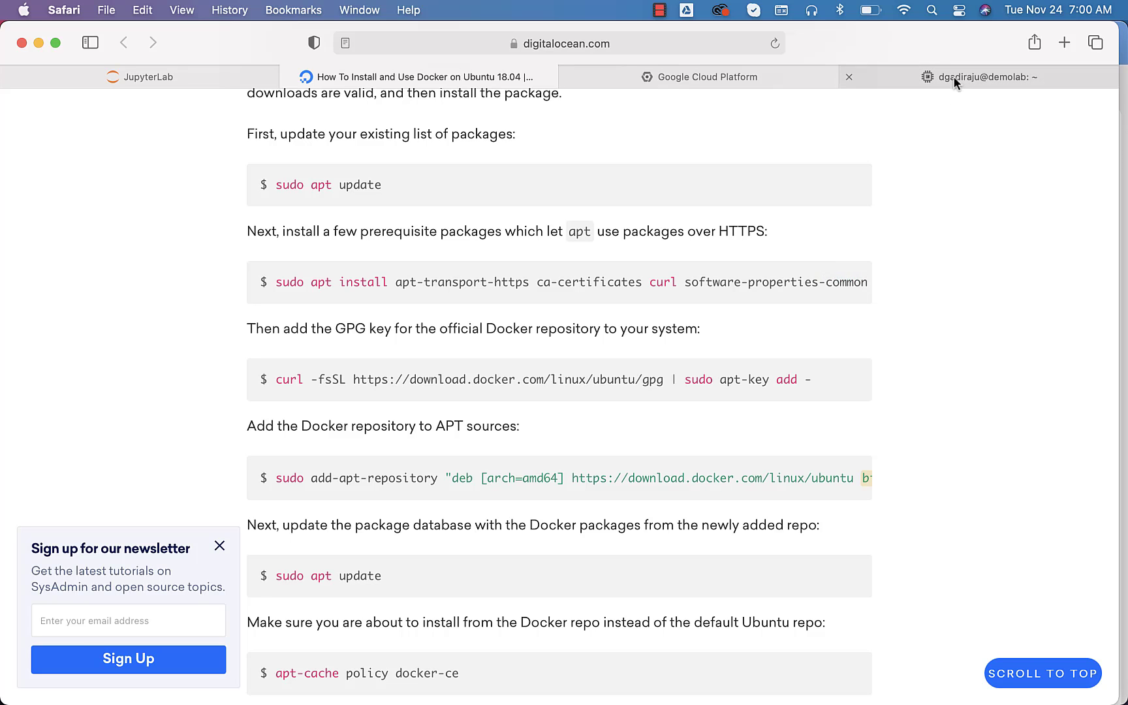
left_click(984, 76)
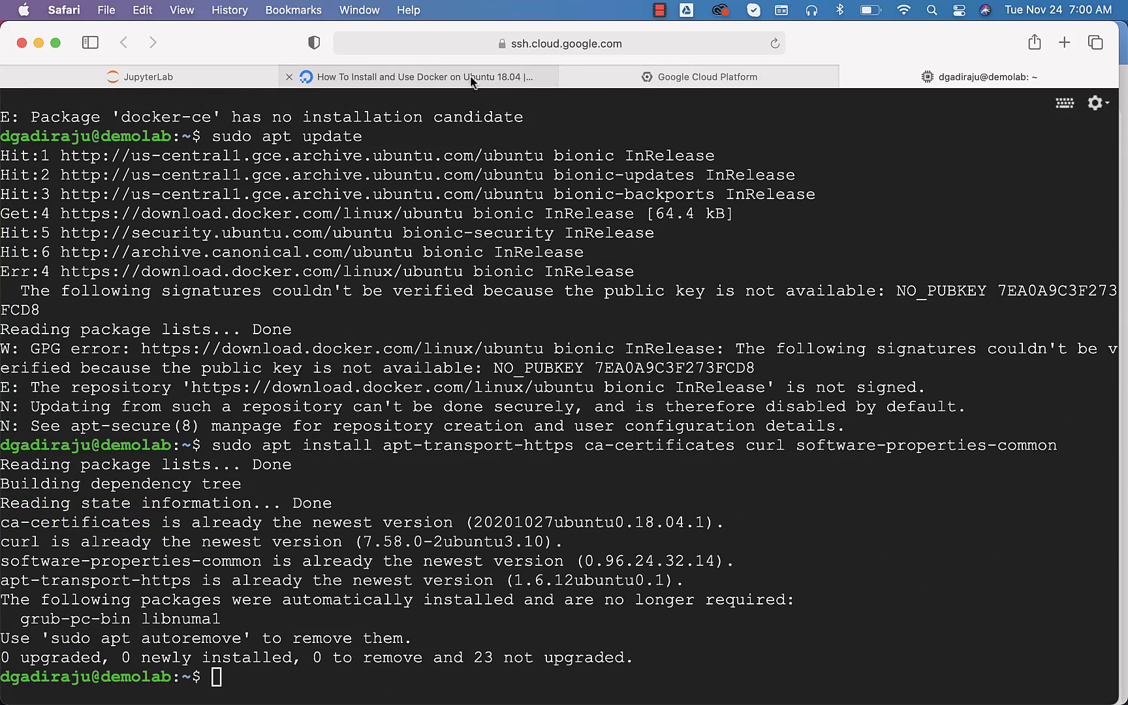
left_click(418, 76)
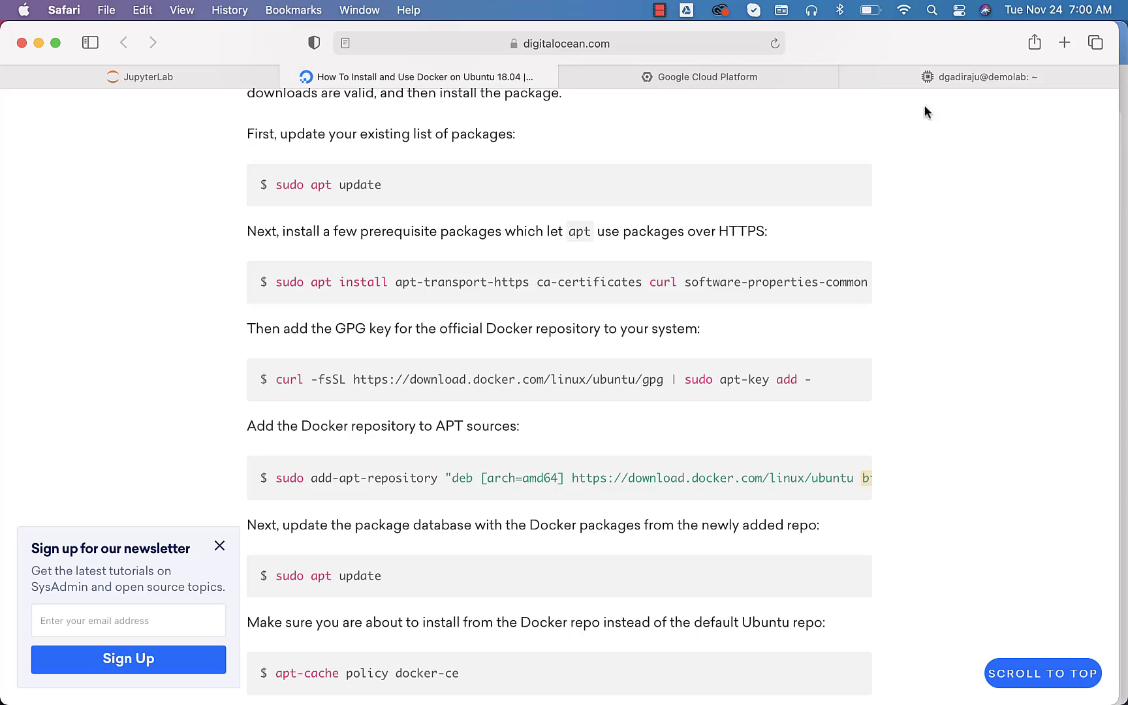
- Add Docker's GPG key by piping curl into apt-key
left_click(982, 76)
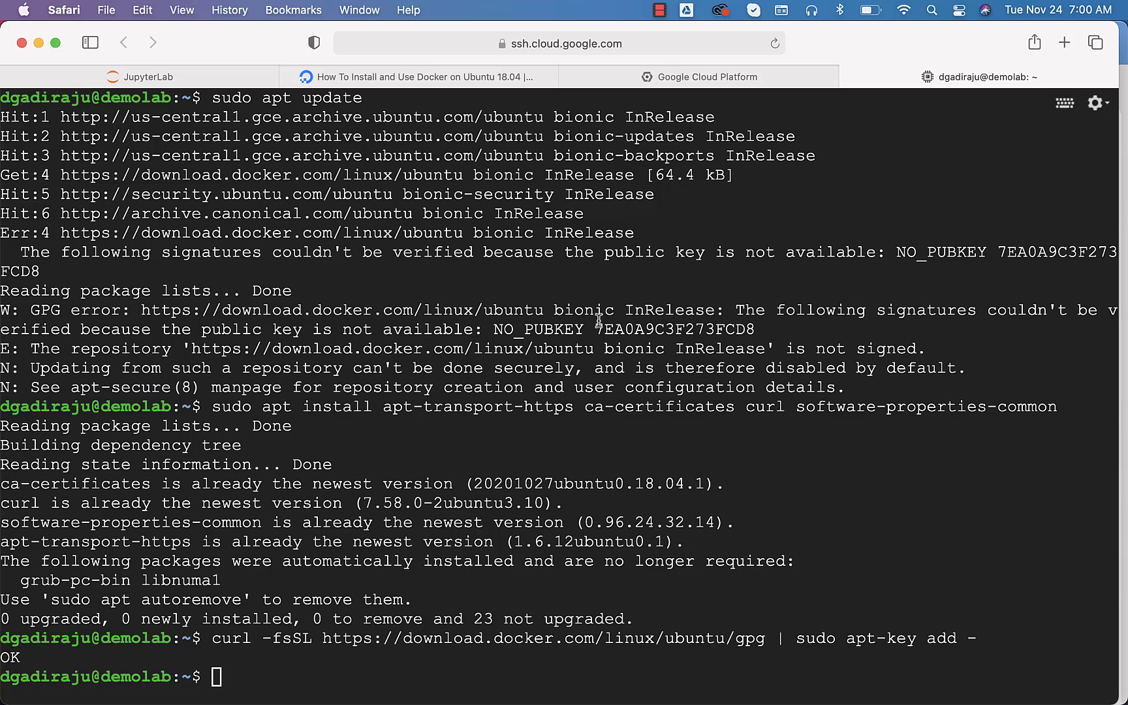
left_click(430, 77)
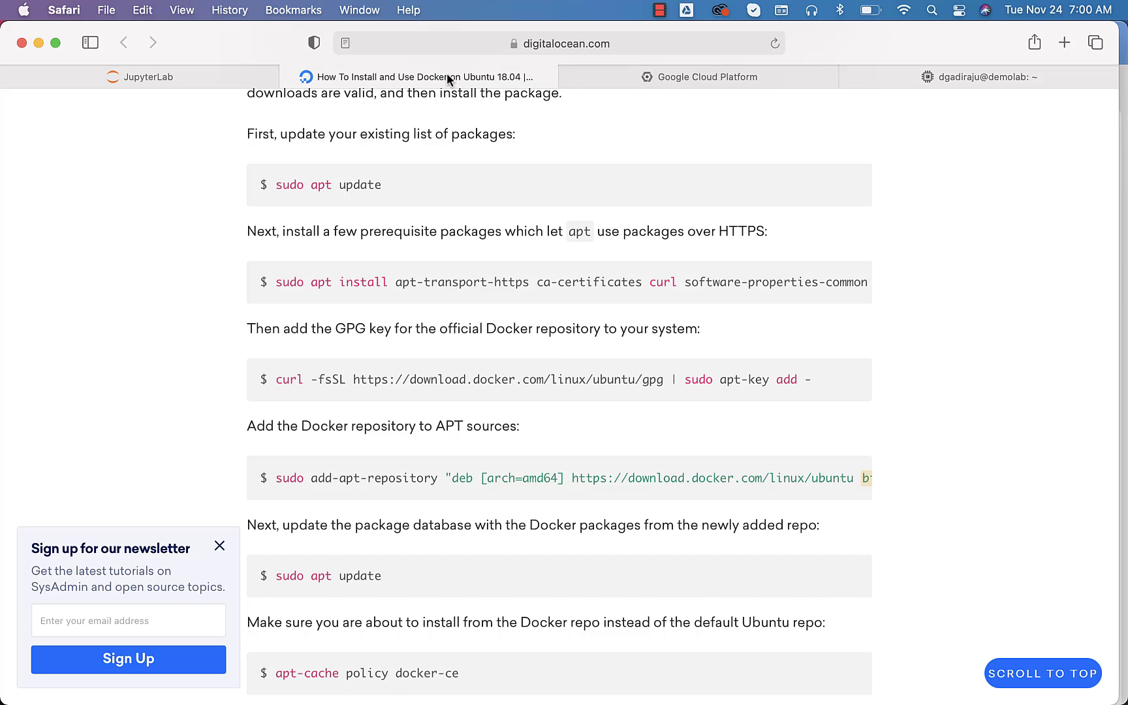
scroll("up", 3)
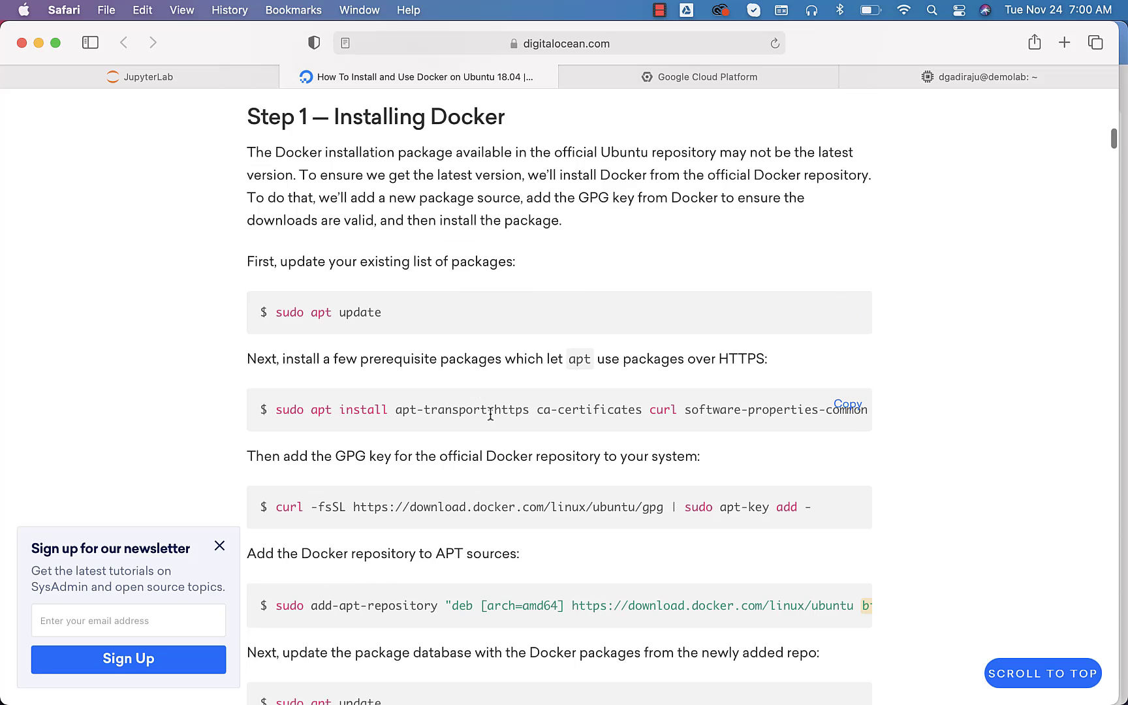
scroll("down", 3)
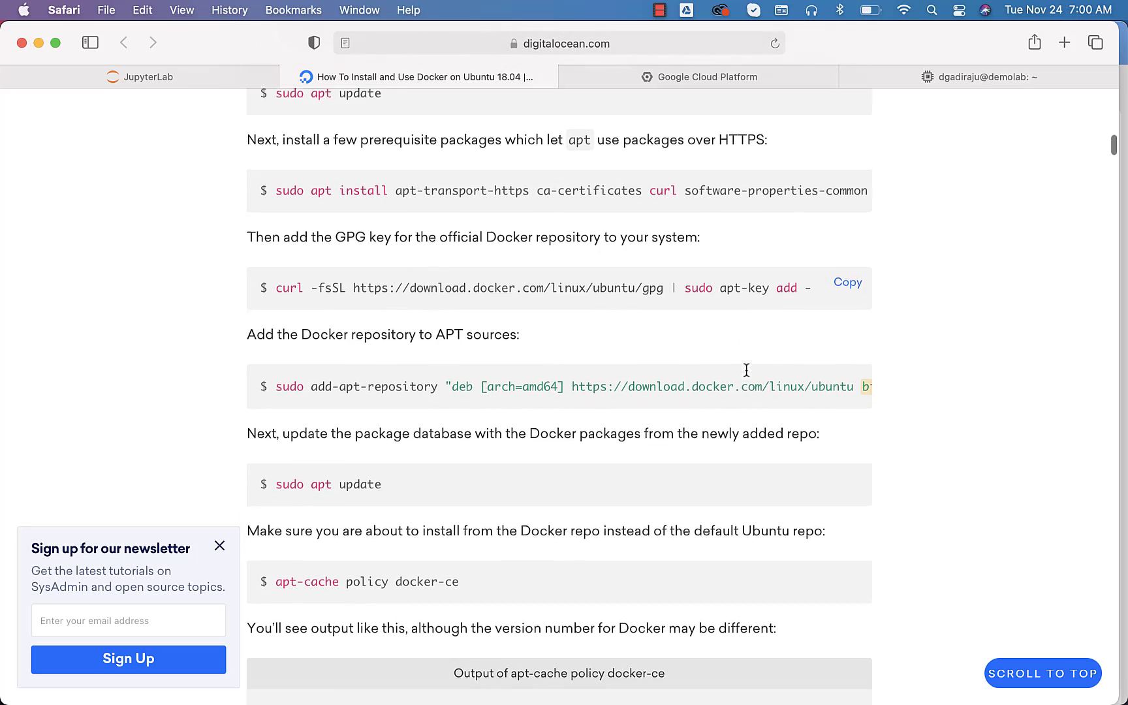
- Add the Docker bionic stable repository and run 'sudo apt update' without signature errors
left_click(985, 76)
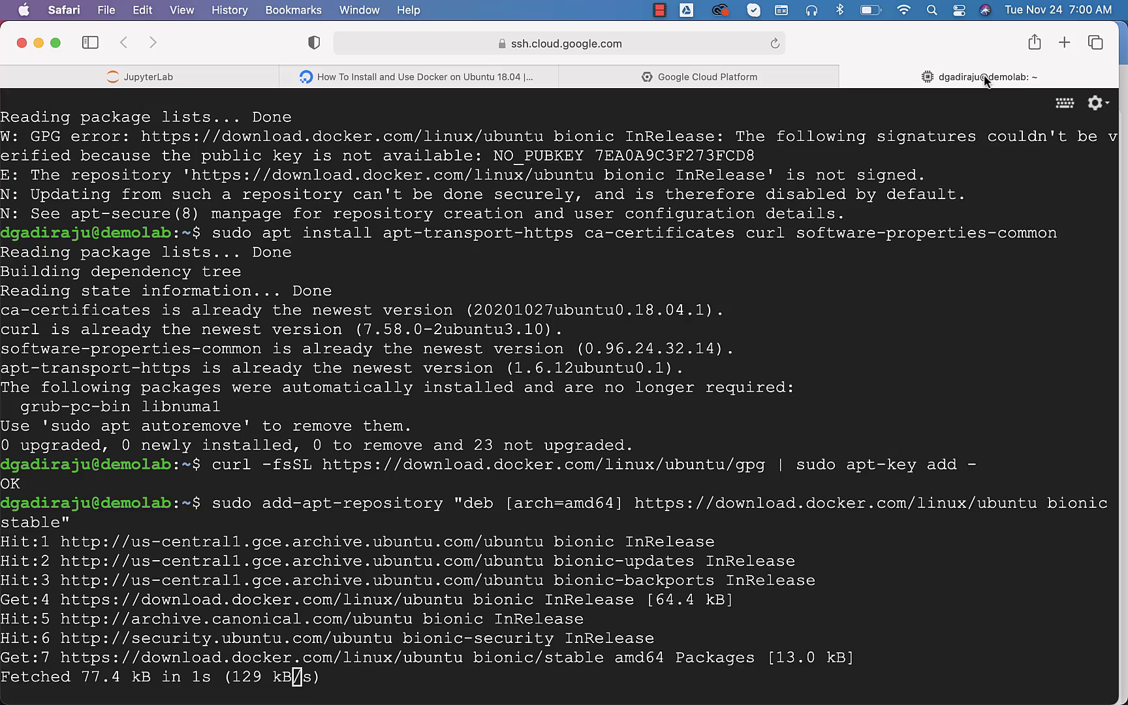
left_click(424, 76)
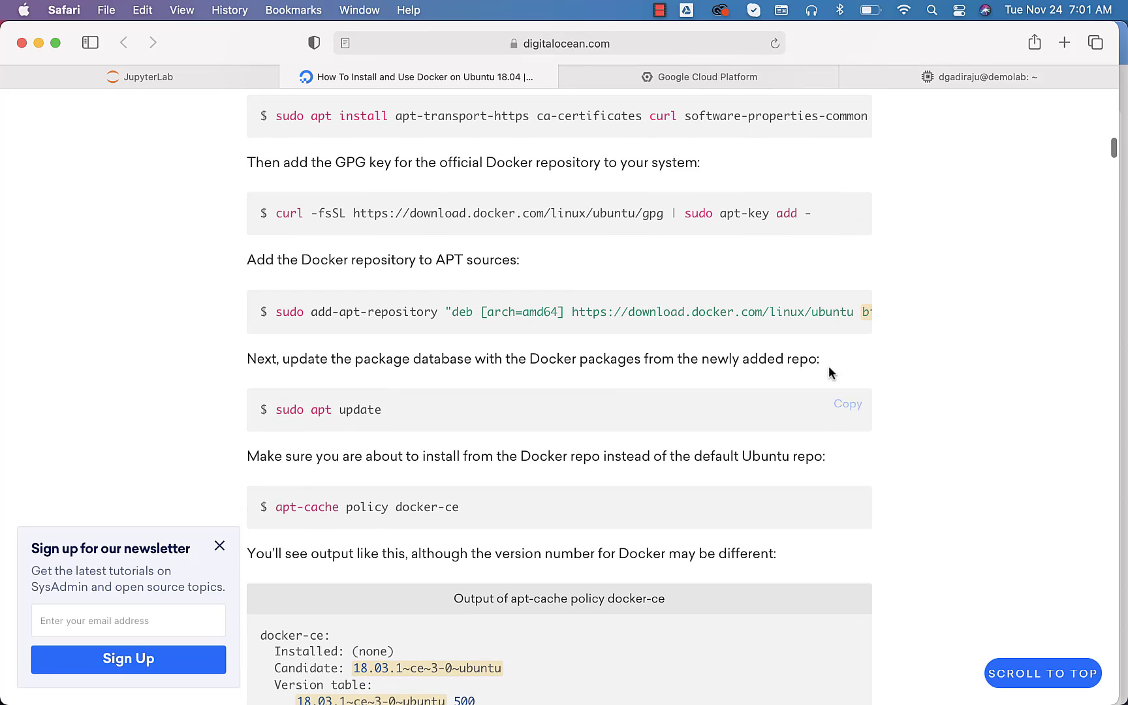
left_click(847, 403)
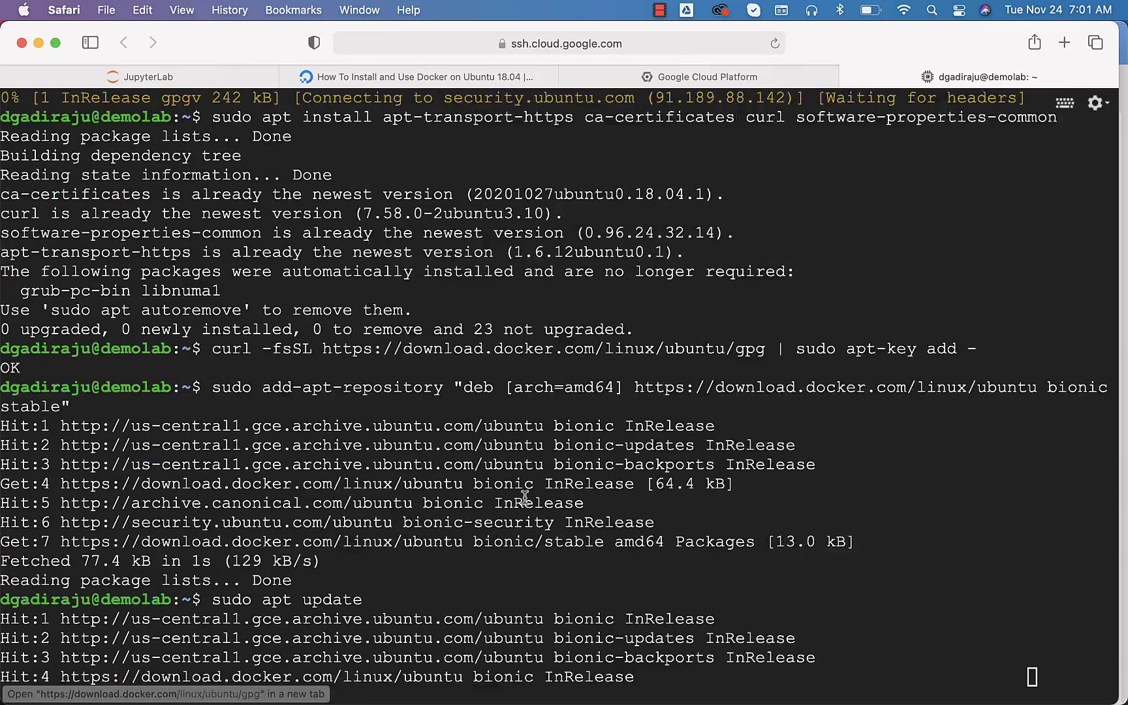
scroll("down", 3)
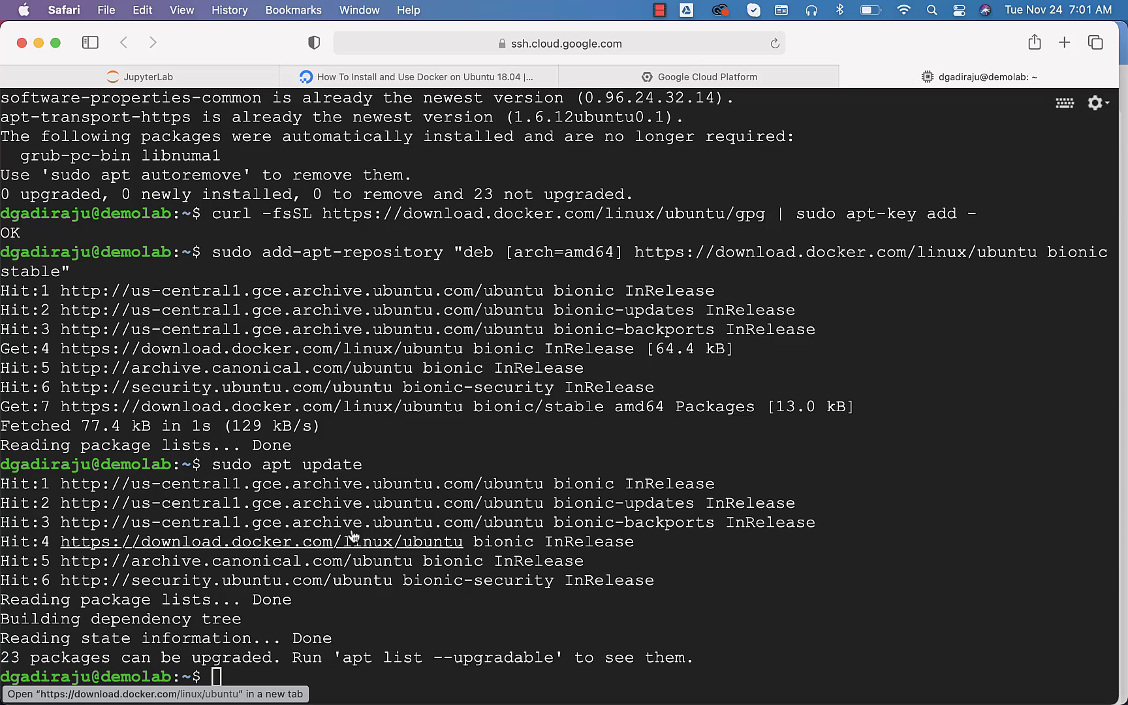
left_click(708, 77)
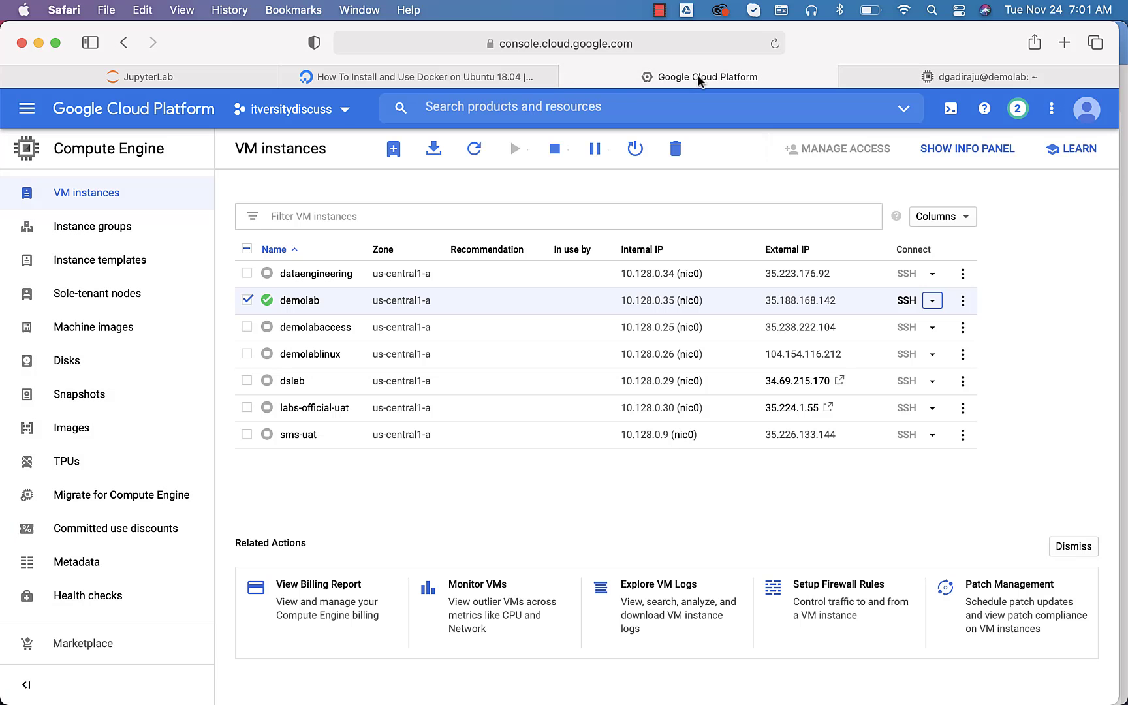
- Run 'sudo apt install docker-ce' and confirm, installing Docker CE 19.03.13
left_click(430, 77)
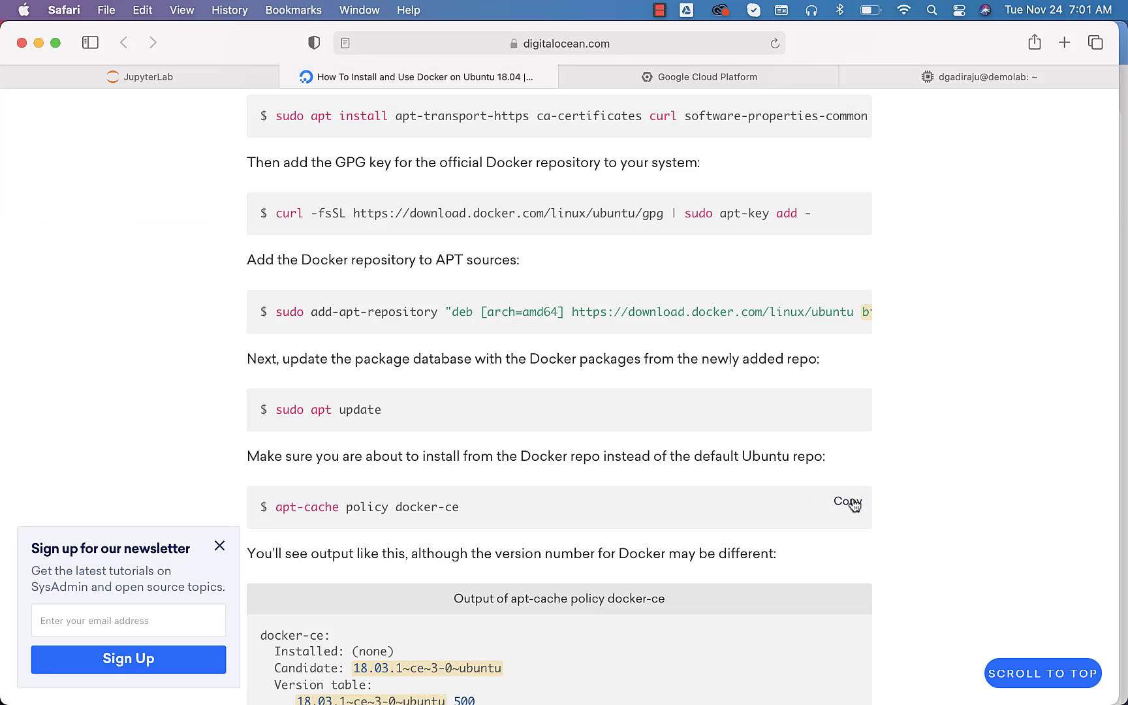
left_click(986, 76)
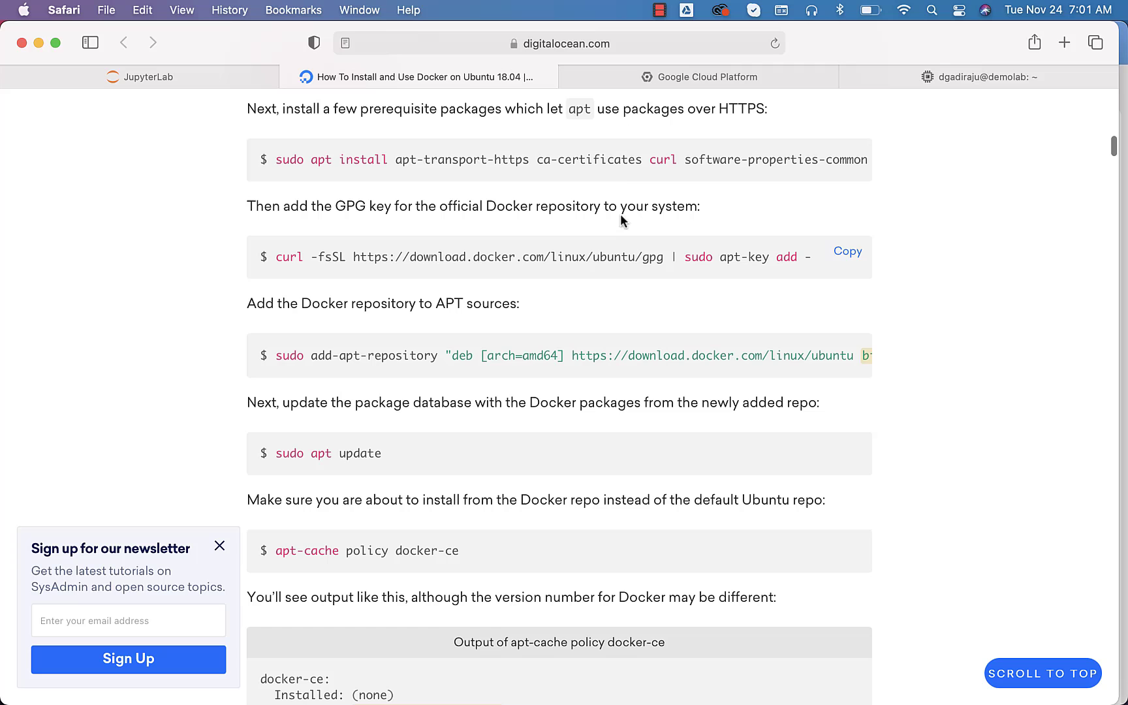
scroll("down", 3)
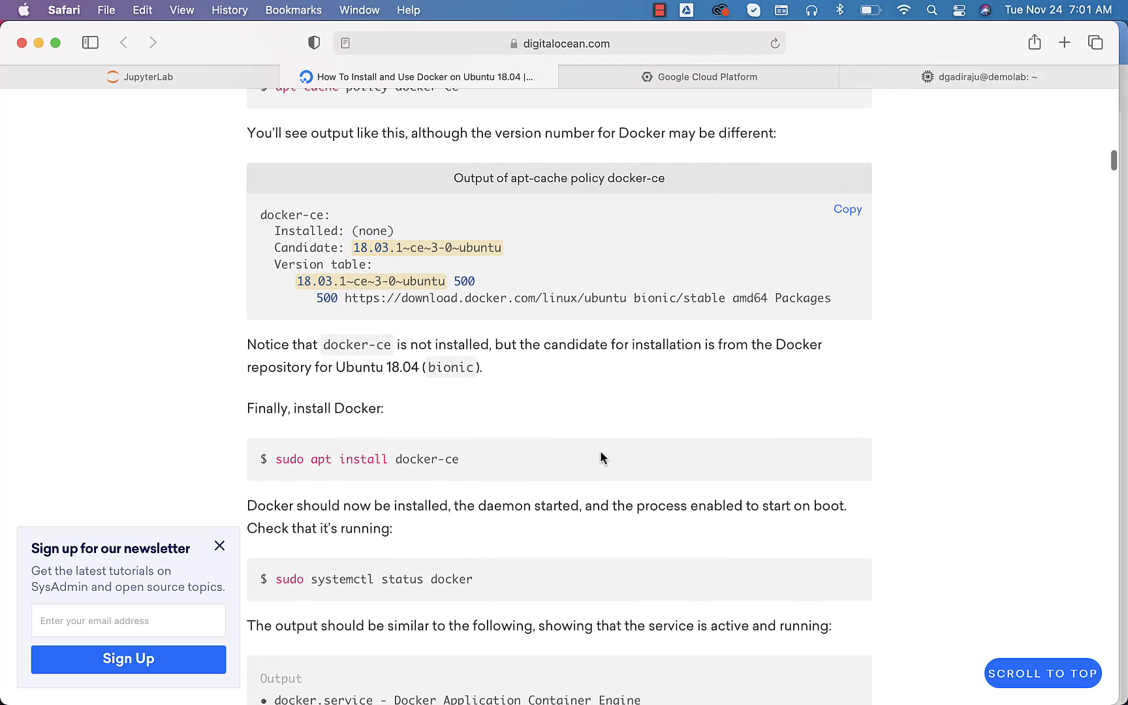
left_click(988, 76)
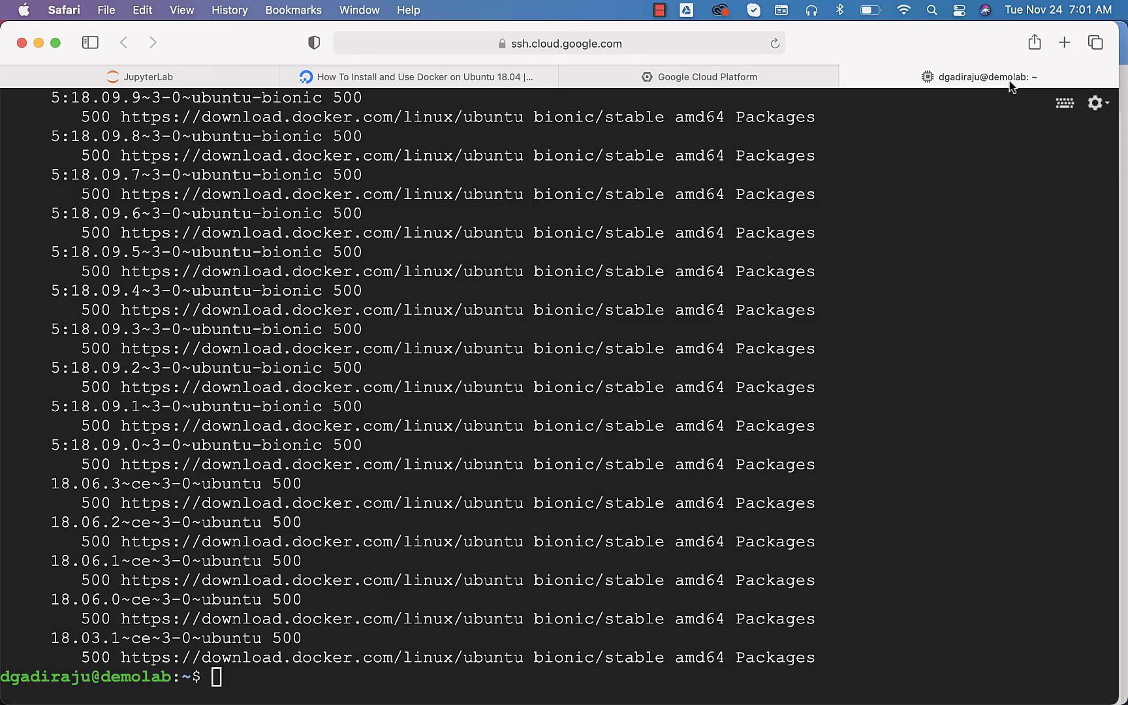
type("sudo apt install docker-ce")
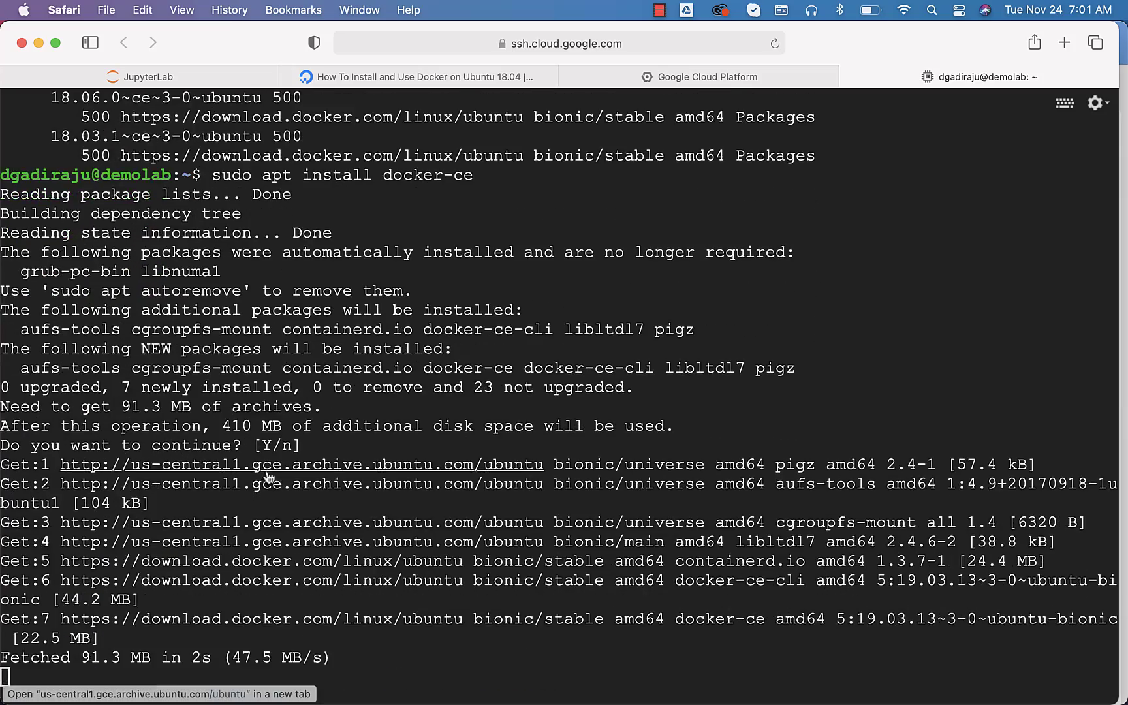
scroll("down", 3)
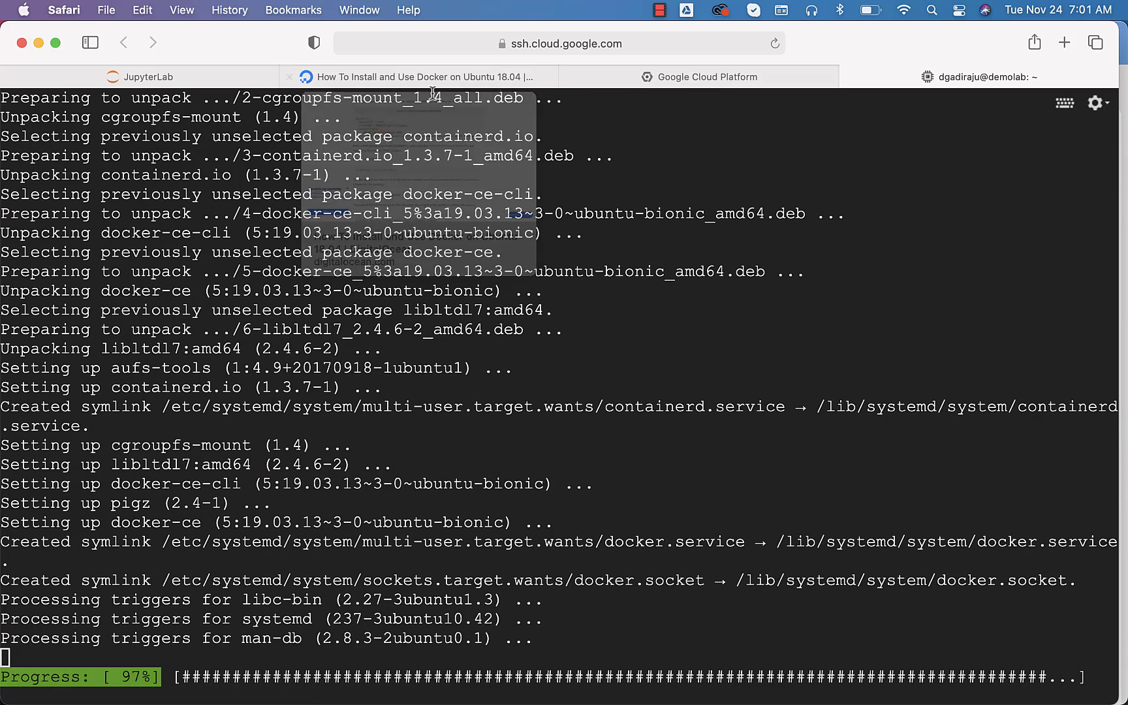
left_click(405, 77)
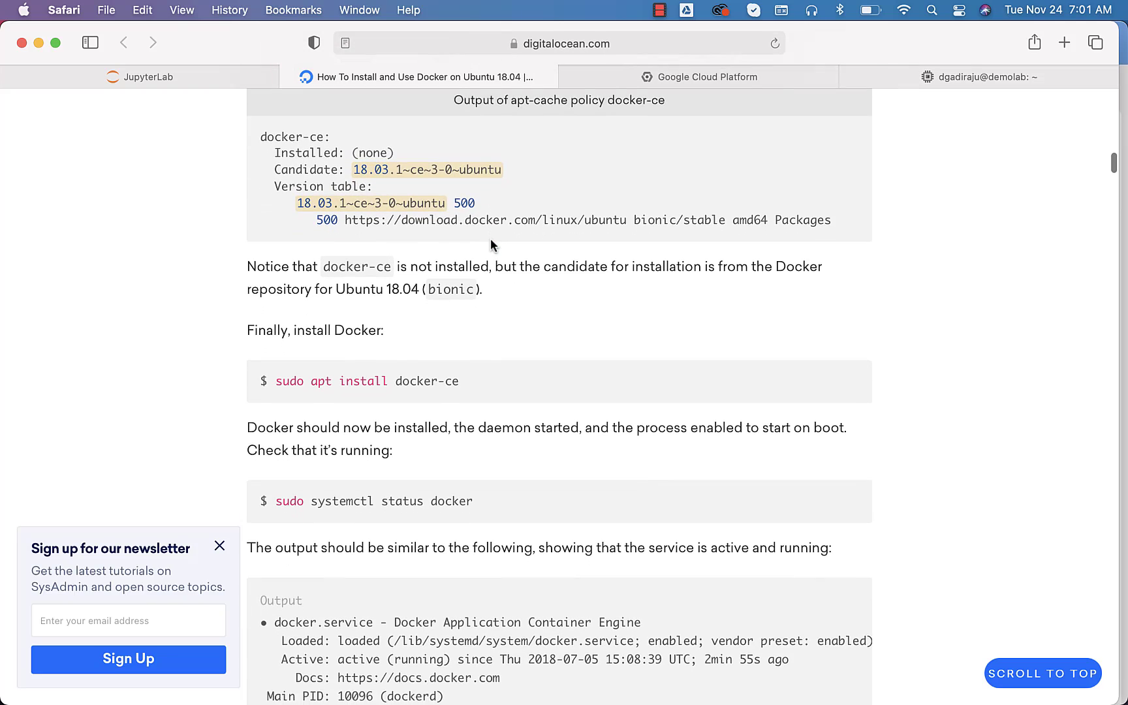
scroll("down", 3)
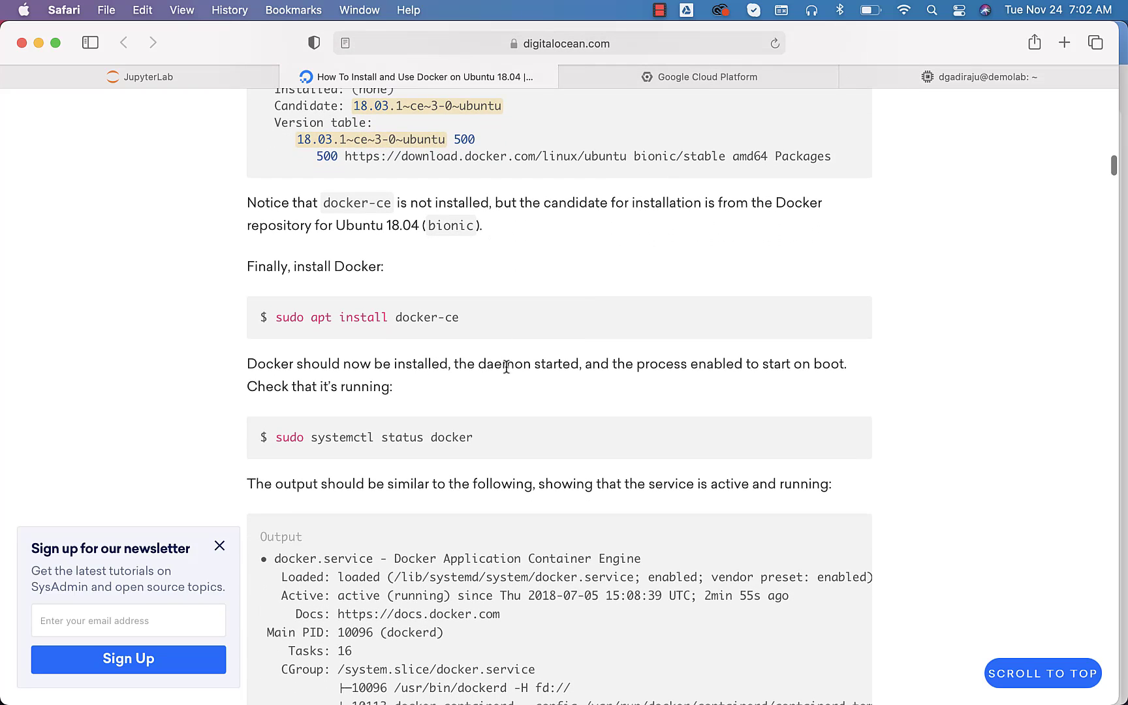
mouse_move(847, 437)
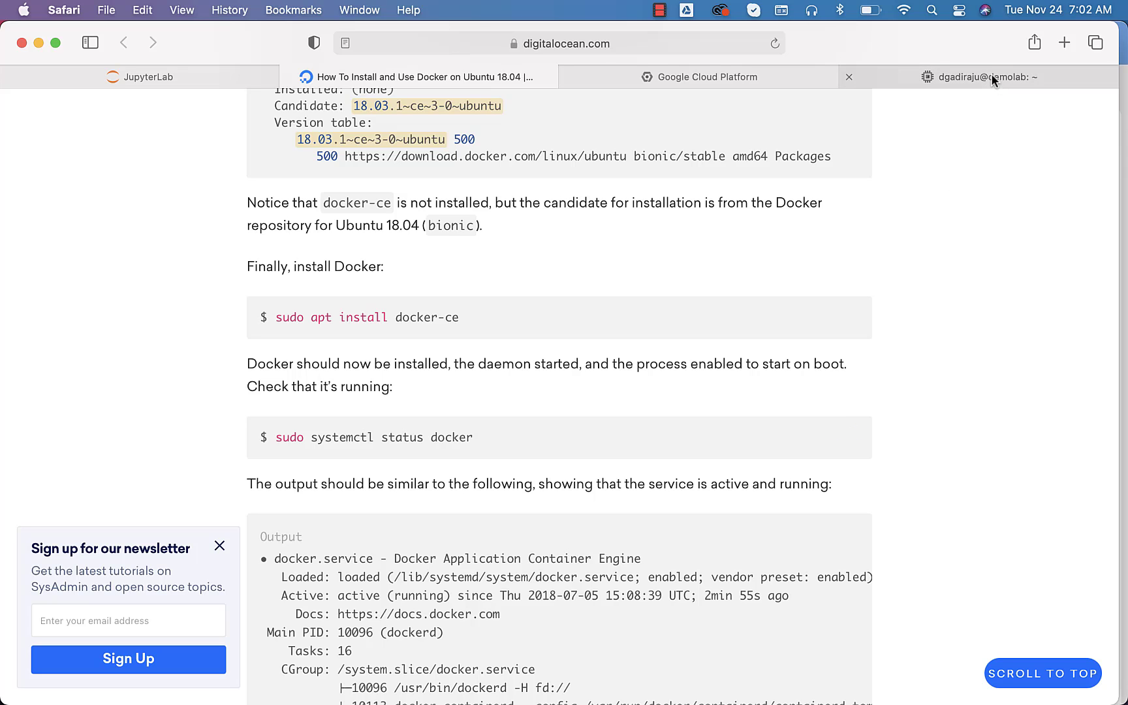
left_click(985, 77)
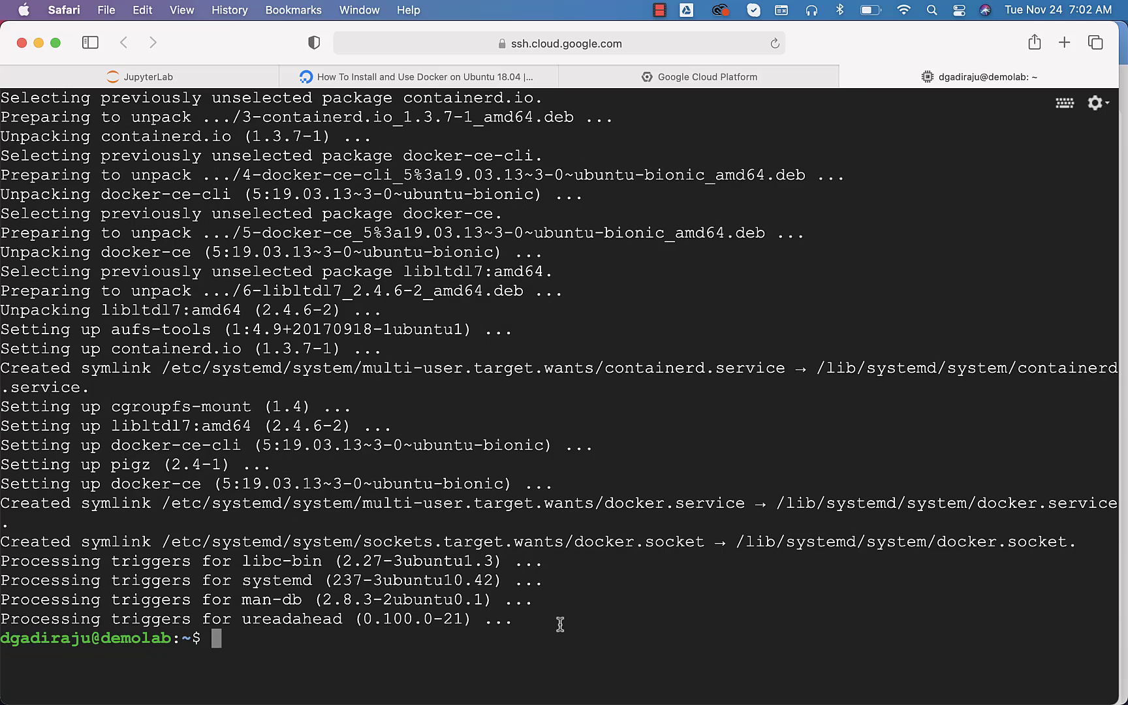
- Verify with 'sudo systemctl status docker' that Docker is active (running), then clear
type("sudo systemctl status docker")
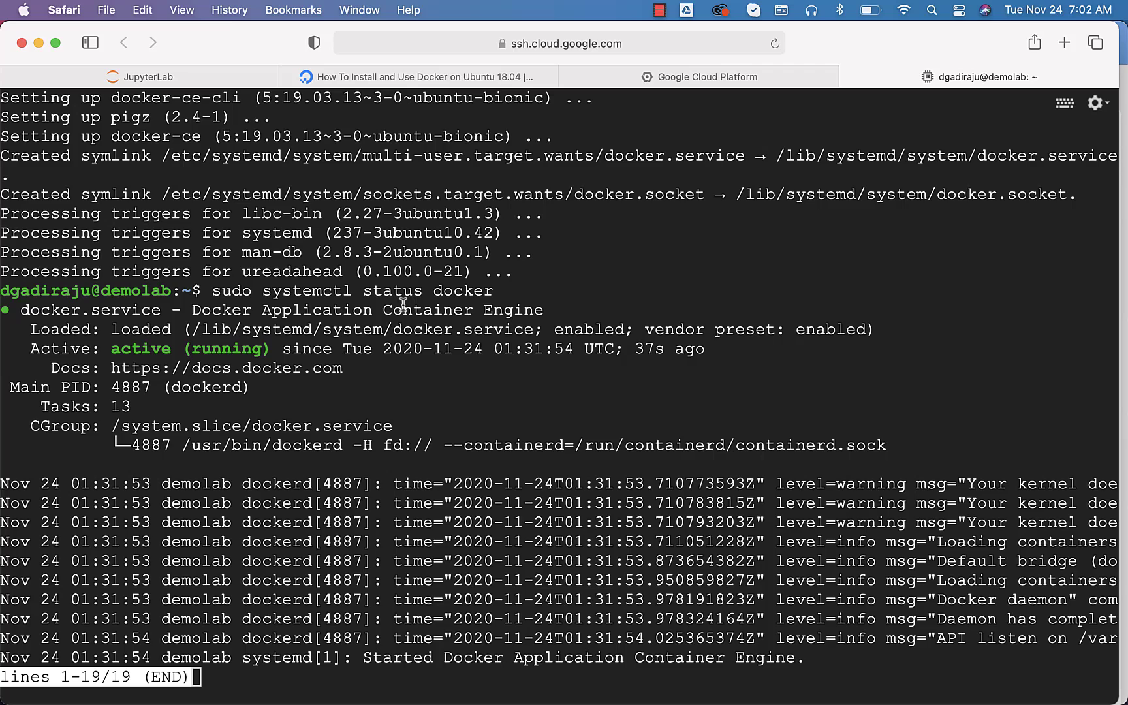
mouse_move(258, 369)
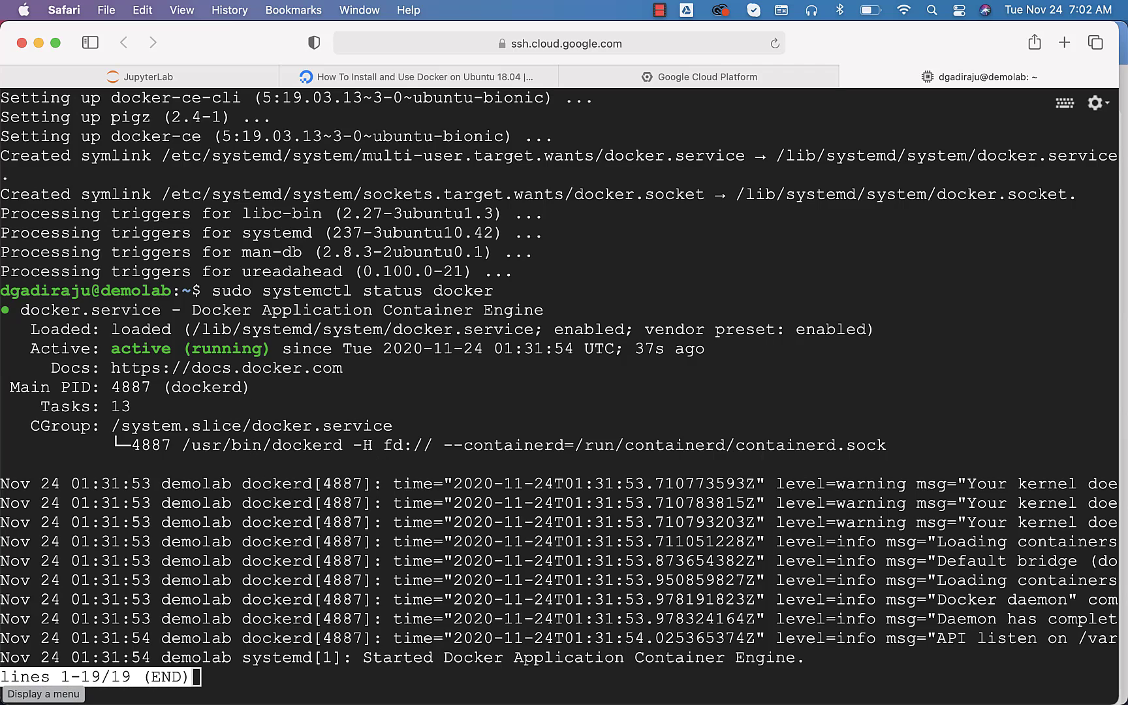
left_click(429, 77)
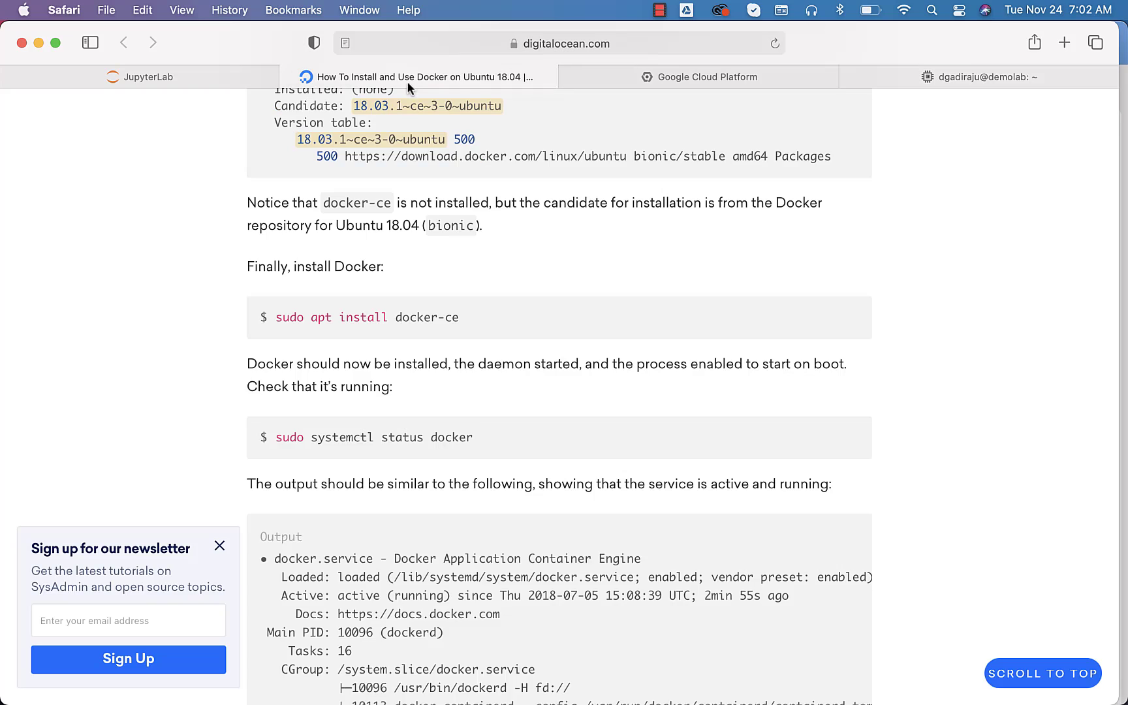
left_click(987, 77)
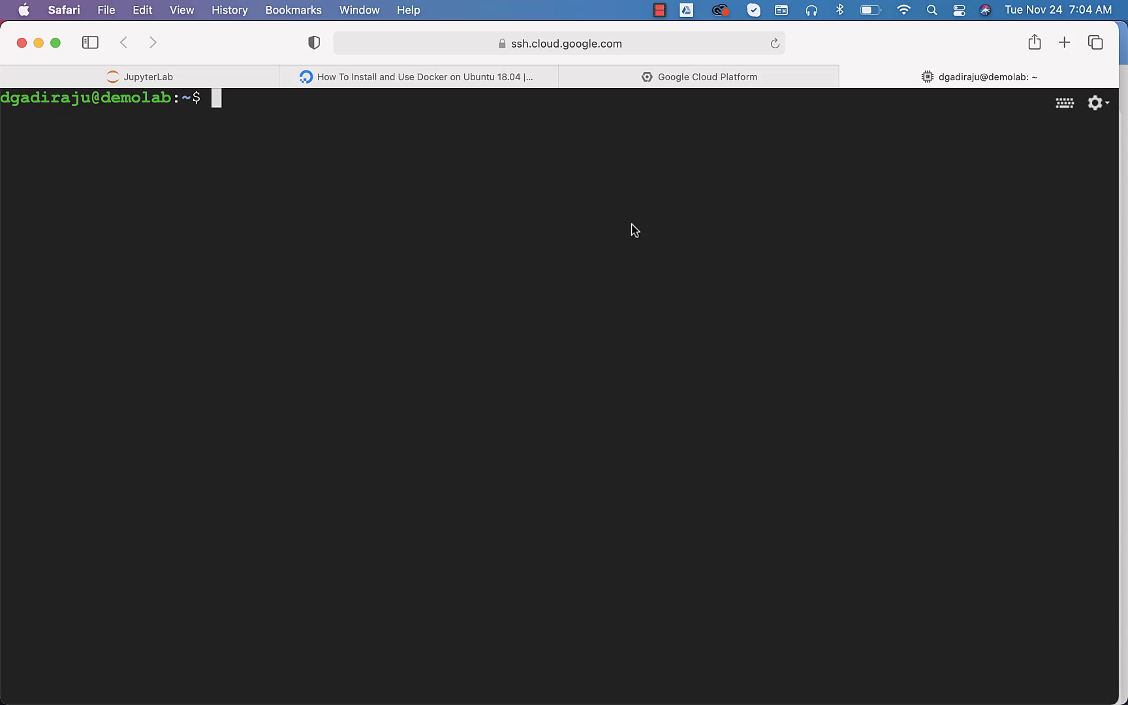
- Run docker ps (permission denied), then sudo docker ps showing no containers
type("docker p")
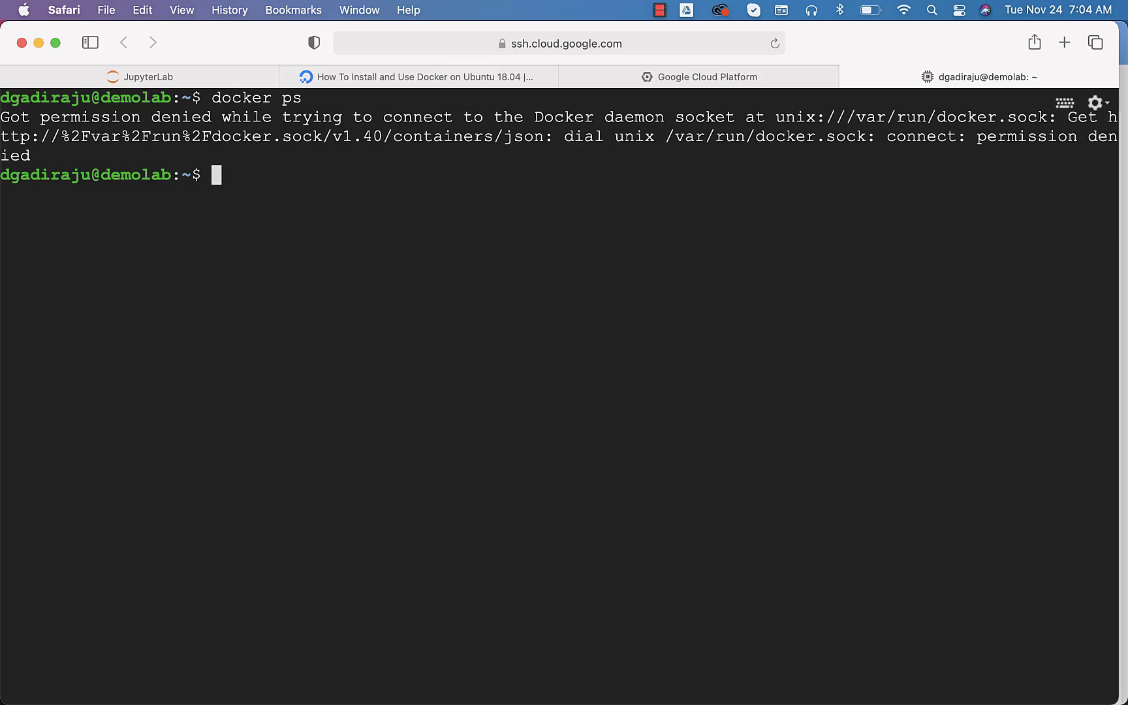
type("sudo docker ps")
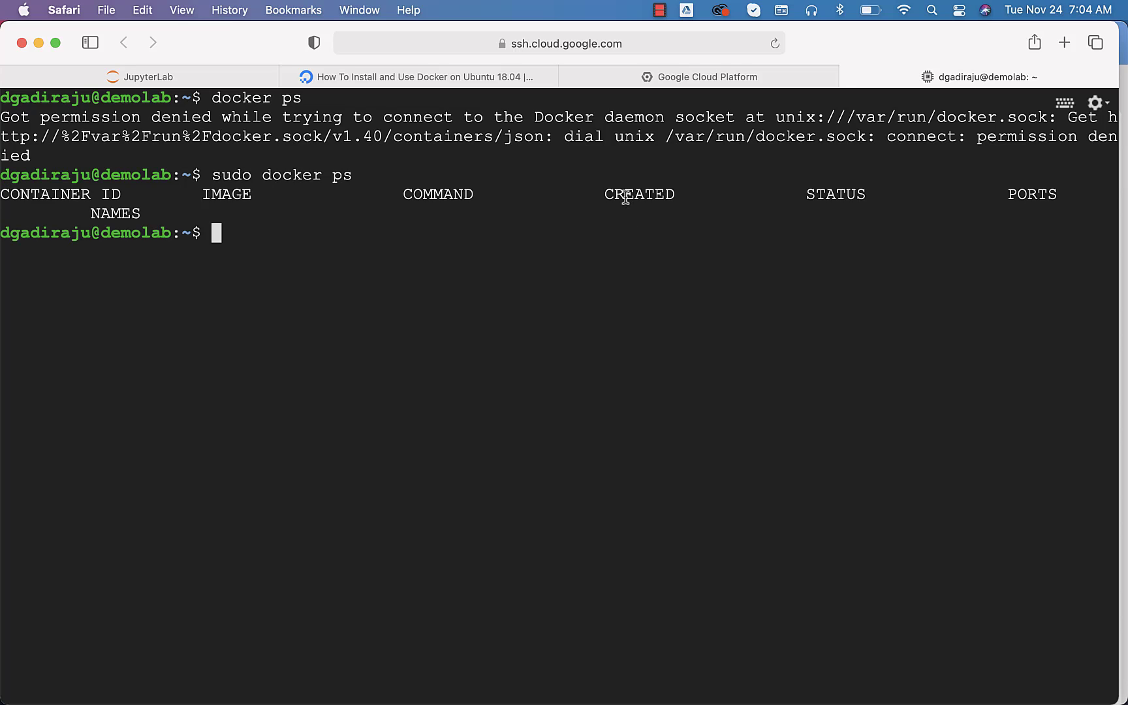
mouse_move(415, 200)
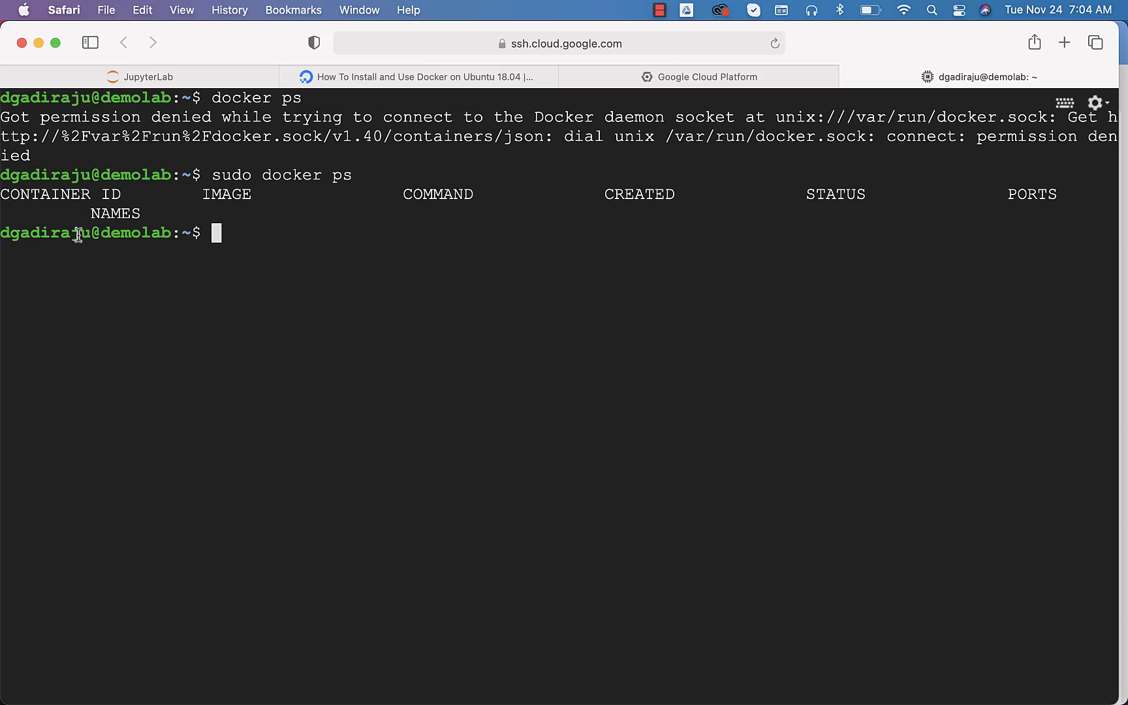
double_click(36, 233)
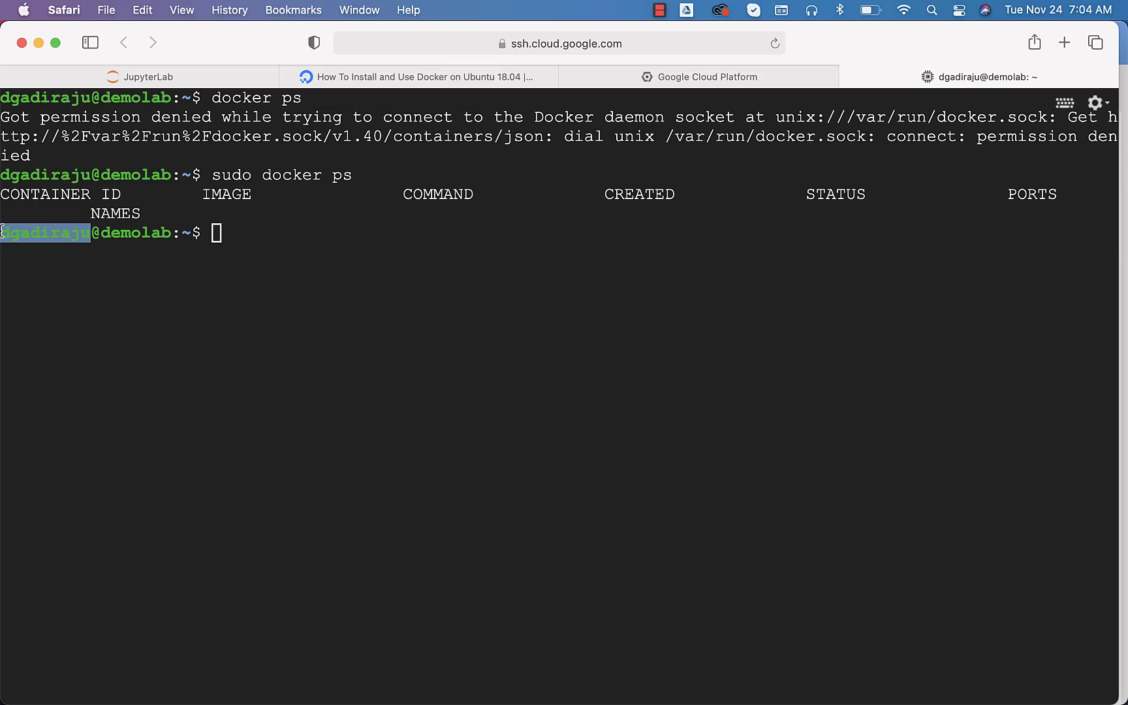
mouse_move(261, 229)
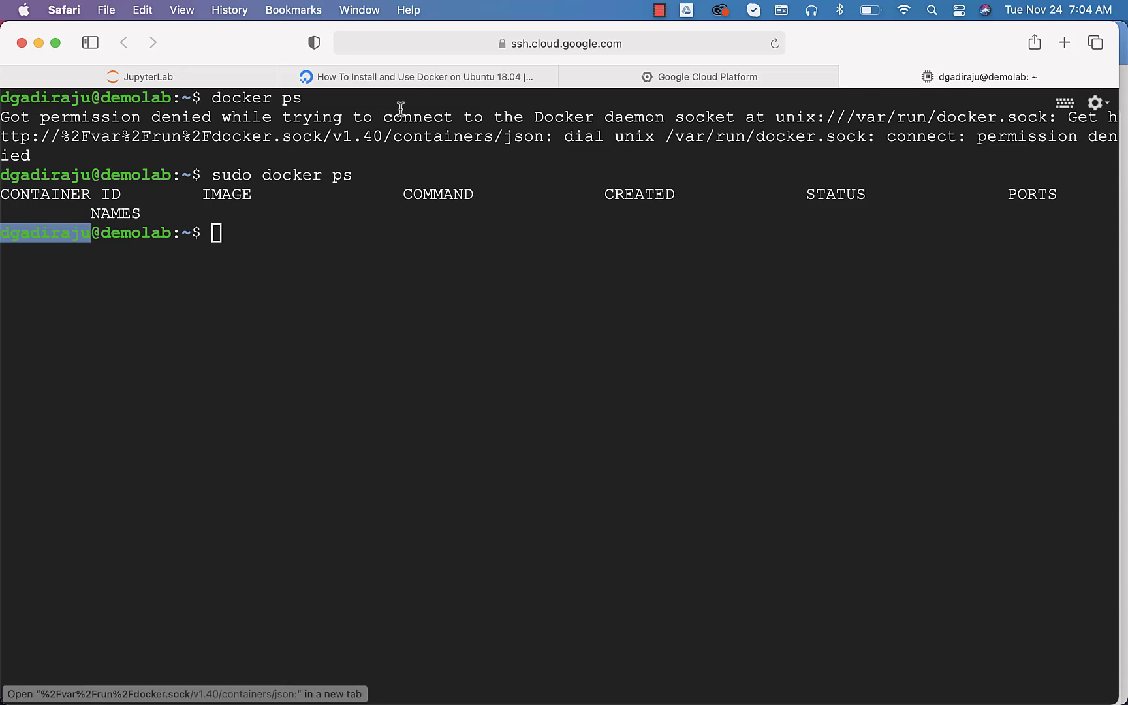
- Print the current account name with 'echo ${USER}' in the terminal
left_click(419, 76)
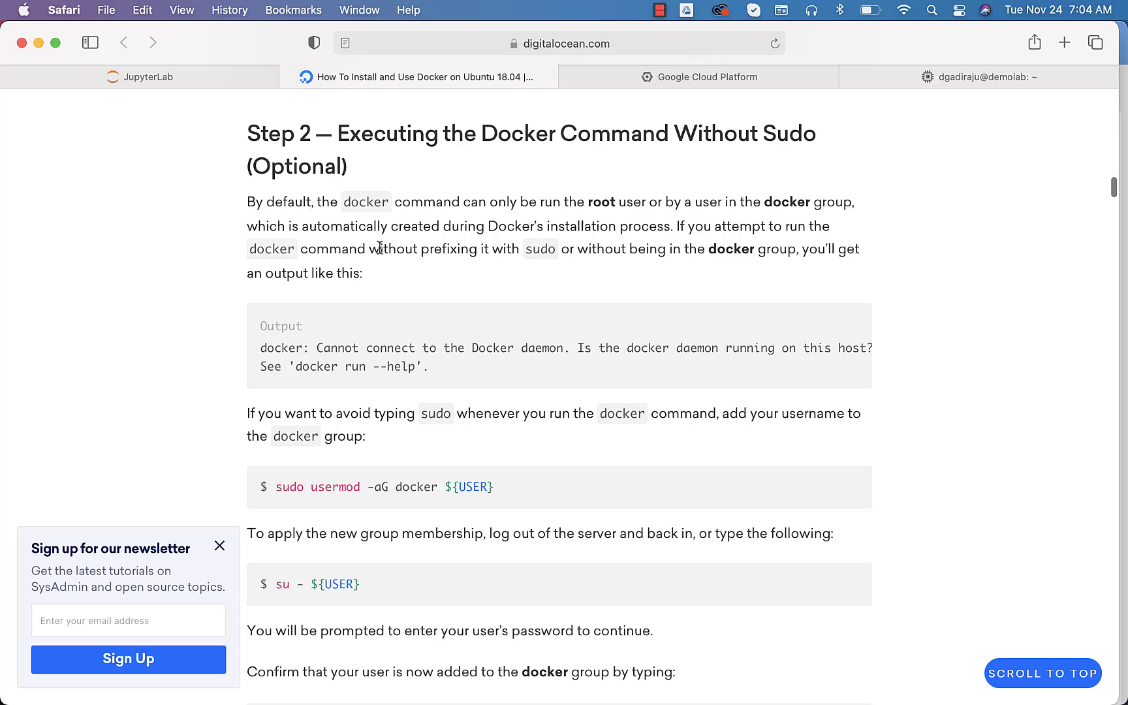
mouse_move(279, 498)
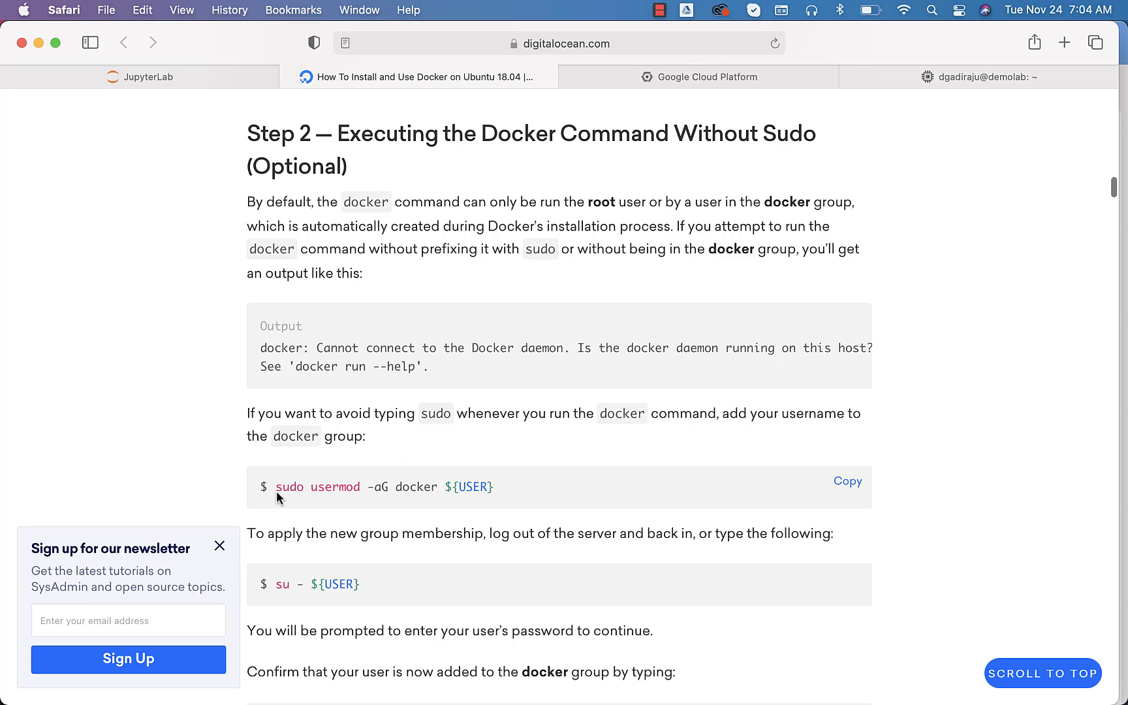
double_click(470, 487)
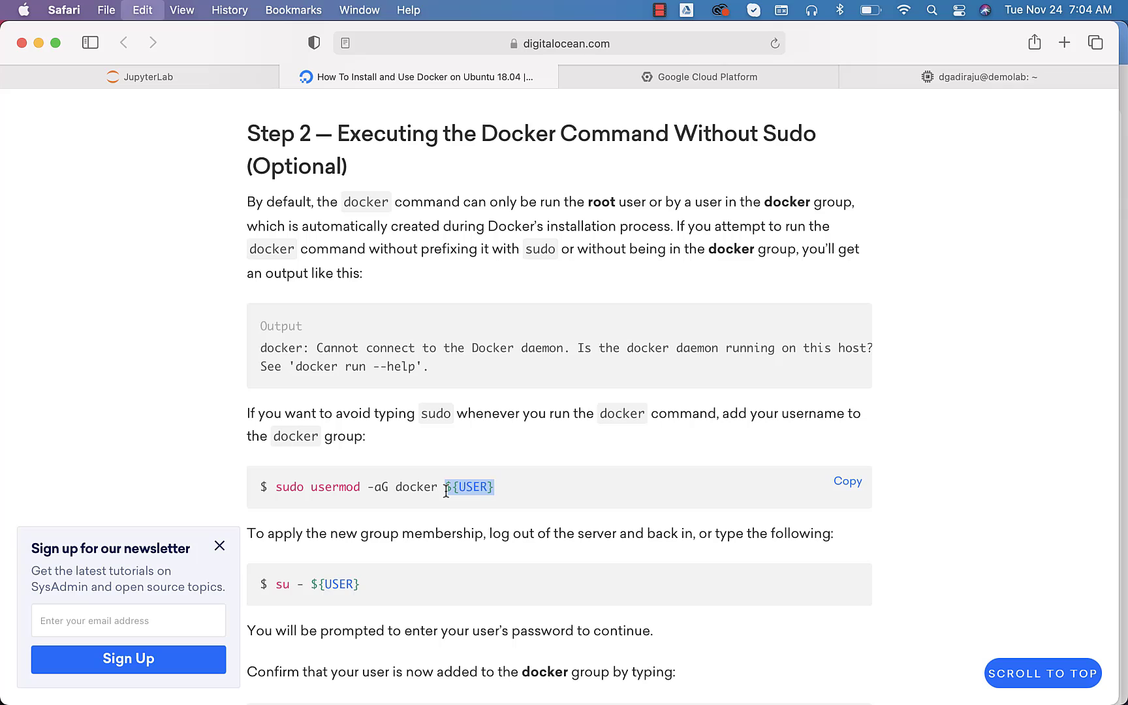
left_click(990, 76)
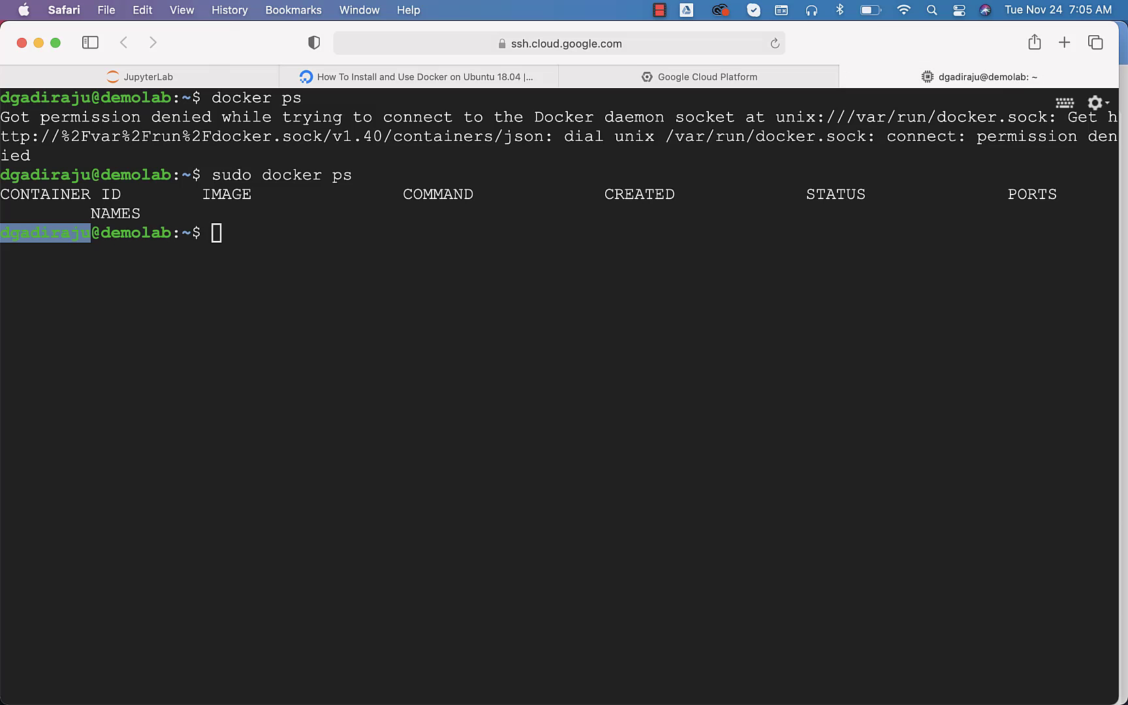
type("echo ${USER}")
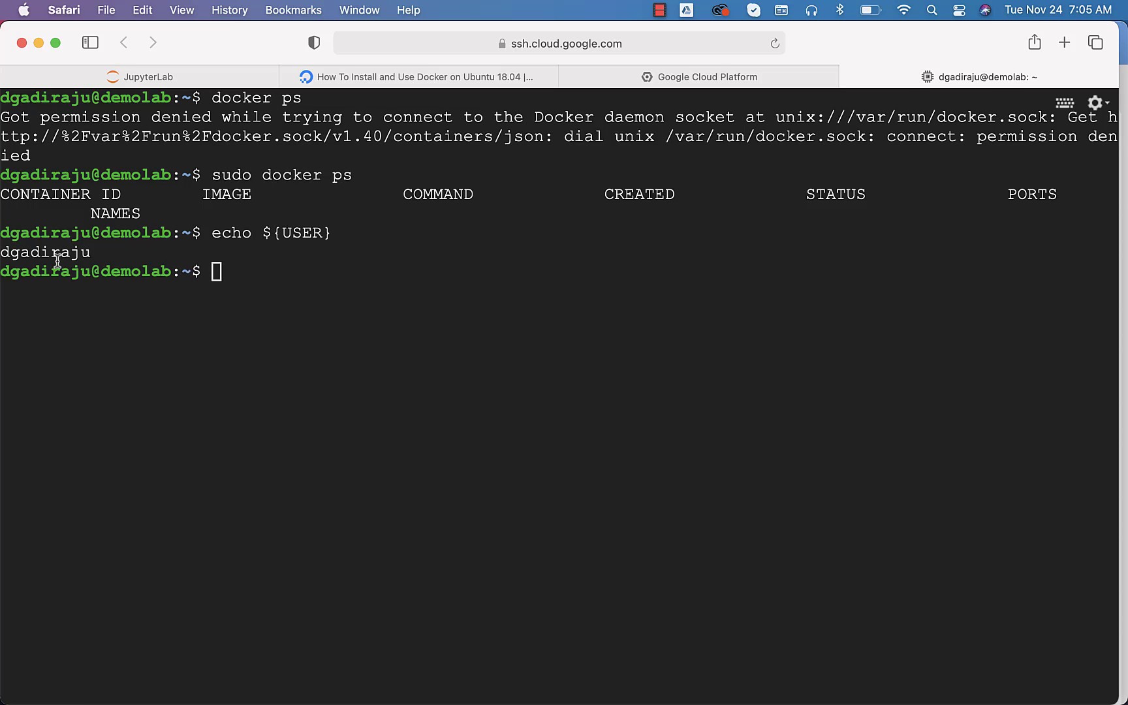
double_click(42, 253)
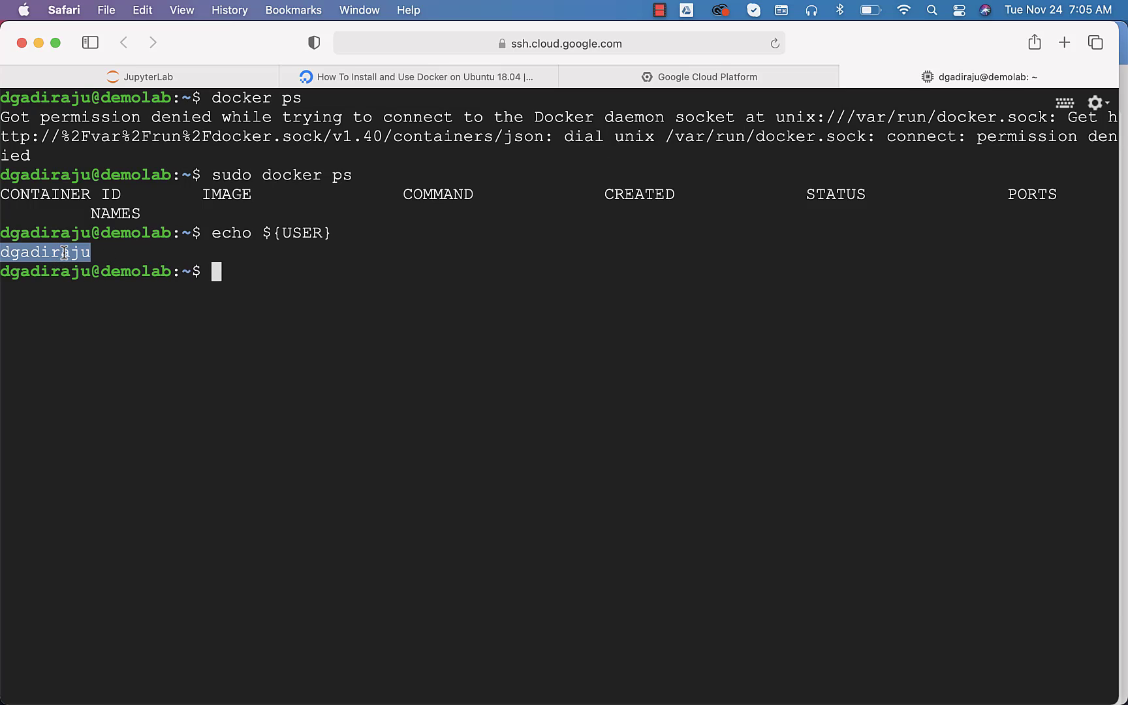
mouse_move(353, 97)
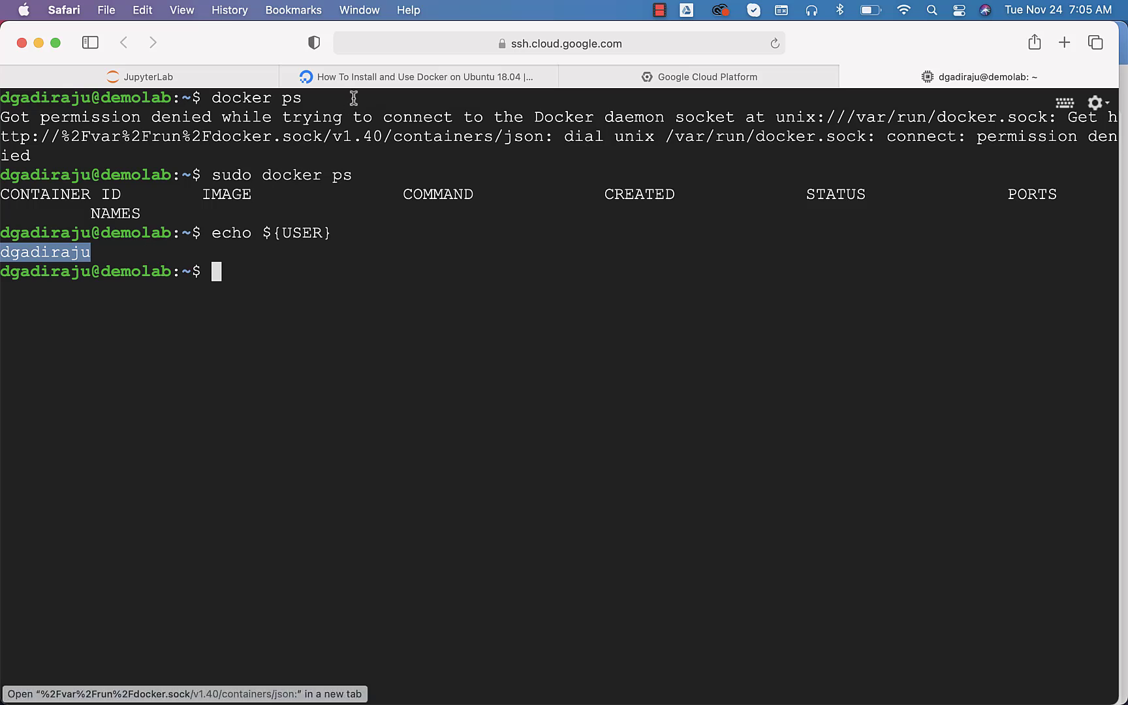
- Select the full 'sudo usermod -aG docker ${USER}' command in the tutorial
left_click(418, 77)
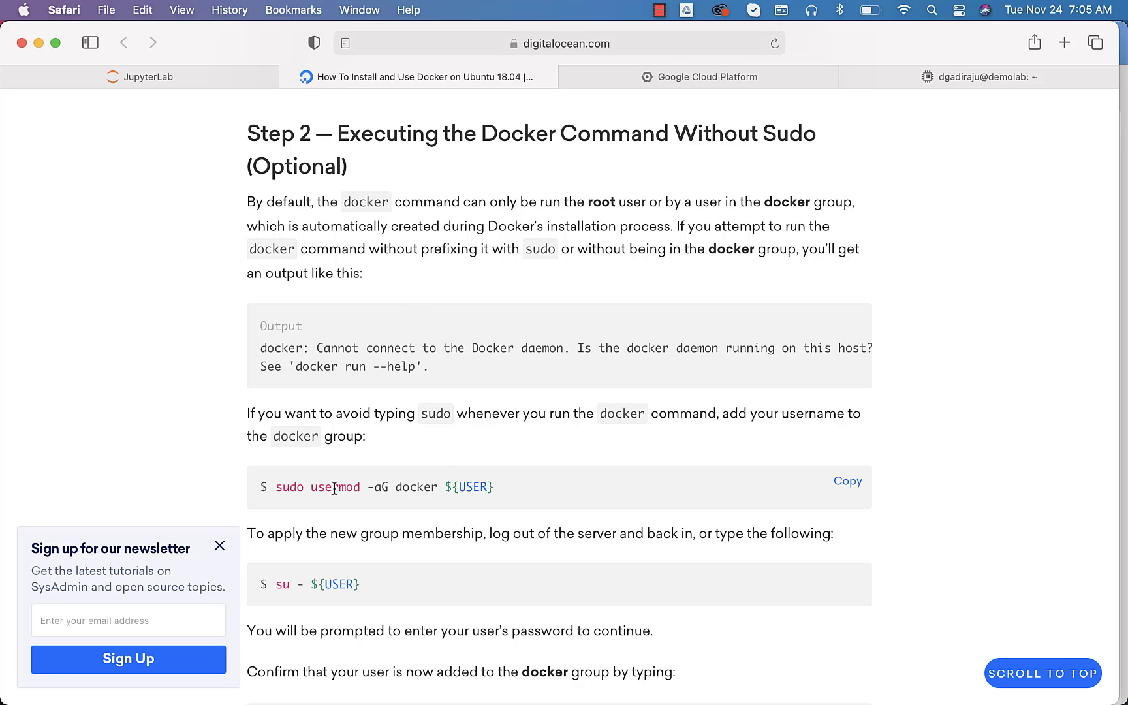
double_click(336, 487)
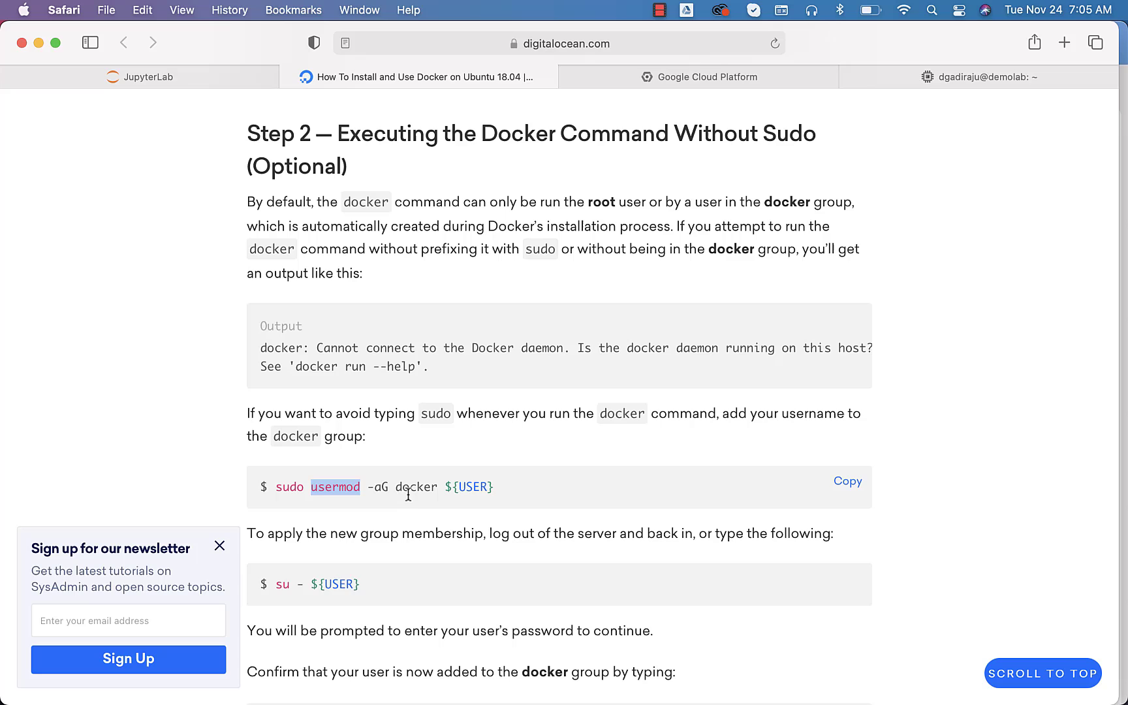
double_click(416, 487)
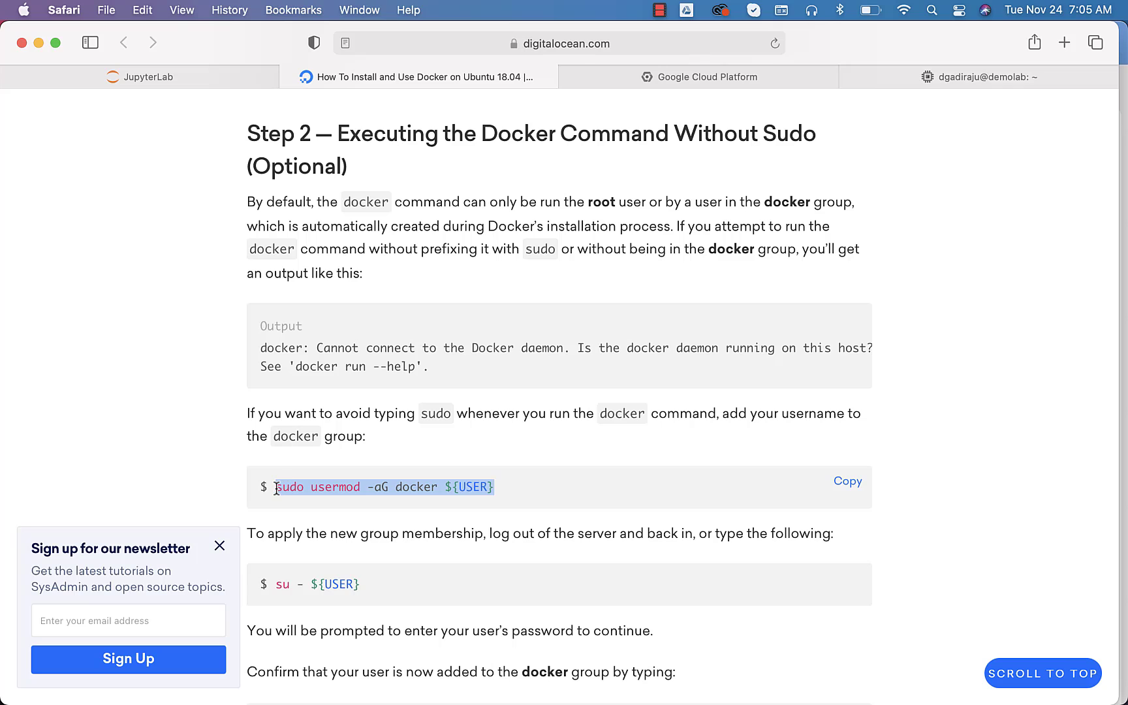
- Run 'sudo usermod -aG docker ${USER}' on demolab, then exit the SSH session
left_click(988, 77)
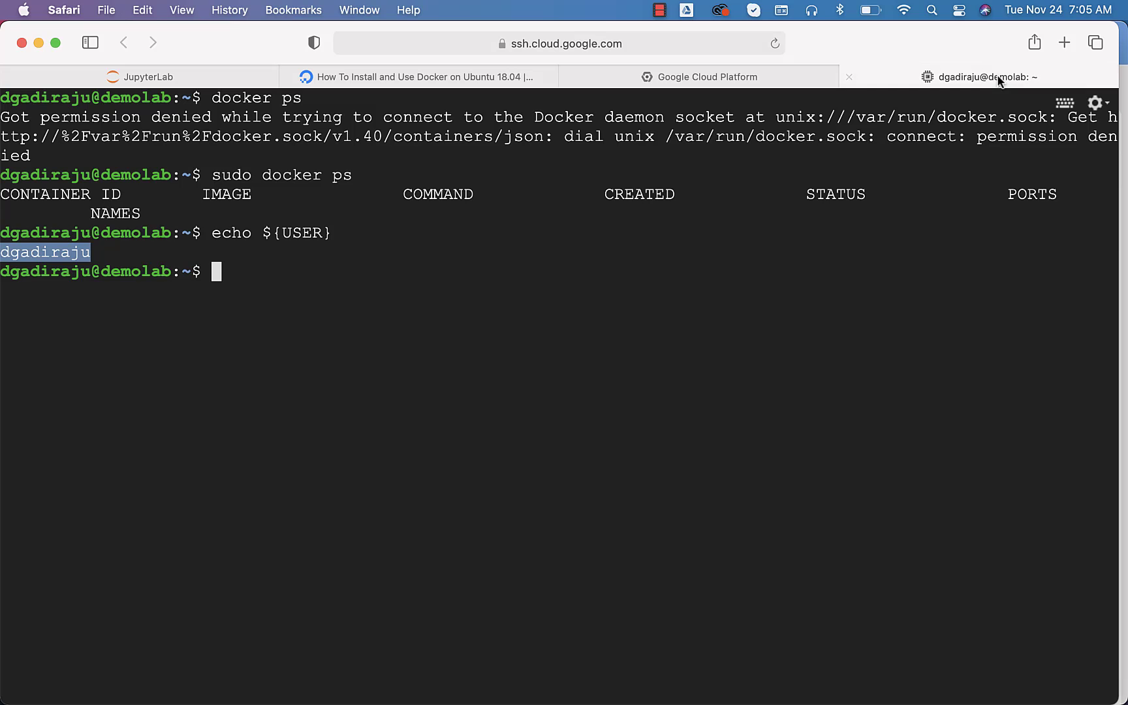
type("sudo usermod -aG docker ${USER}")
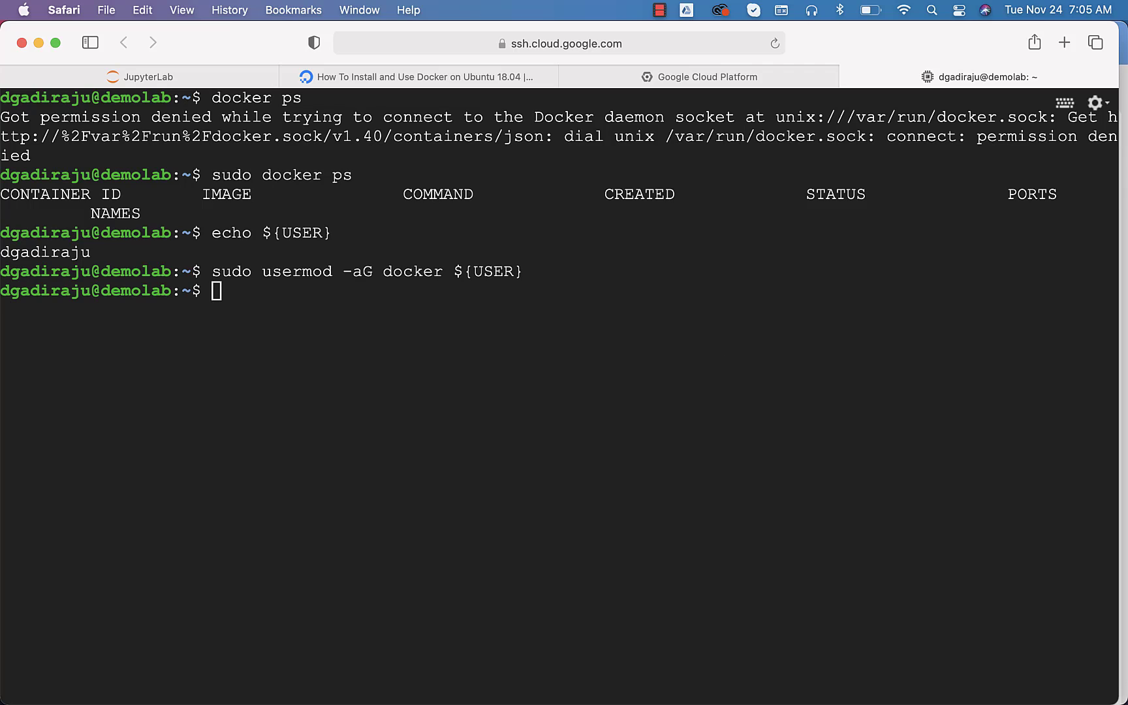
type("ex")
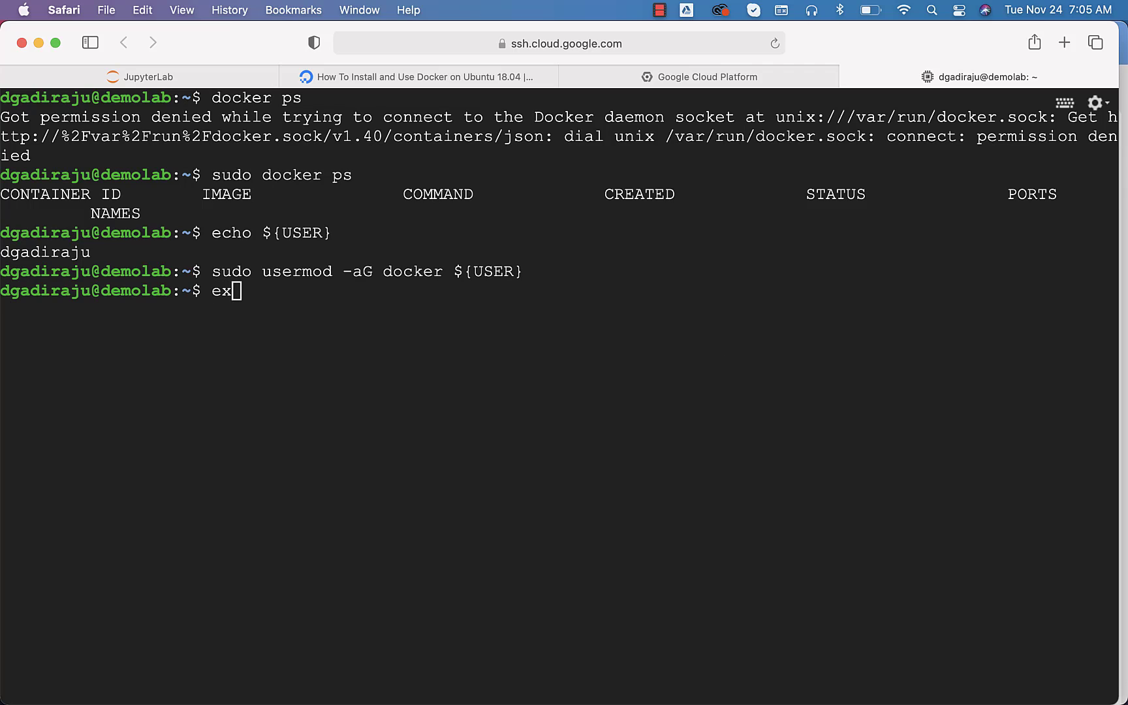
type("it")
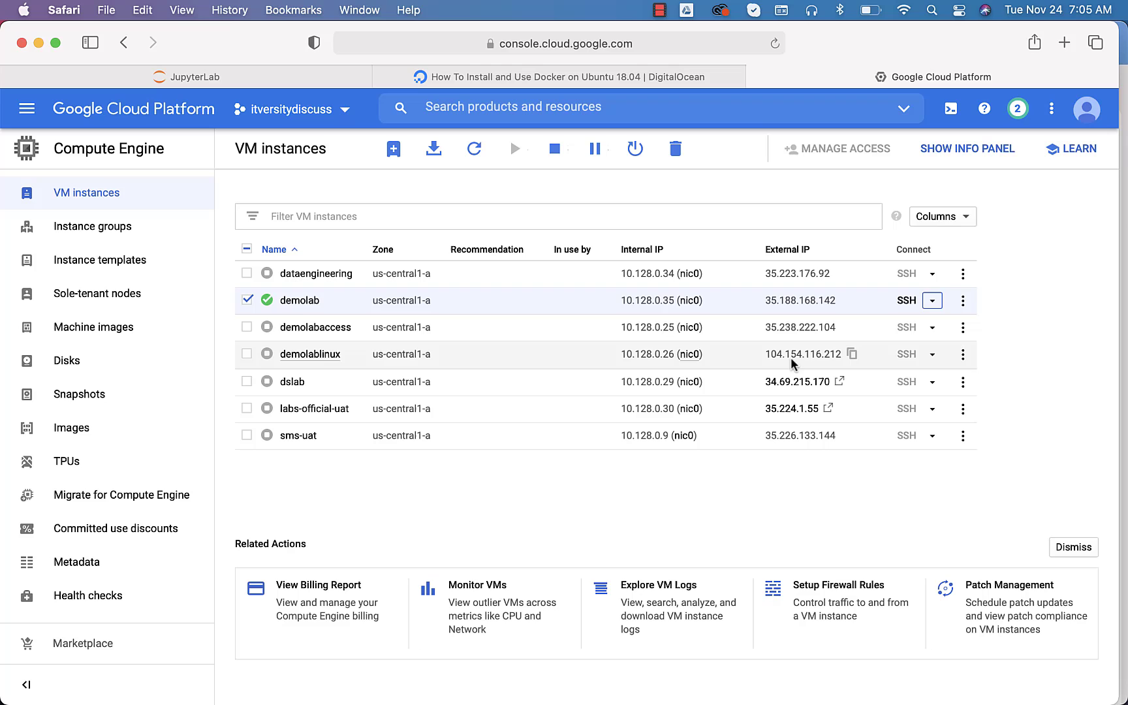
- Open a new browser SSH session to demolab and run 'docker ps' without sudo
left_click(932, 301)
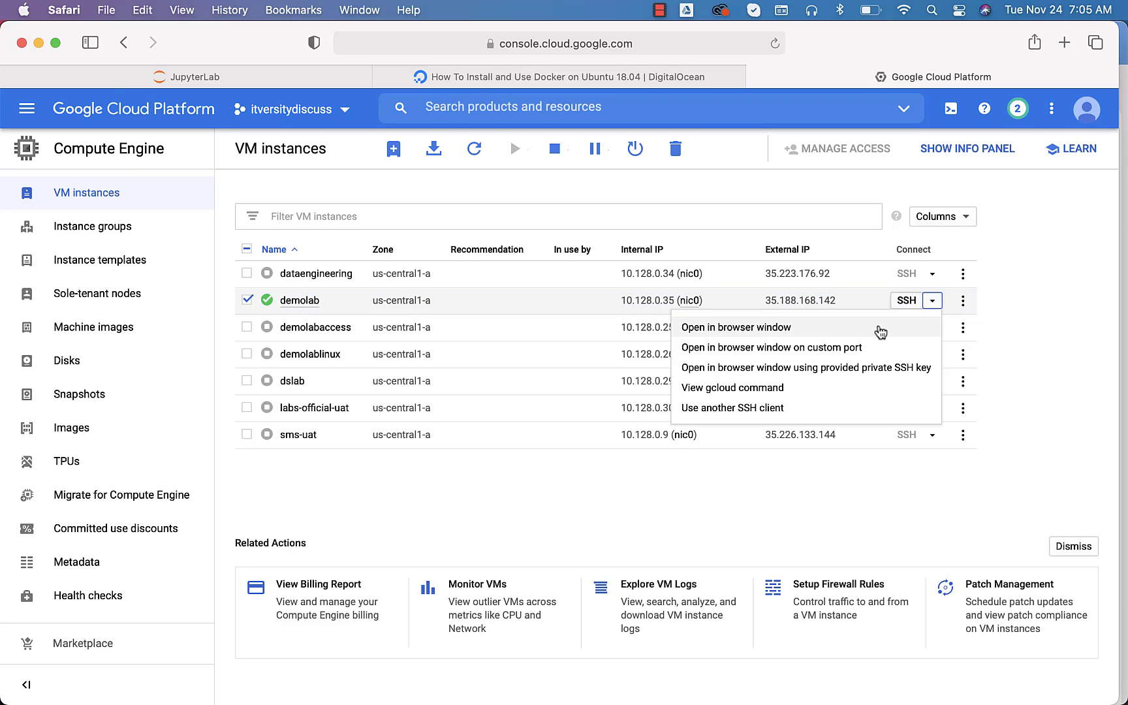
left_click(736, 328)
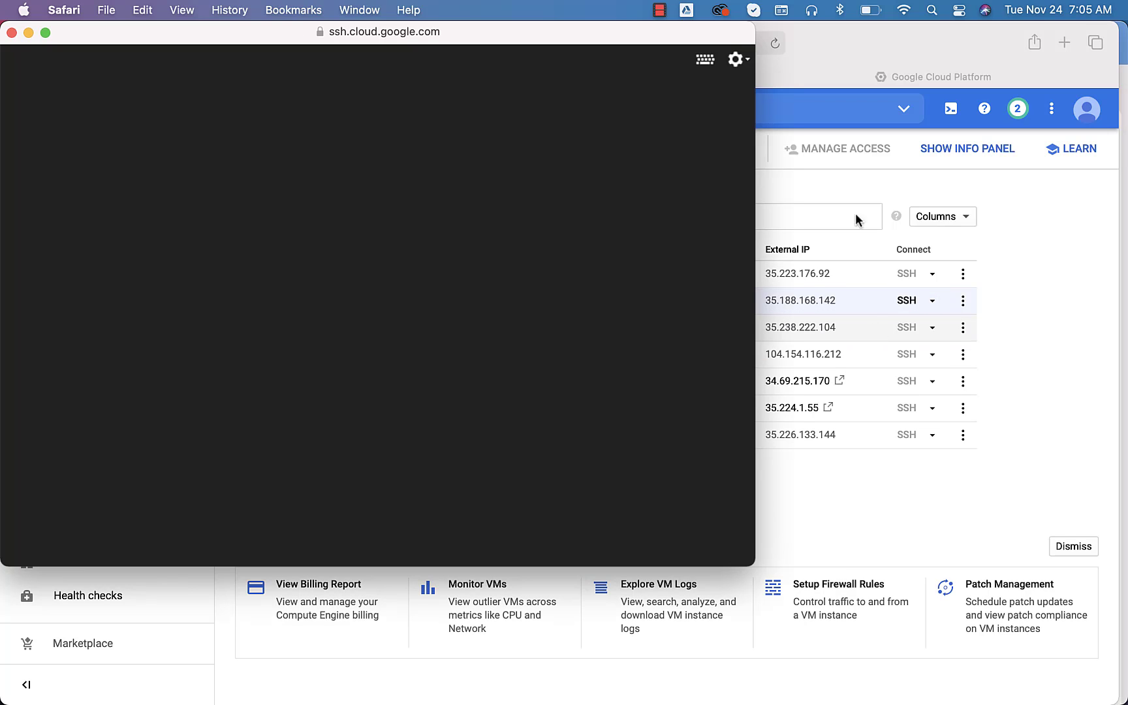
left_click(907, 301)
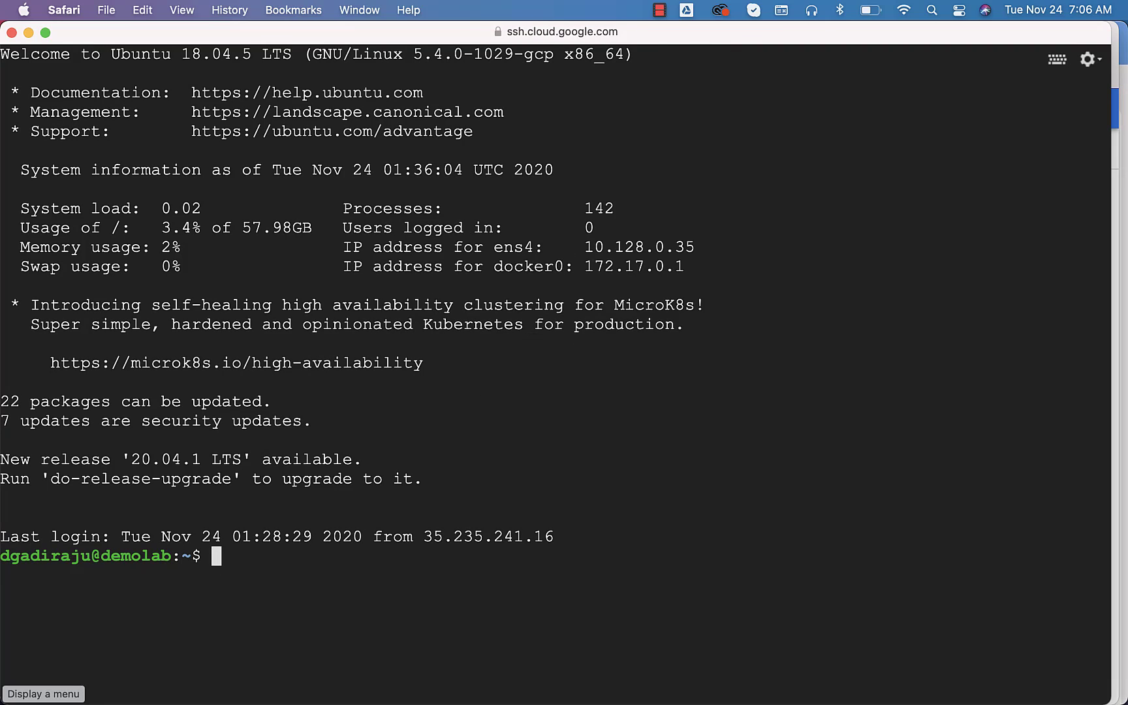
type("docker ps")
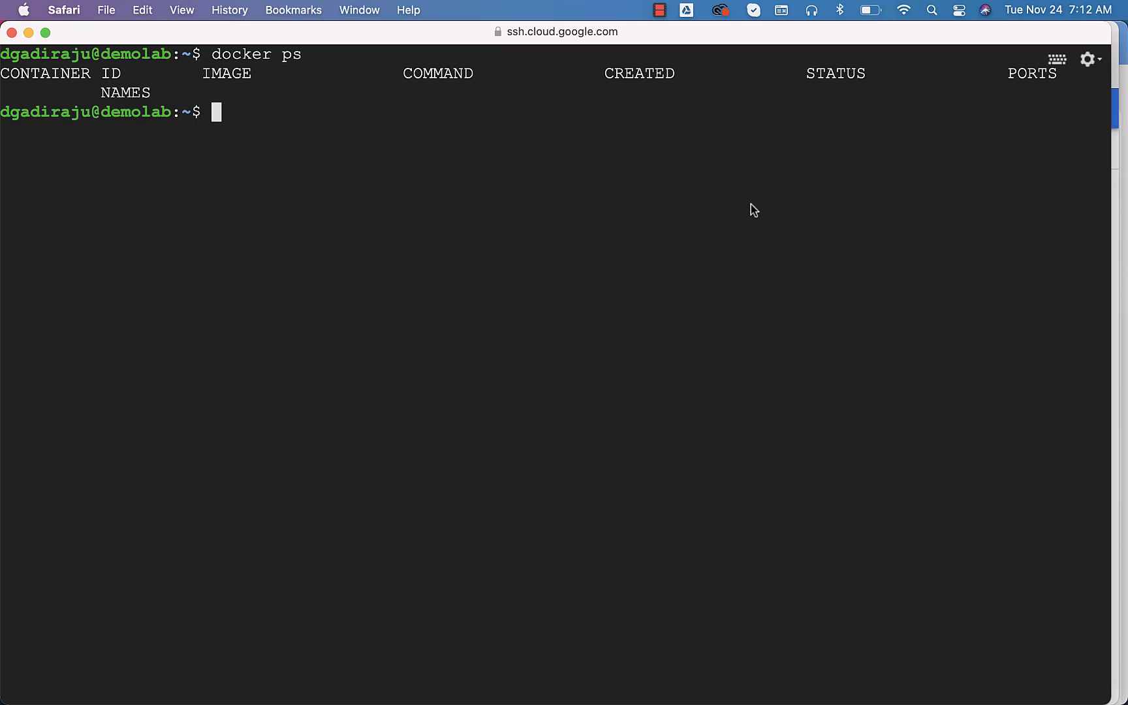
right_click(189, 672)
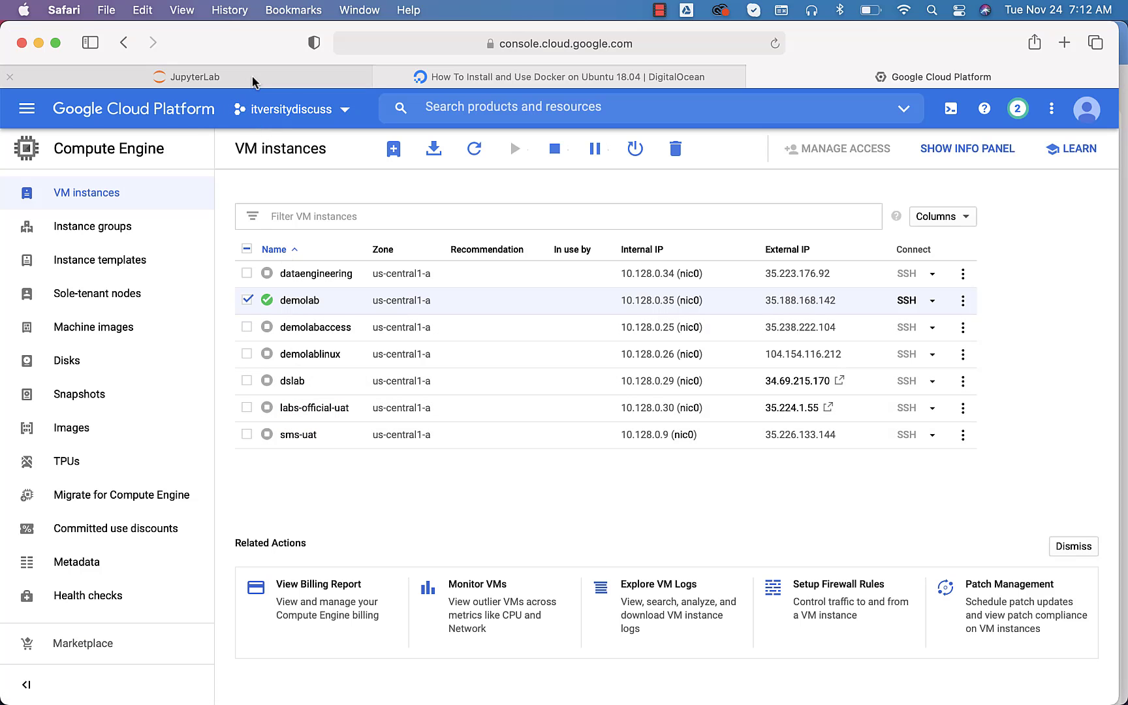
- View the JupyterLab Setup Docker notes, then pick a terminal window from the Dock
left_click(197, 77)
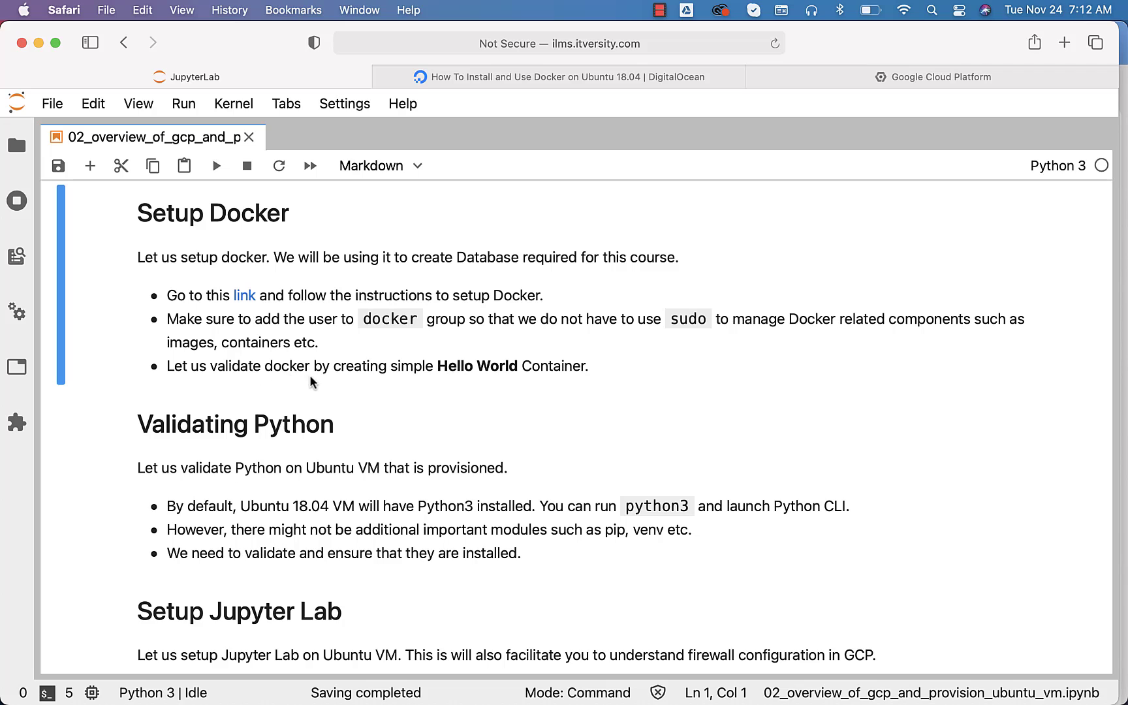
mouse_move(418, 387)
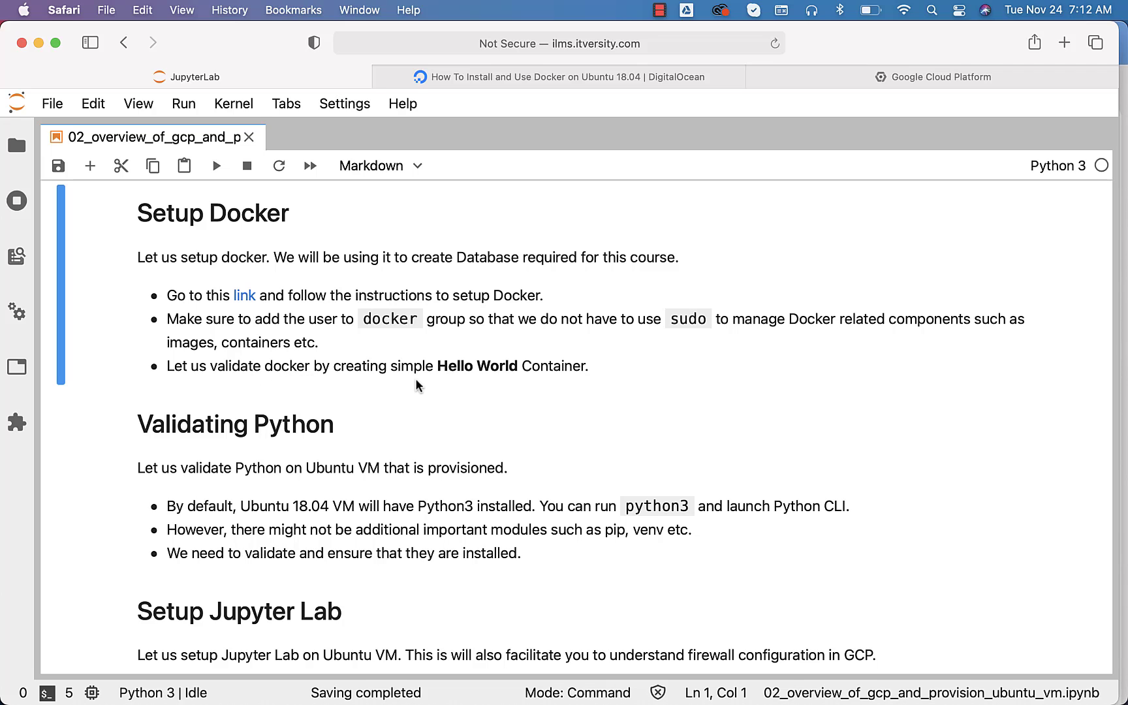
mouse_move(254, 665)
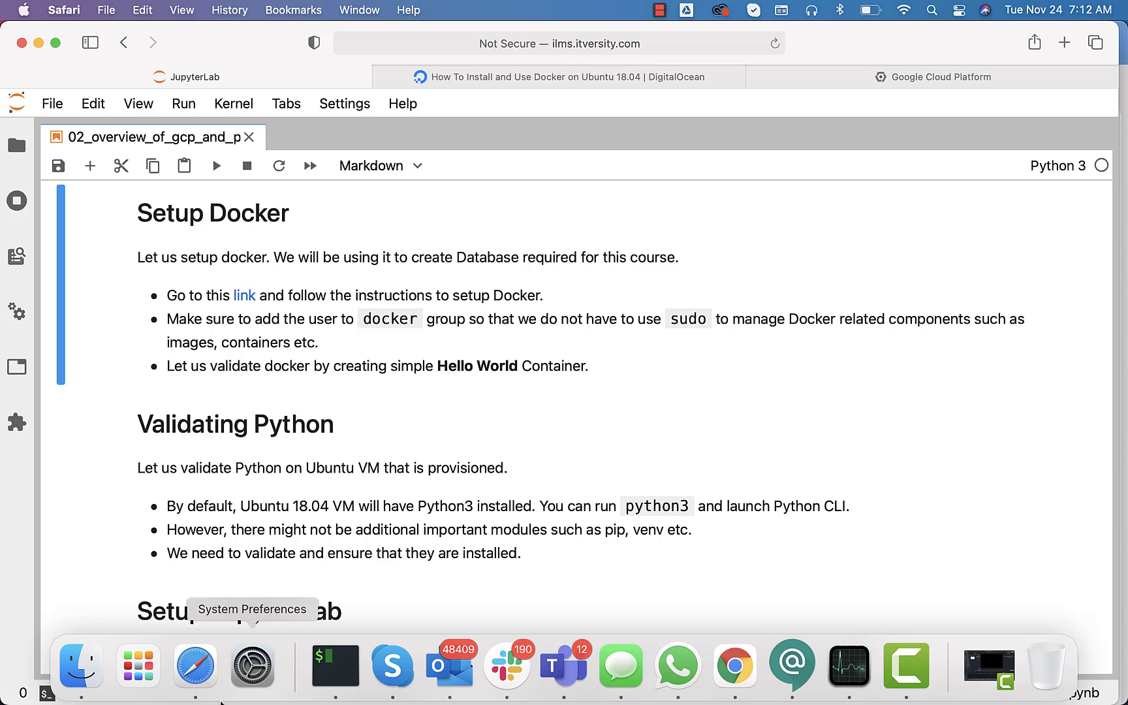
right_click(330, 667)
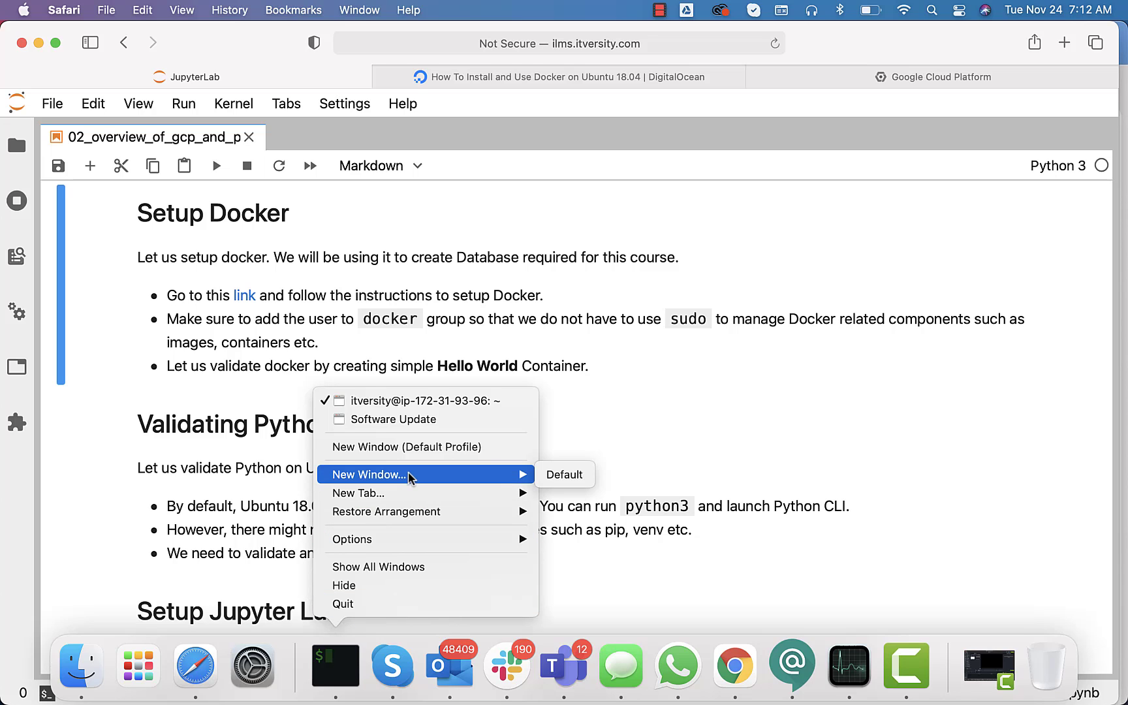
left_click(393, 420)
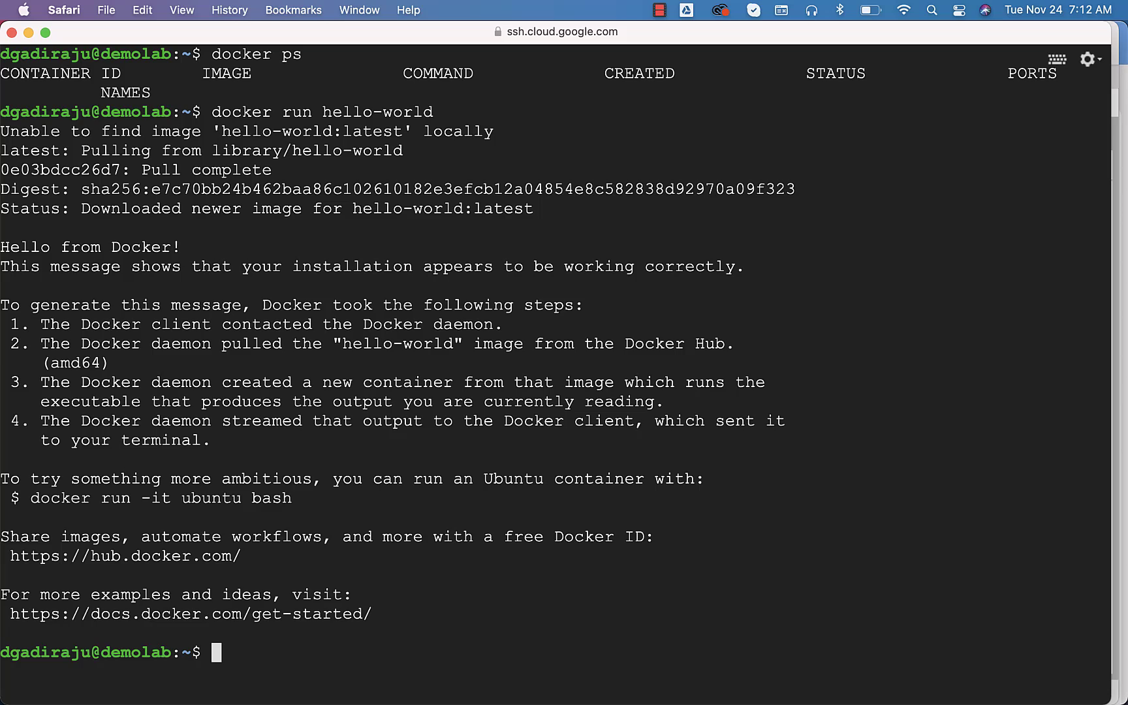
mouse_move(191, 265)
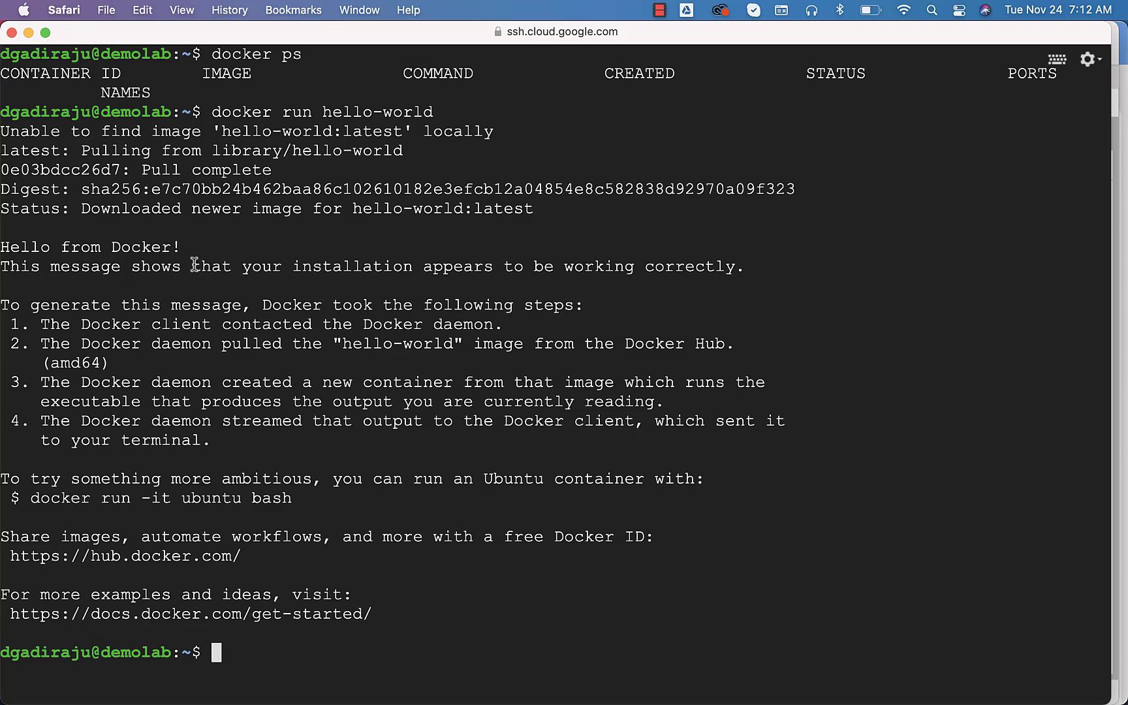
- Check the hello-world output, then run docker ps, docker ps -a and docker images
double_click(91, 247)
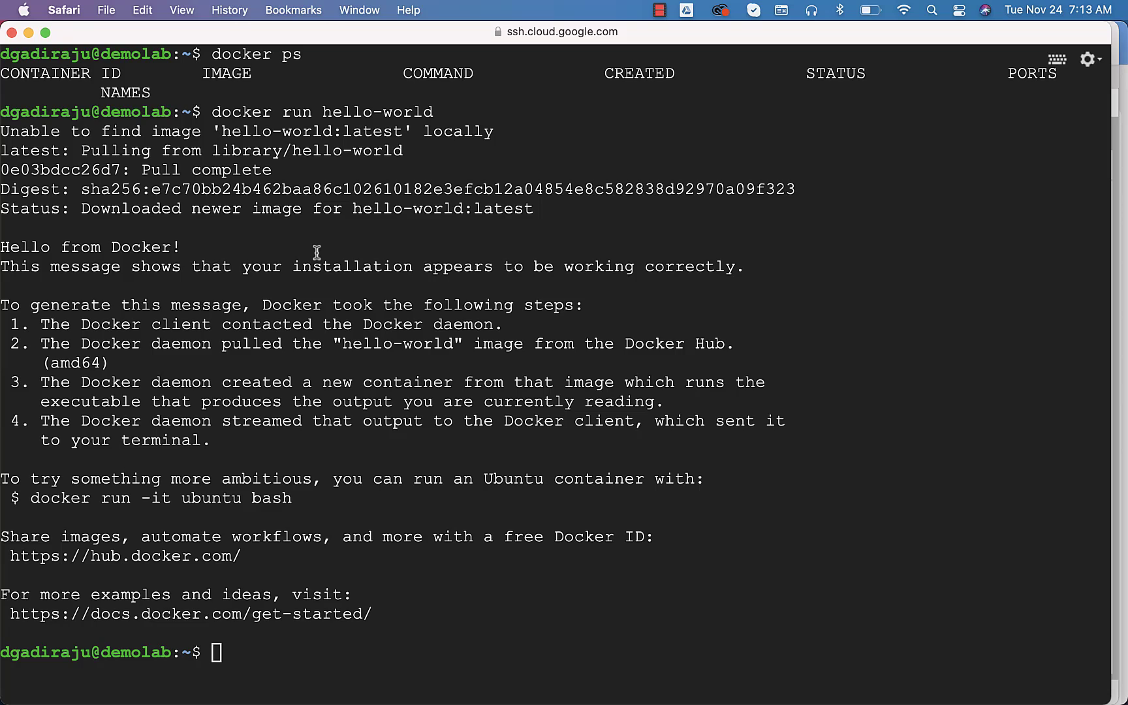
type("docker ps")
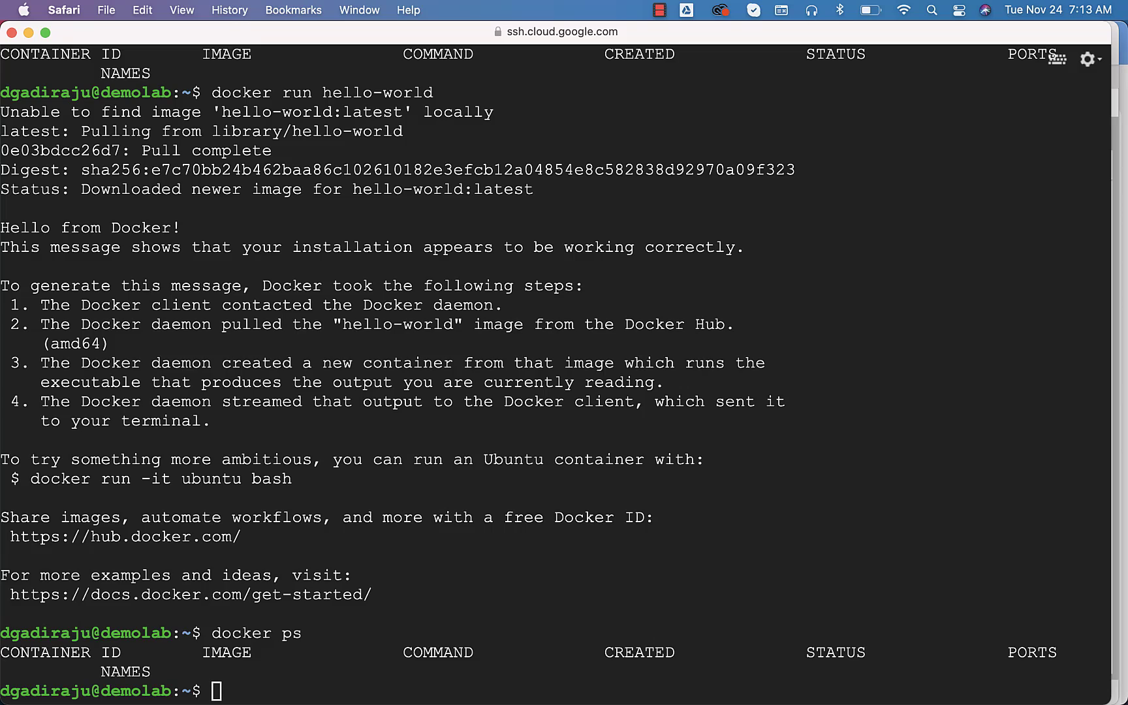
mouse_move(380, 388)
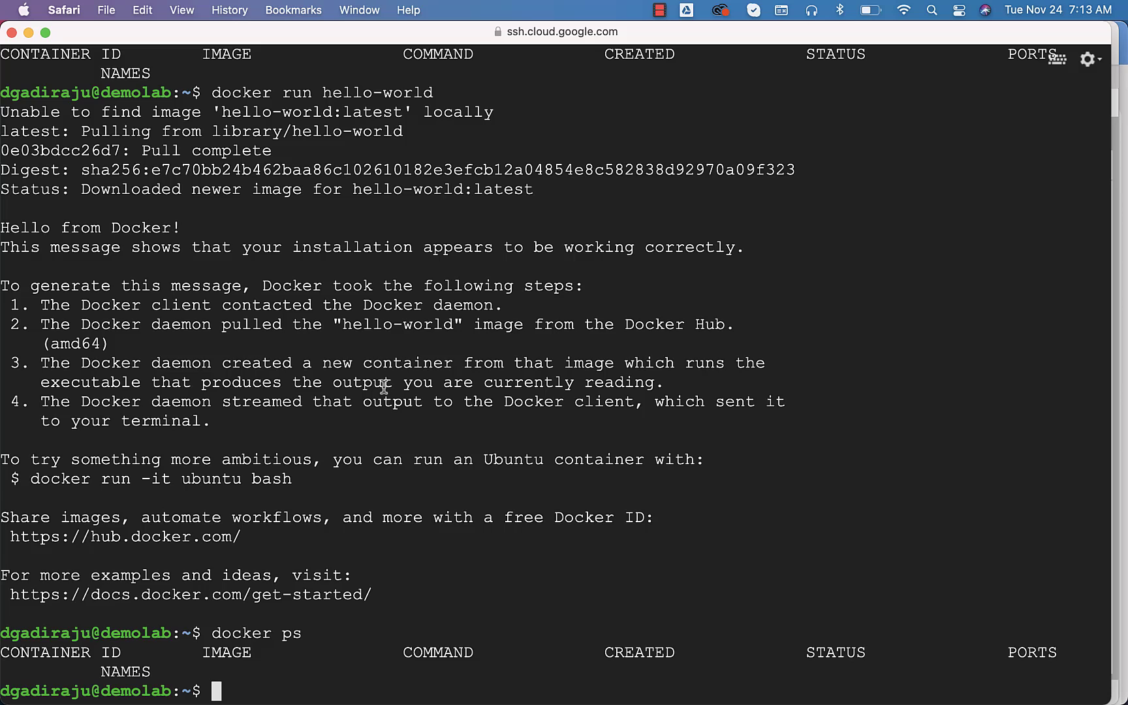
type("docker ps -a")
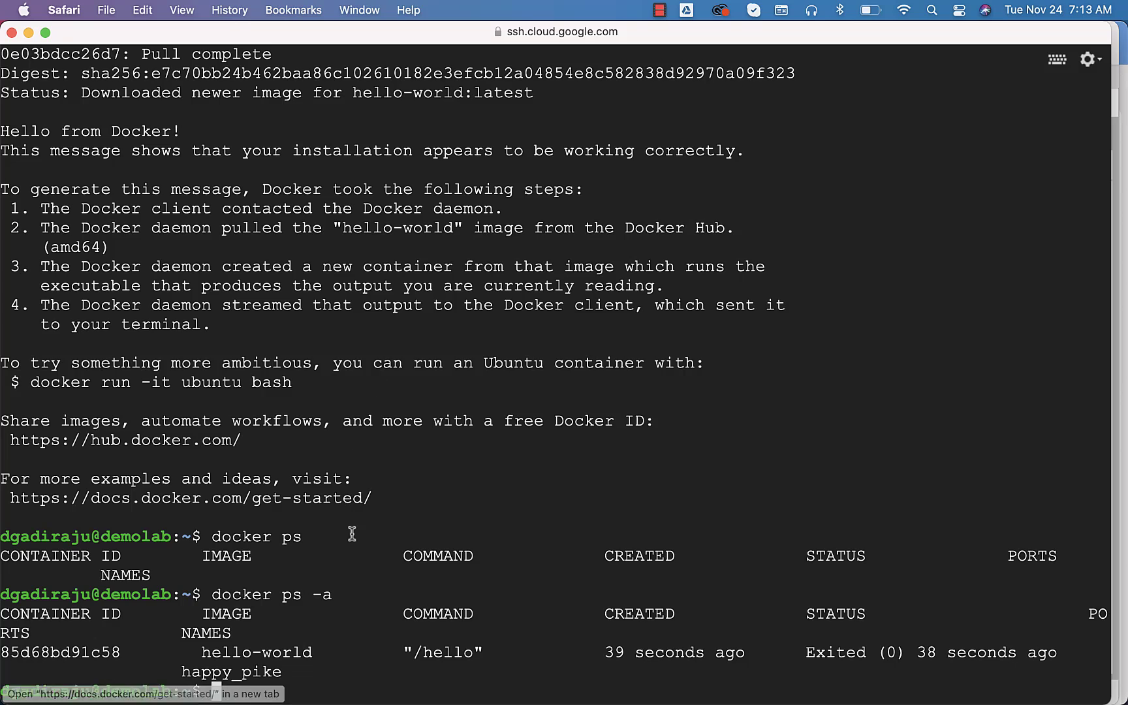
type("docker images")
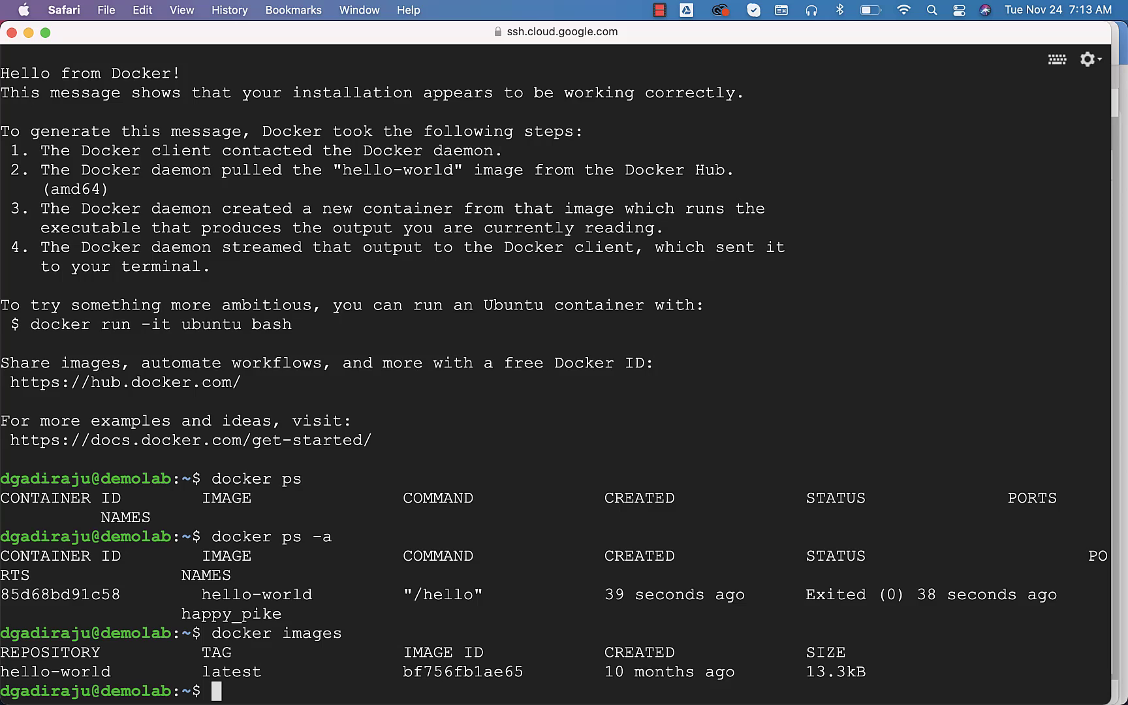
mouse_move(118, 671)
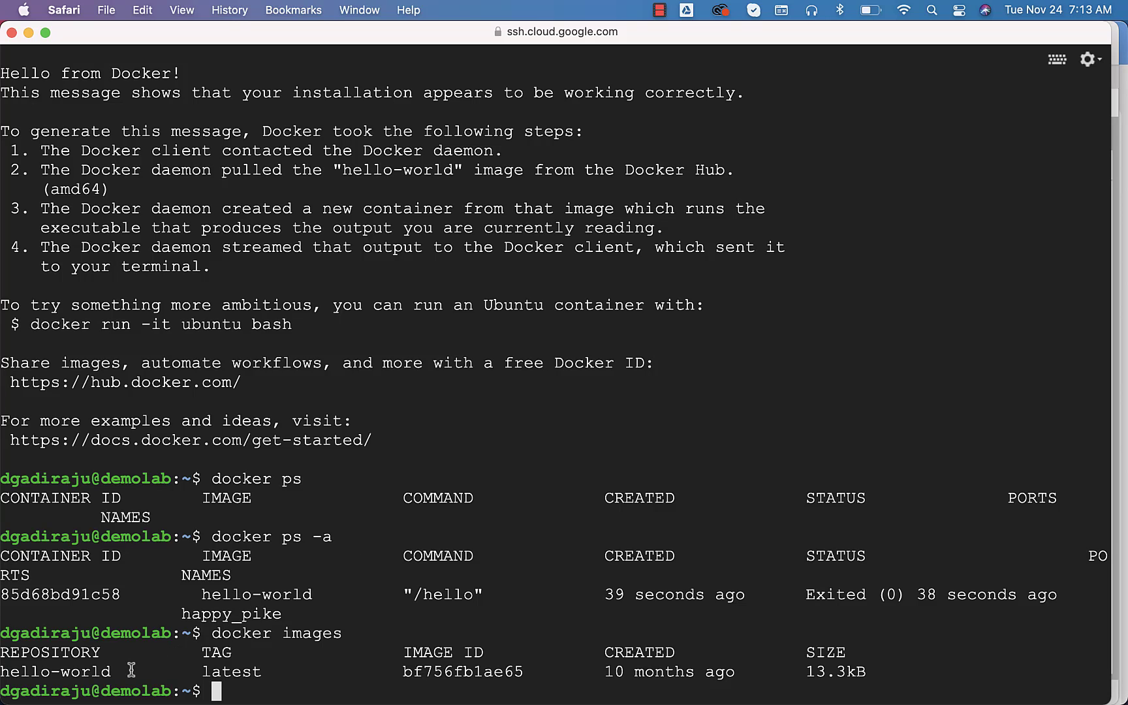
mouse_move(161, 606)
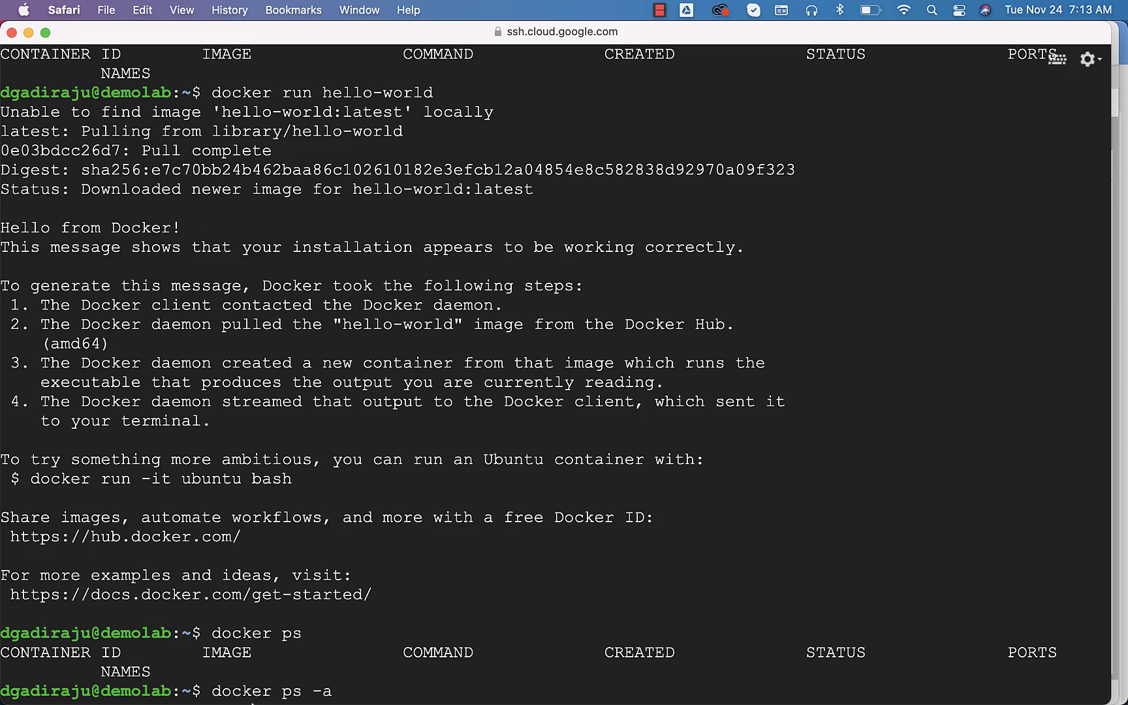
mouse_move(195, 679)
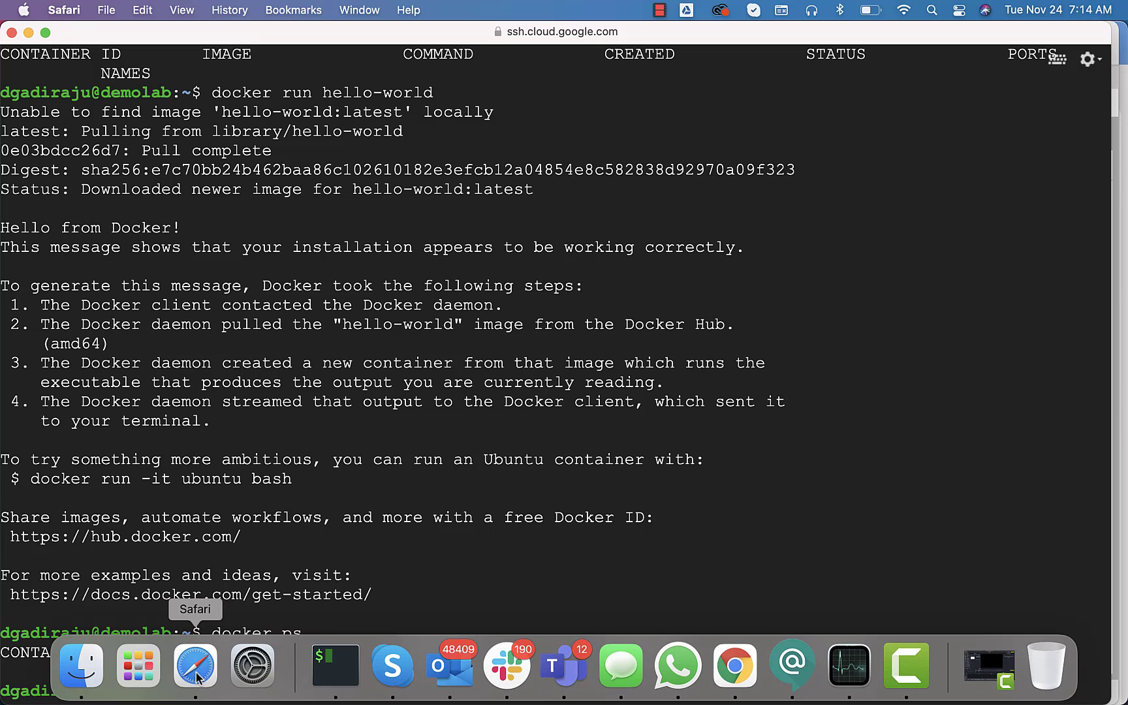
- Bring the JupyterLab notebook window back to the front from Safari's Dock menu
right_click(194, 666)
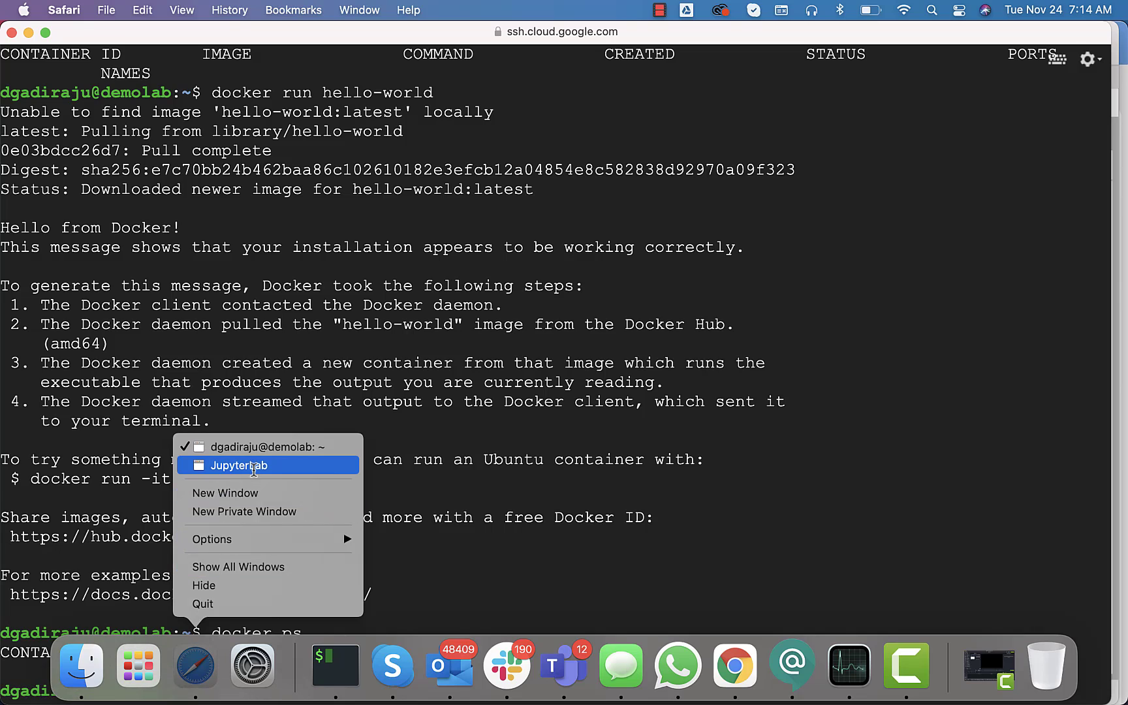
left_click(239, 465)
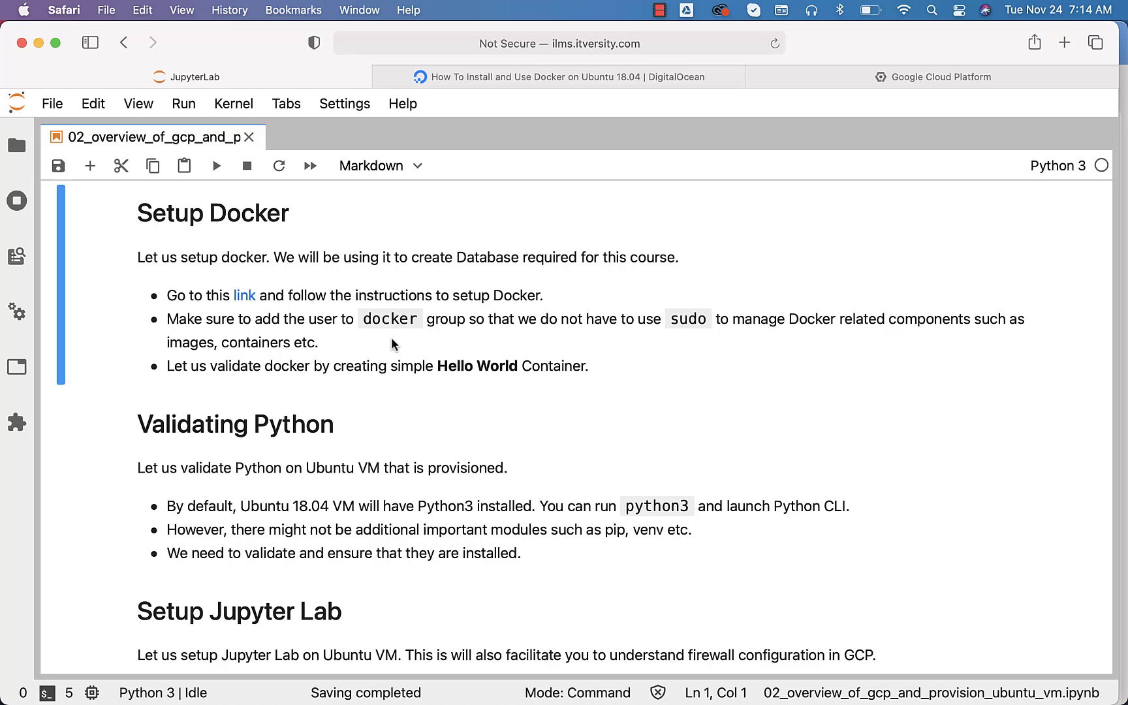
mouse_move(415, 382)
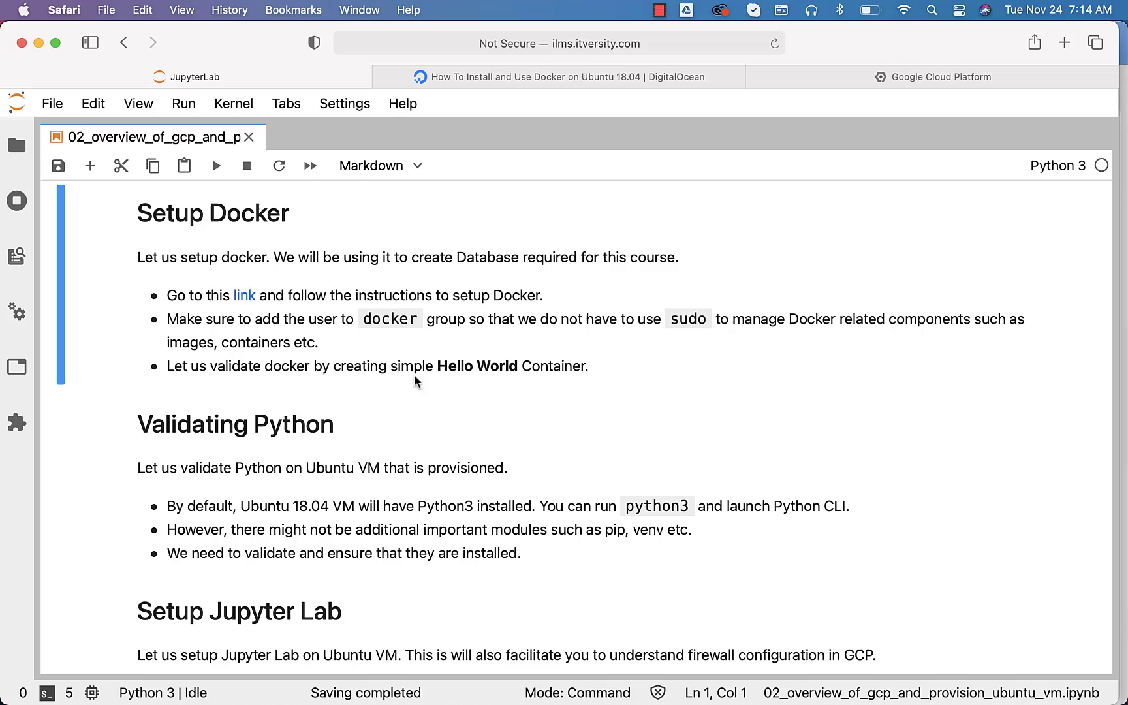
mouse_move(455, 383)
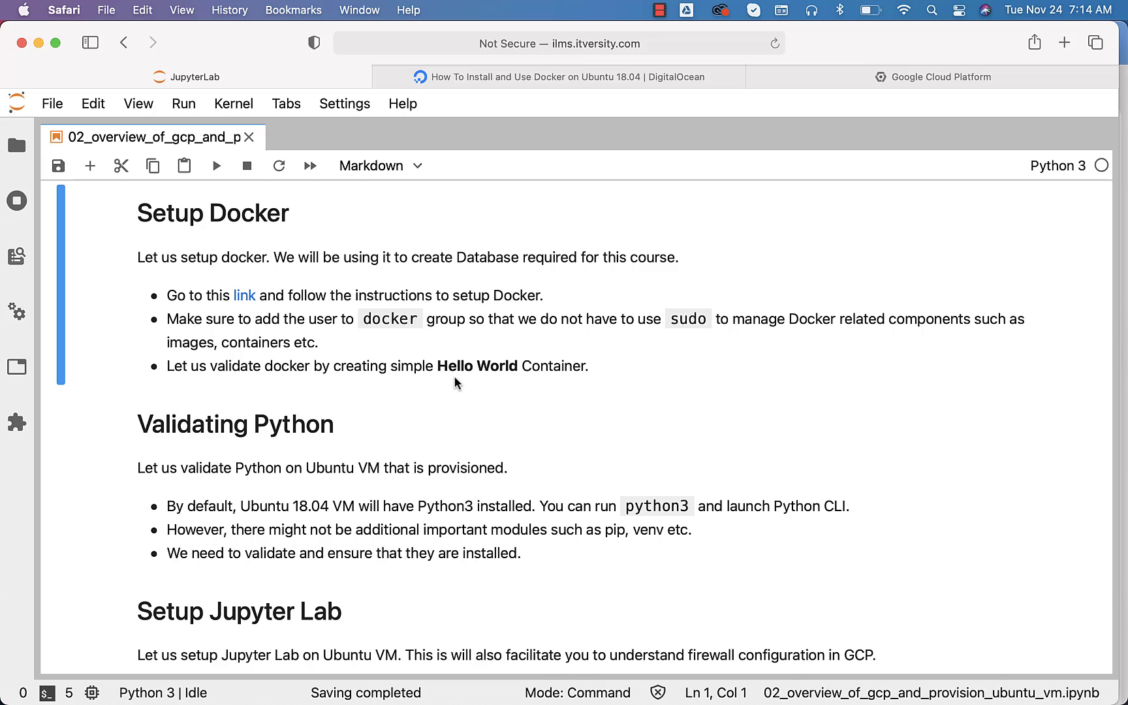